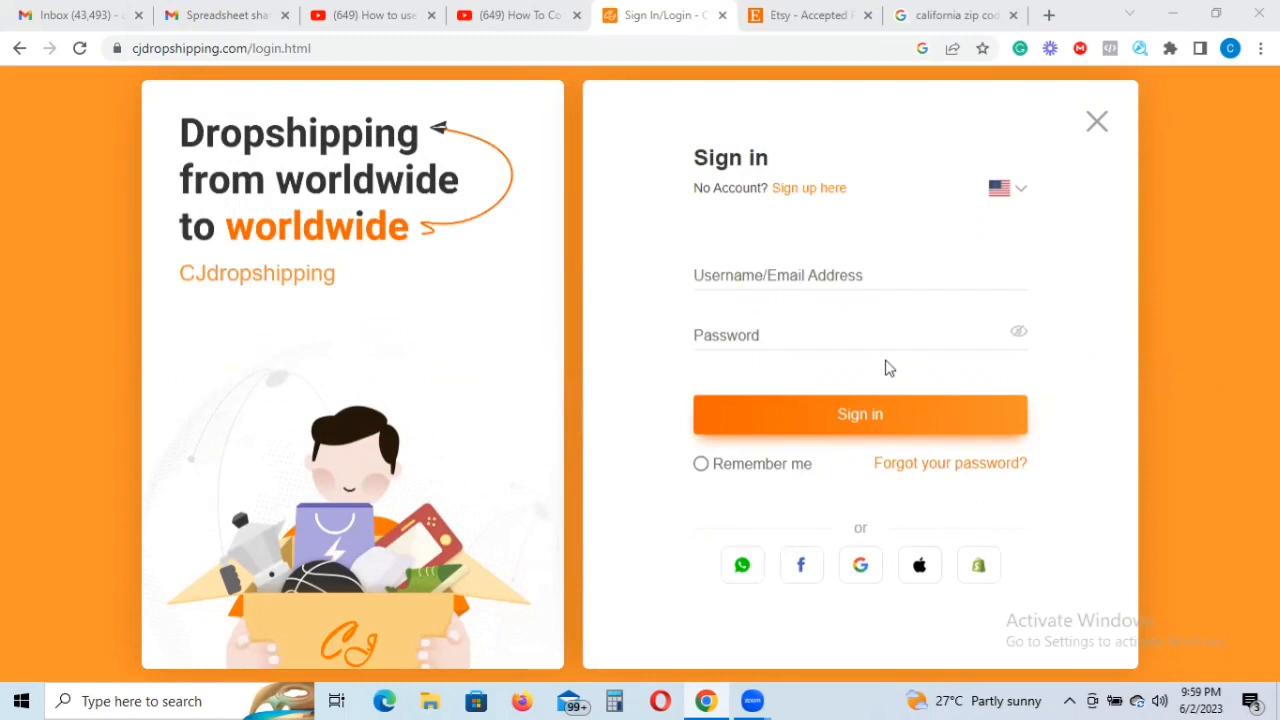
mouse_move(843, 407)
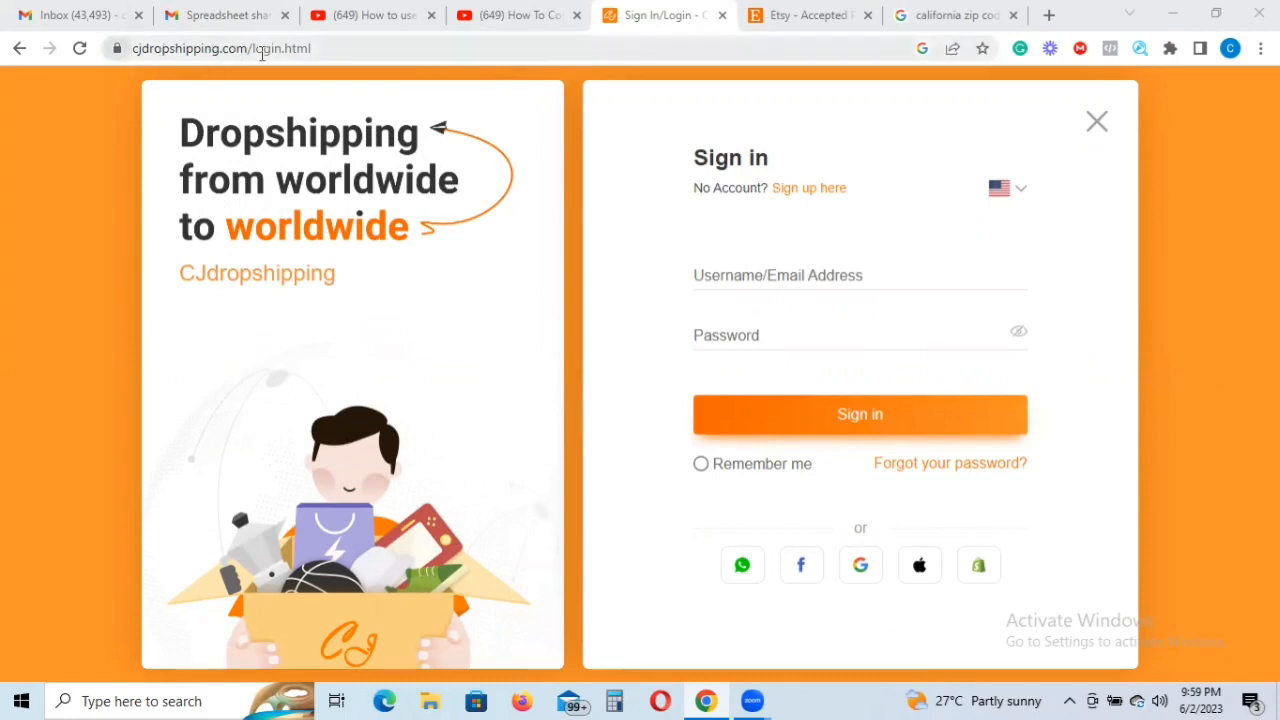
mouse_move(905, 362)
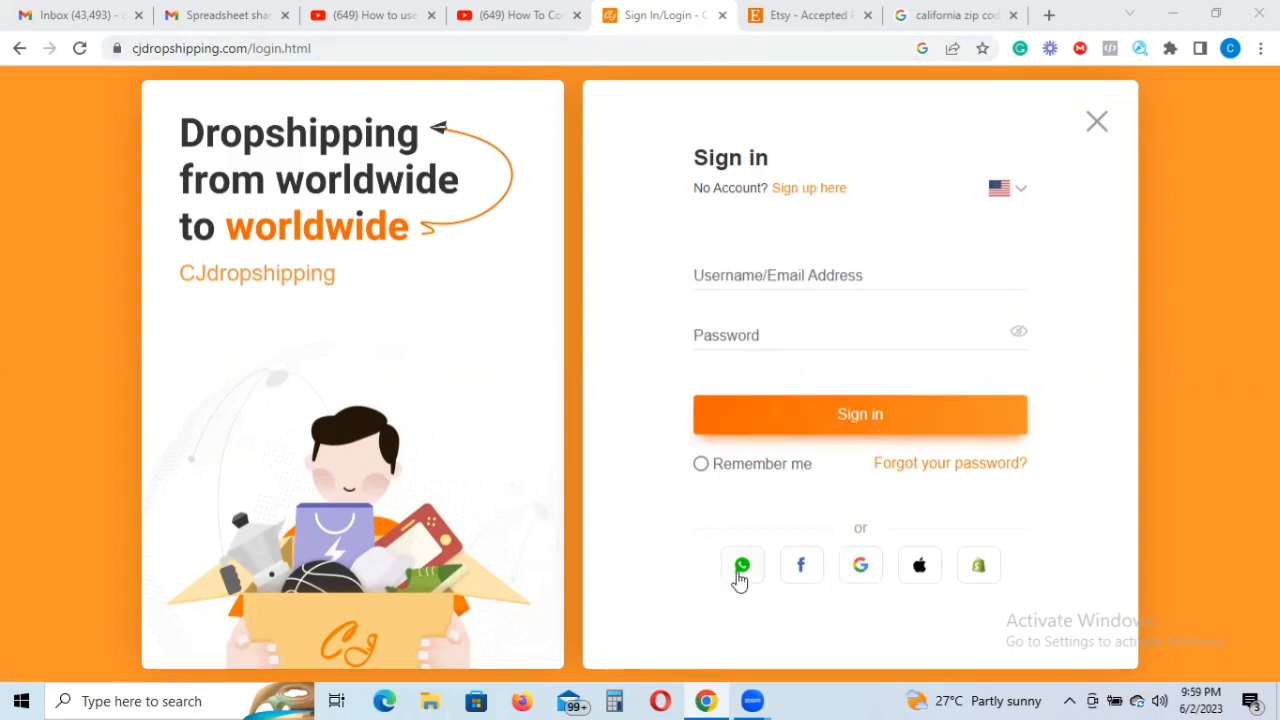
mouse_move(765, 597)
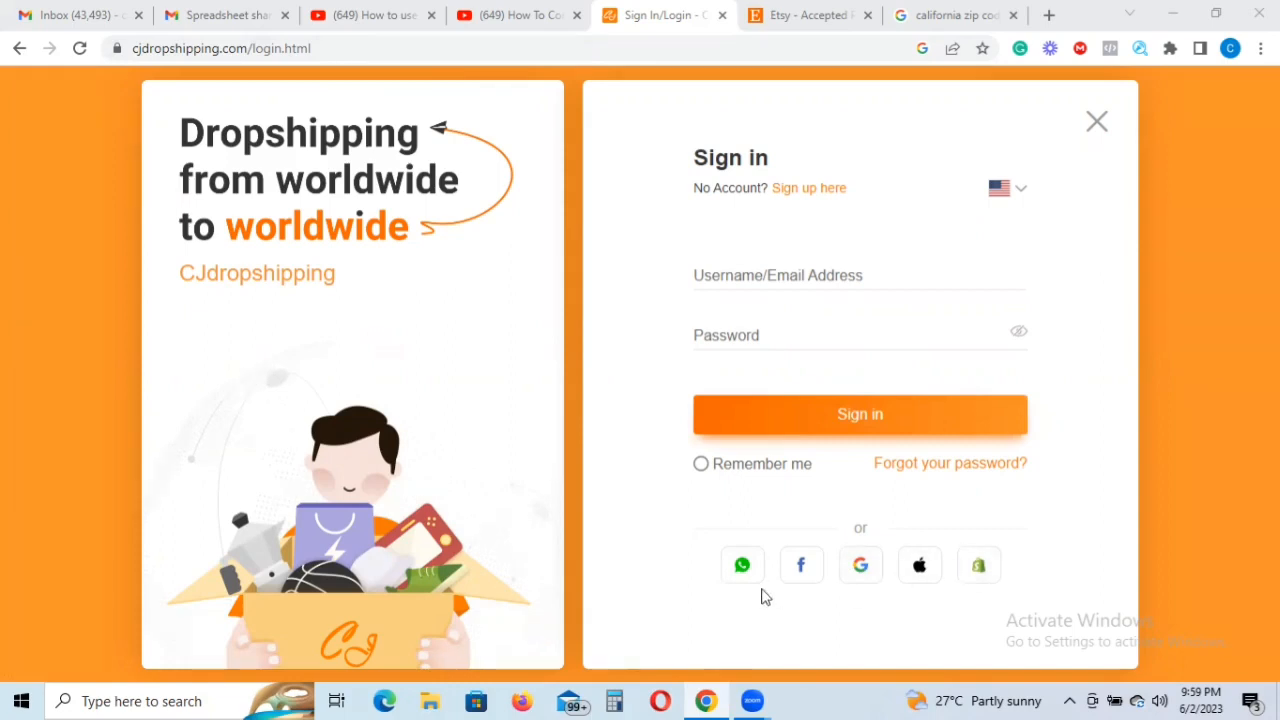
mouse_move(742, 565)
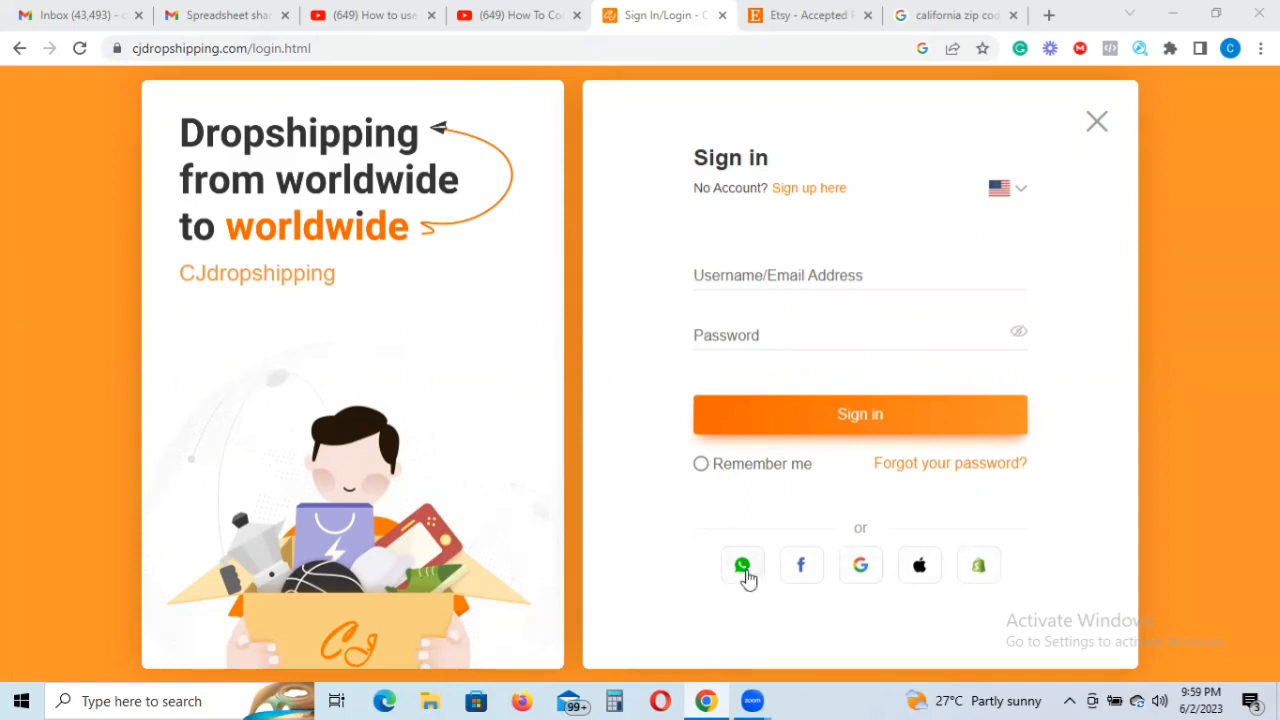
mouse_move(860, 568)
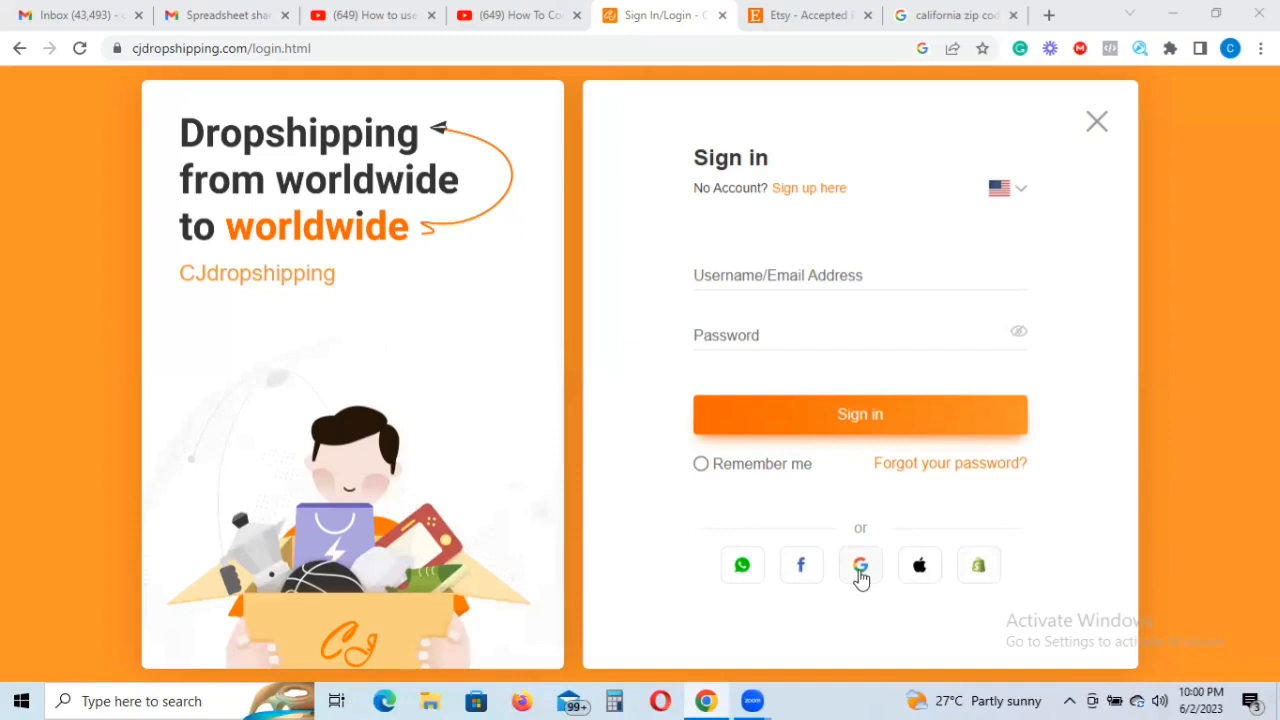
- Sign in to CJdropshipping with a Google account from the account chooser
click(860, 565)
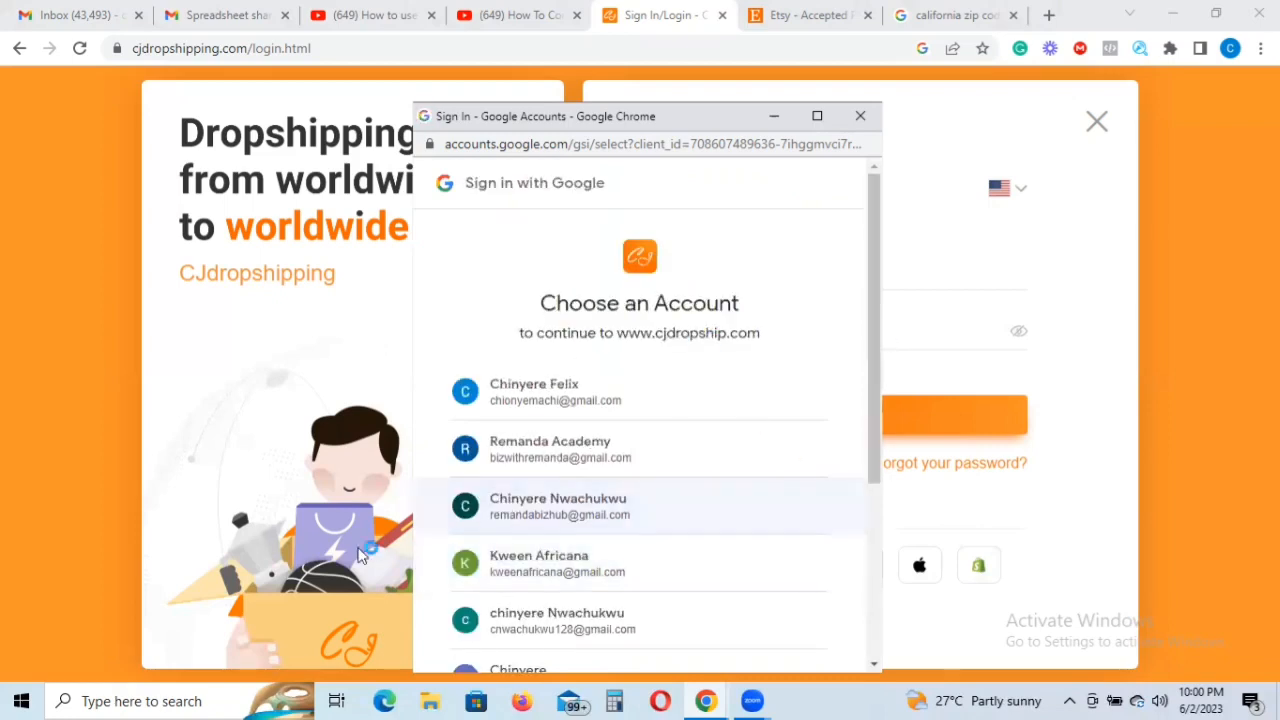
click(558, 563)
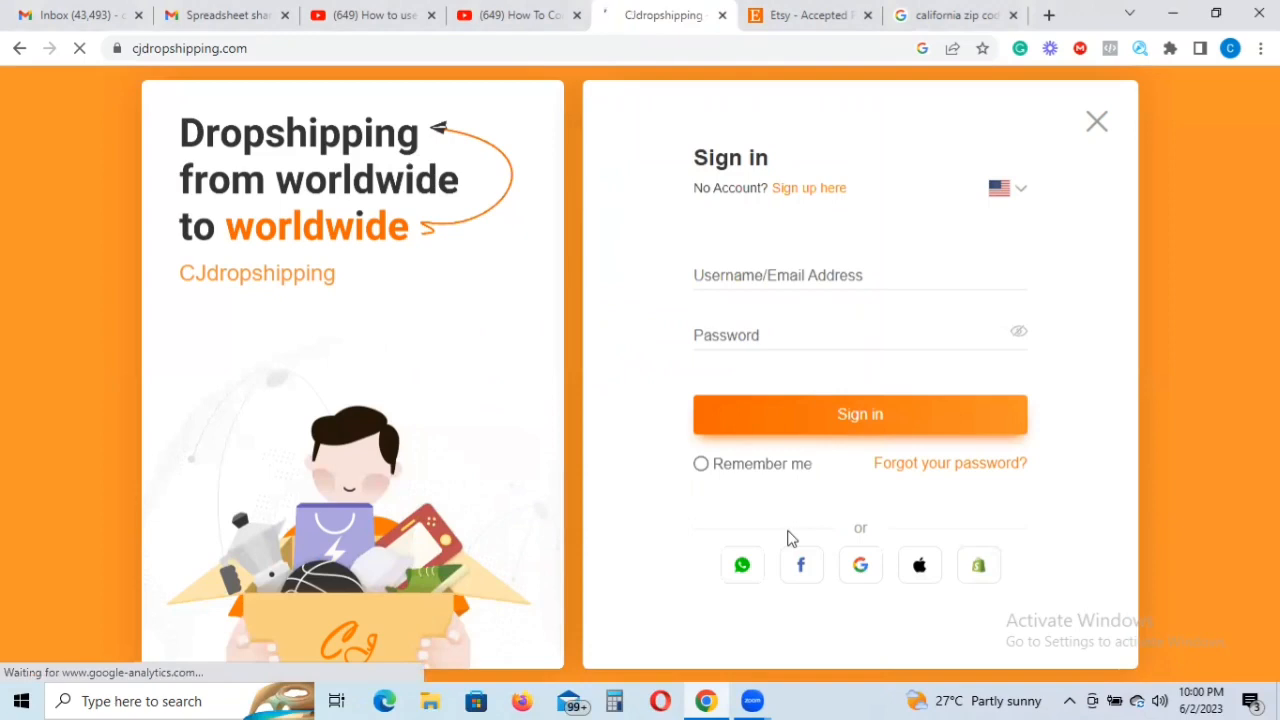
- Block site notifications and decline the Alex assistant's help offer
click(1096, 121)
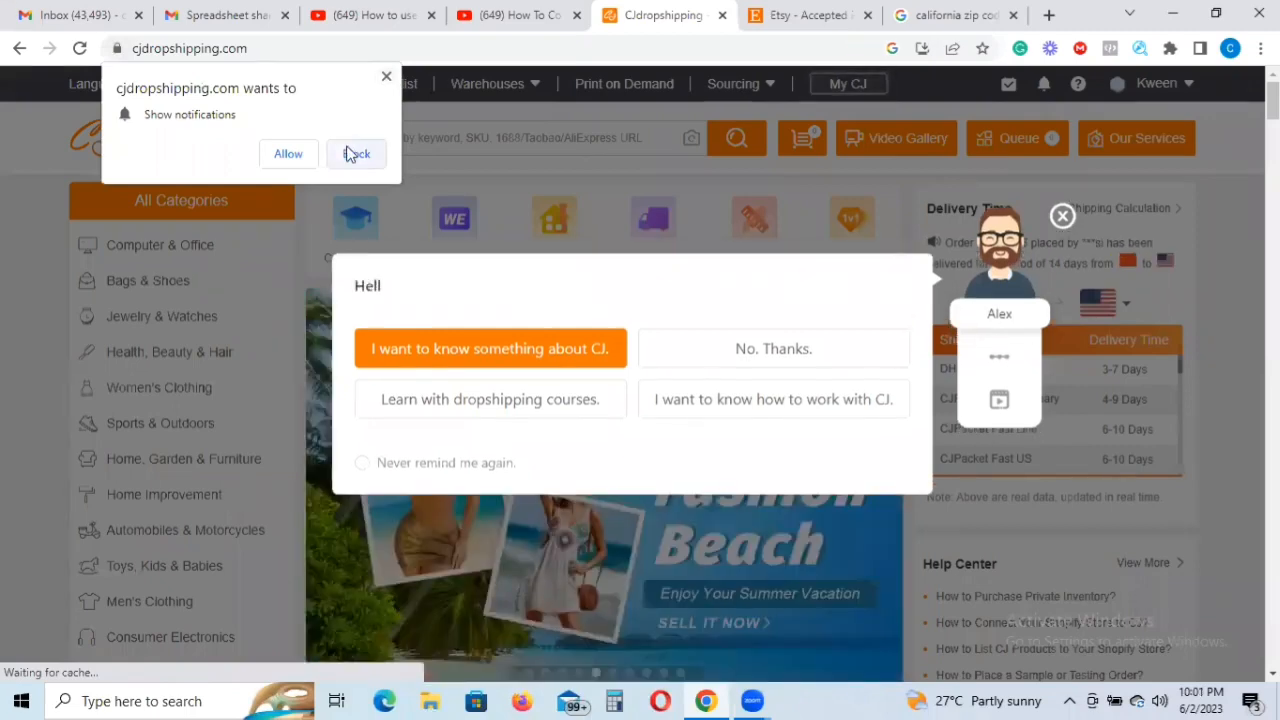
click(356, 153)
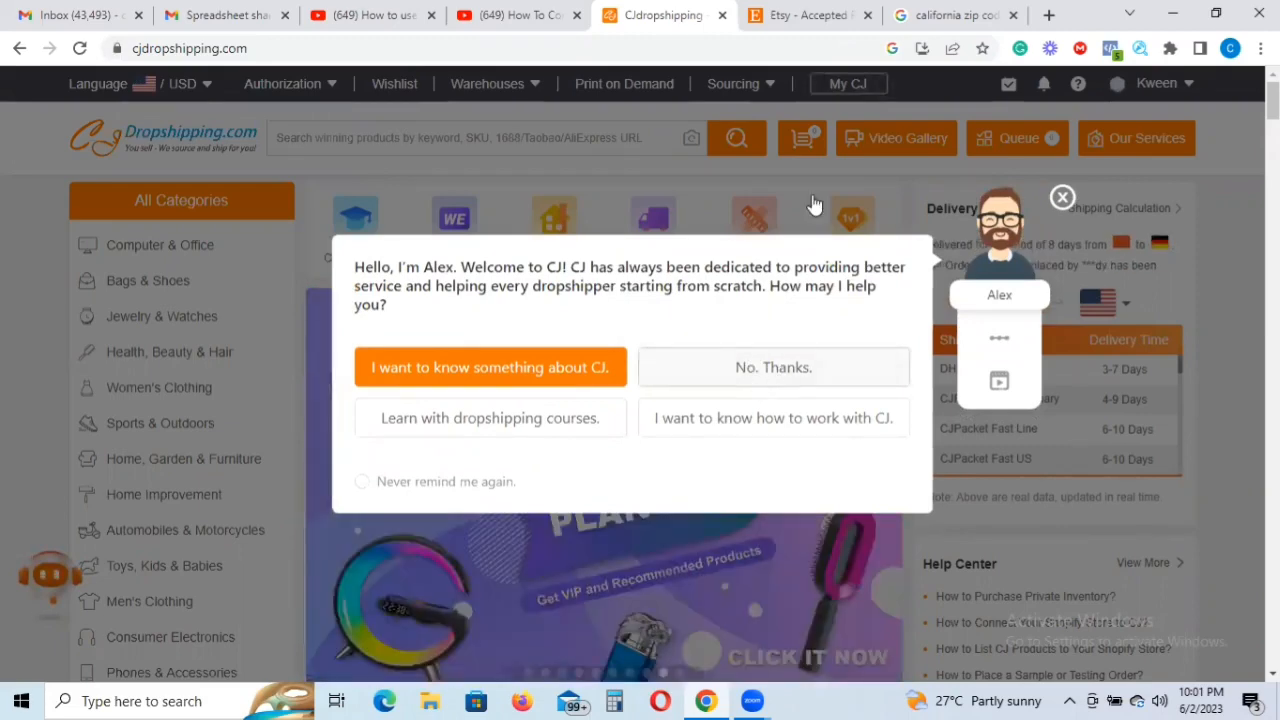
click(1062, 196)
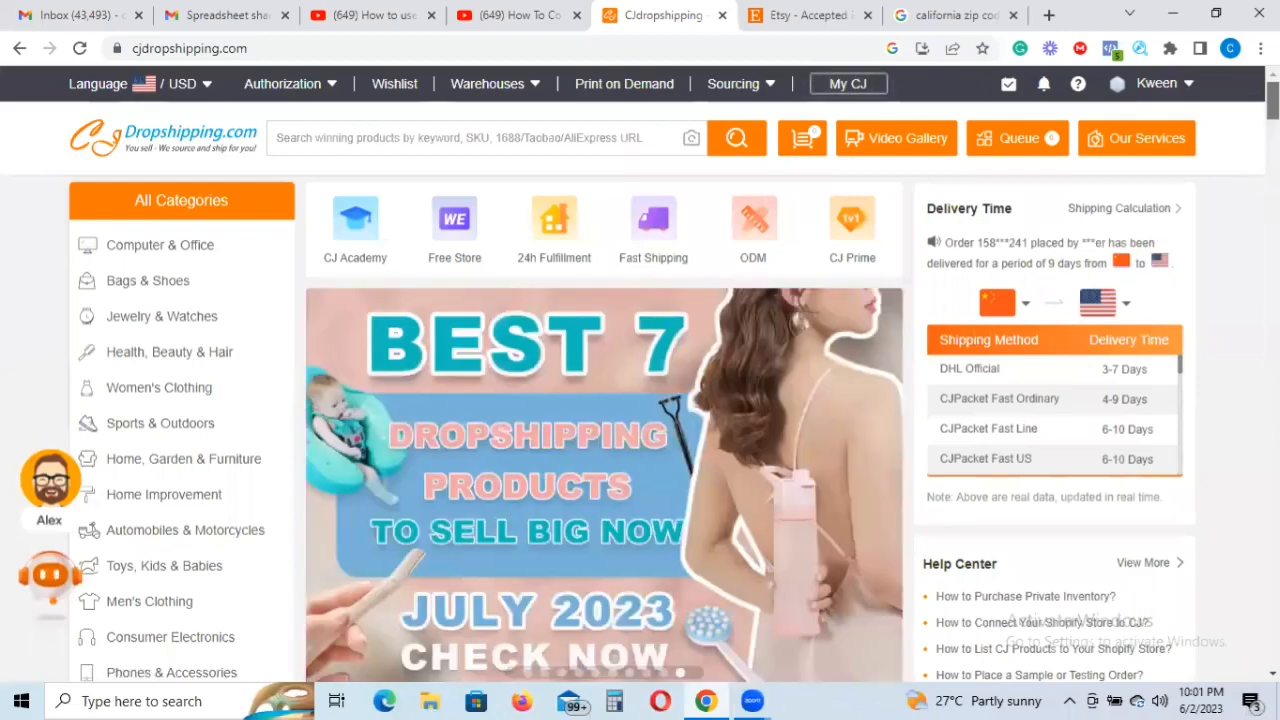
- Show the Authorization menu's store platform list, including Etsy
scroll(down, 3)
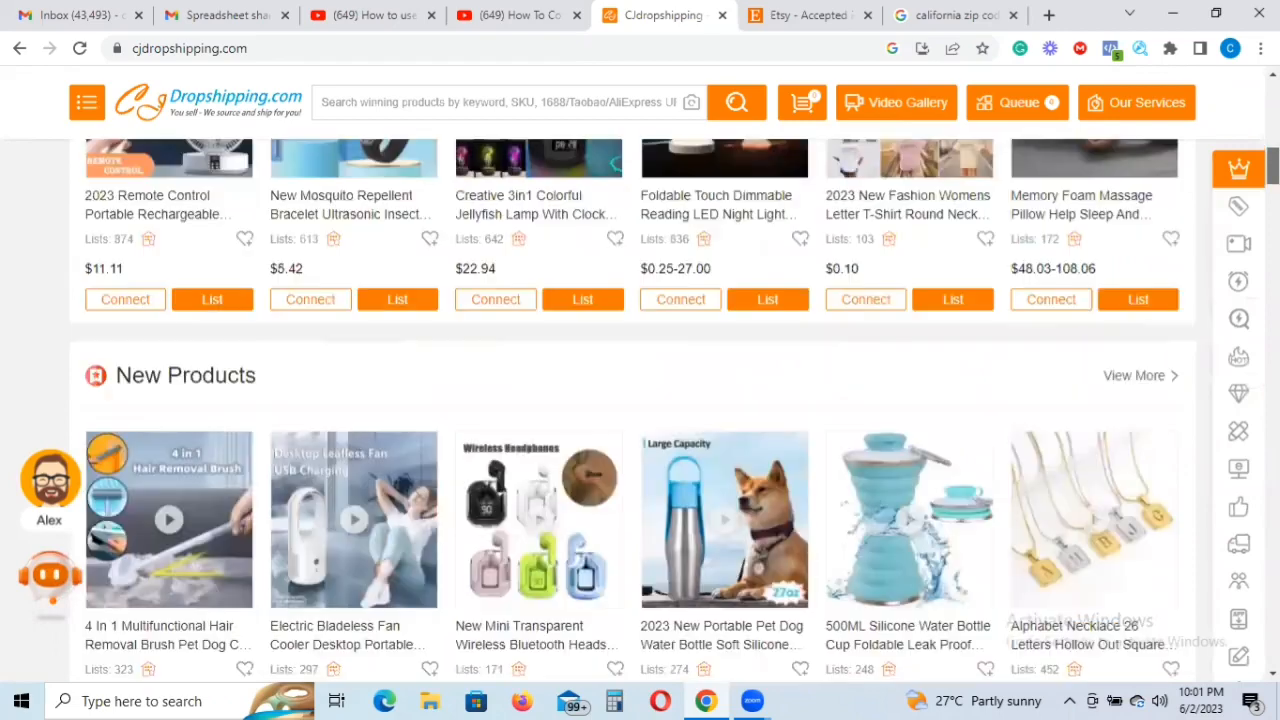
scroll(down, 3)
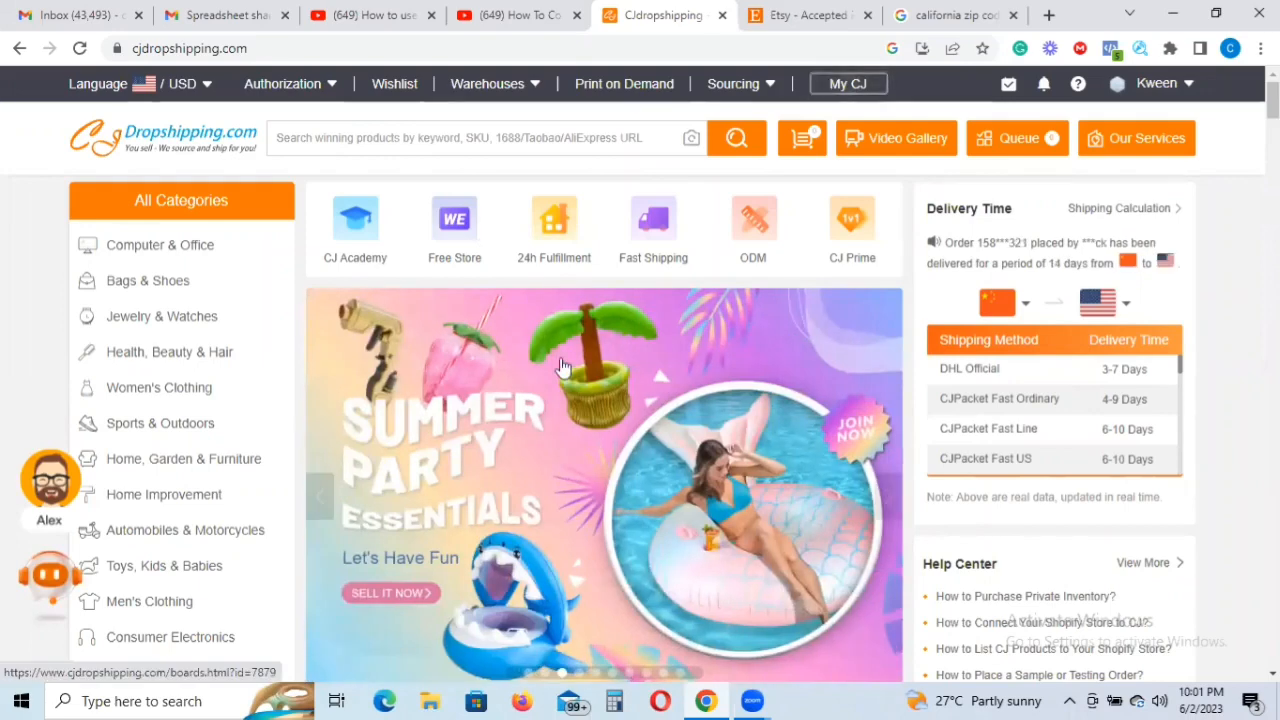
click(283, 83)
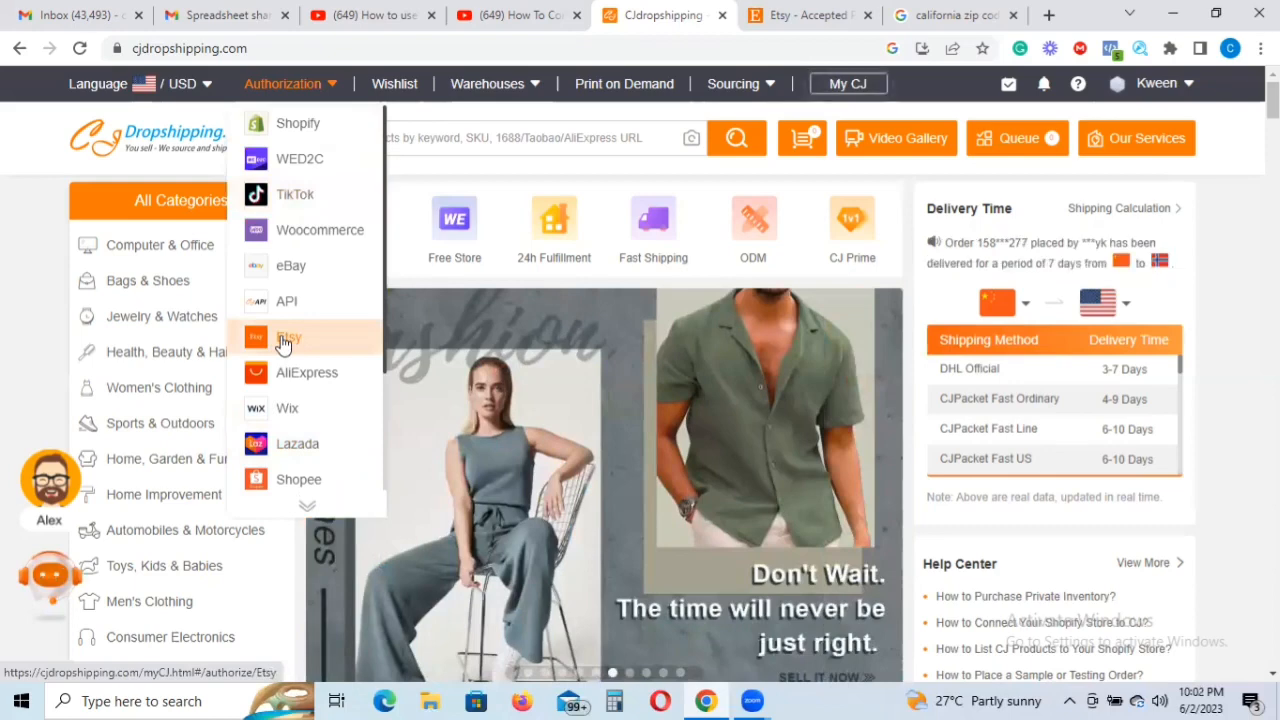
- Go to the Etsy store authorization page, which shows no authorized stores
click(289, 337)
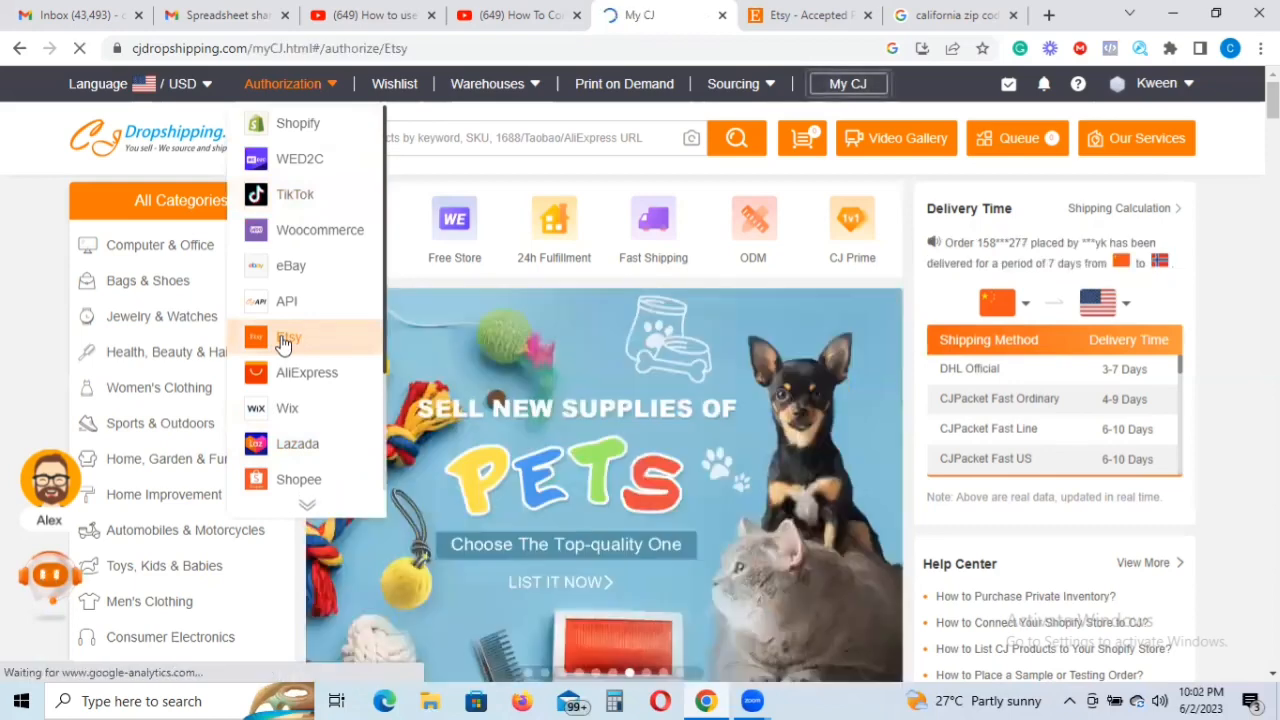
click(290, 337)
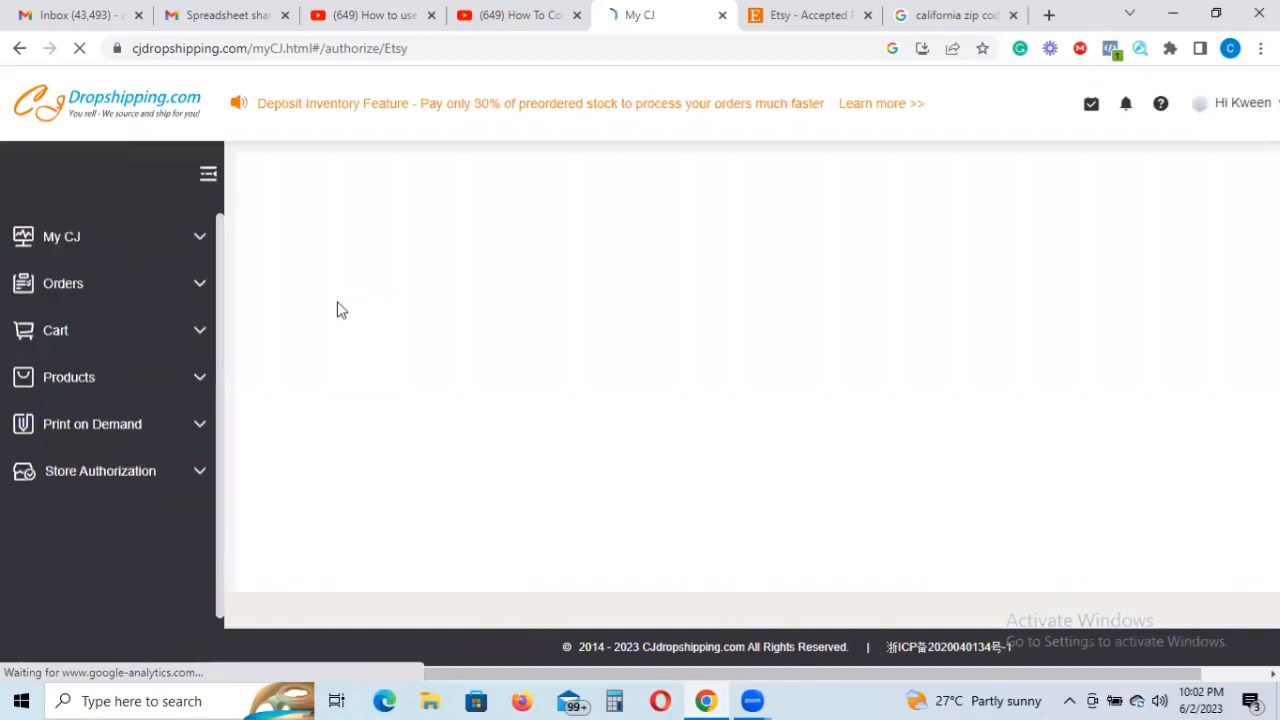
click(100, 471)
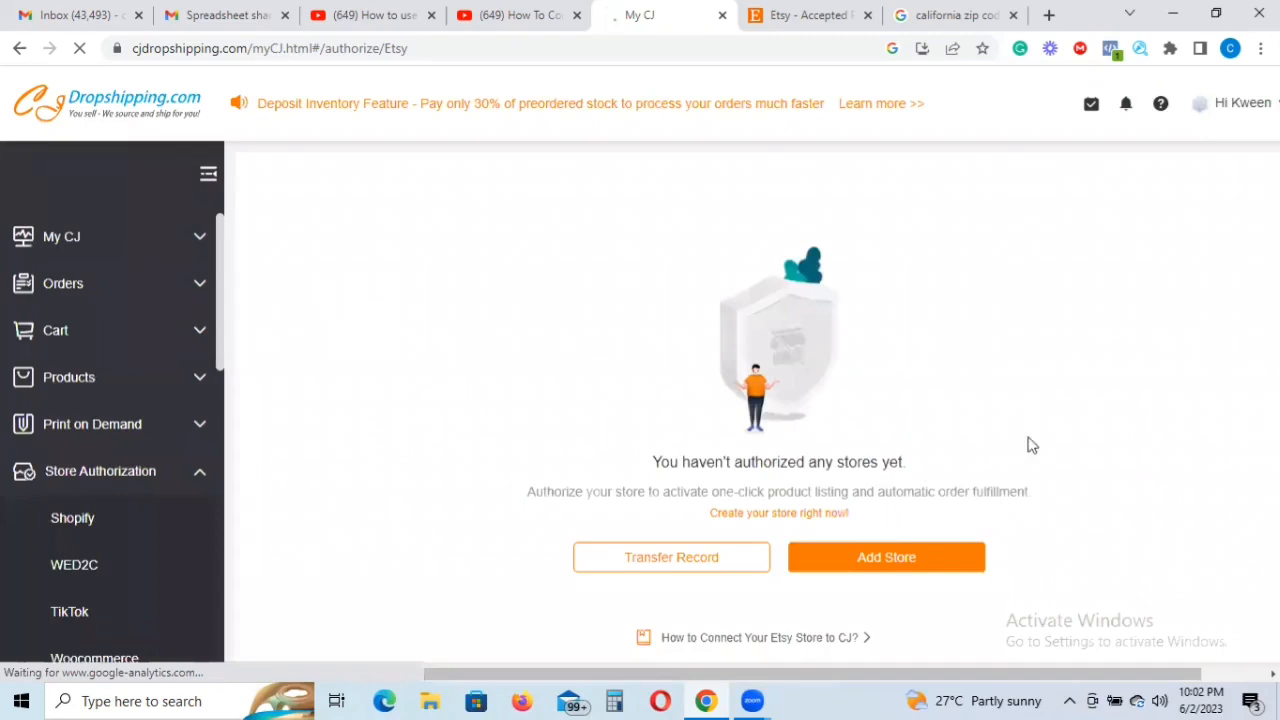
mouse_move(908, 484)
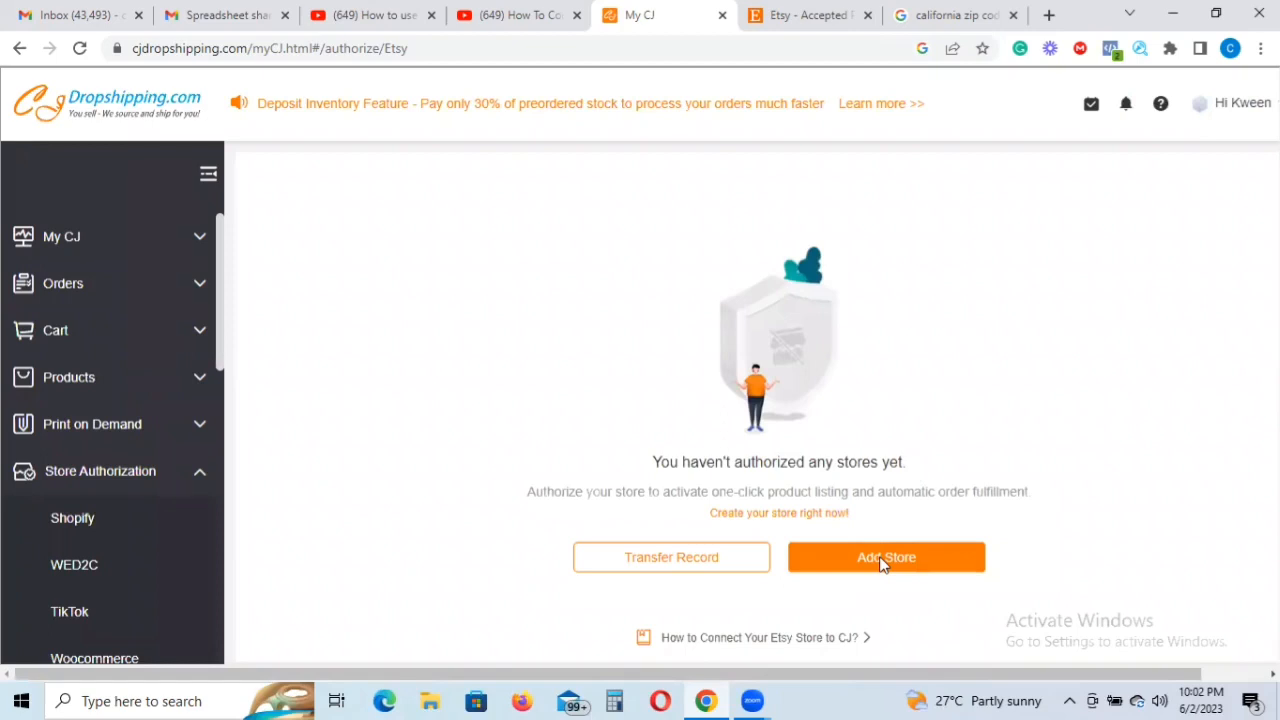
- Add a new Etsy store to reach Etsy's connection permission page
click(885, 557)
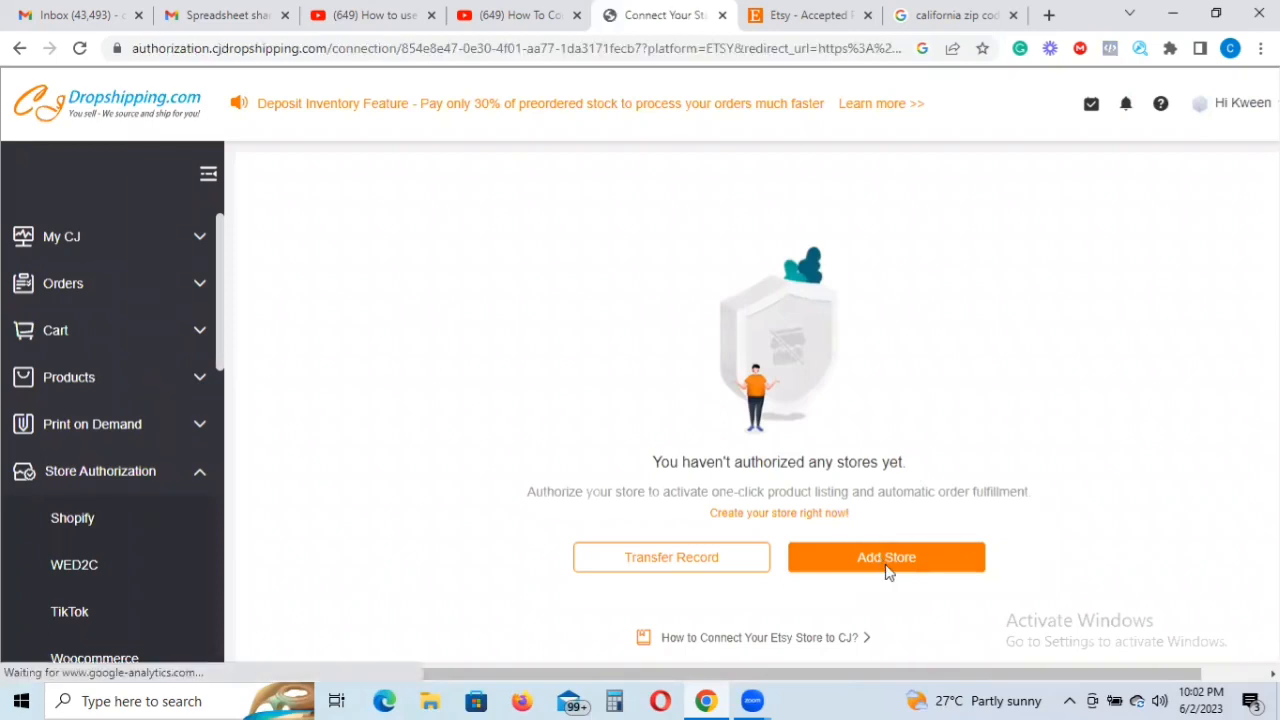
click(885, 557)
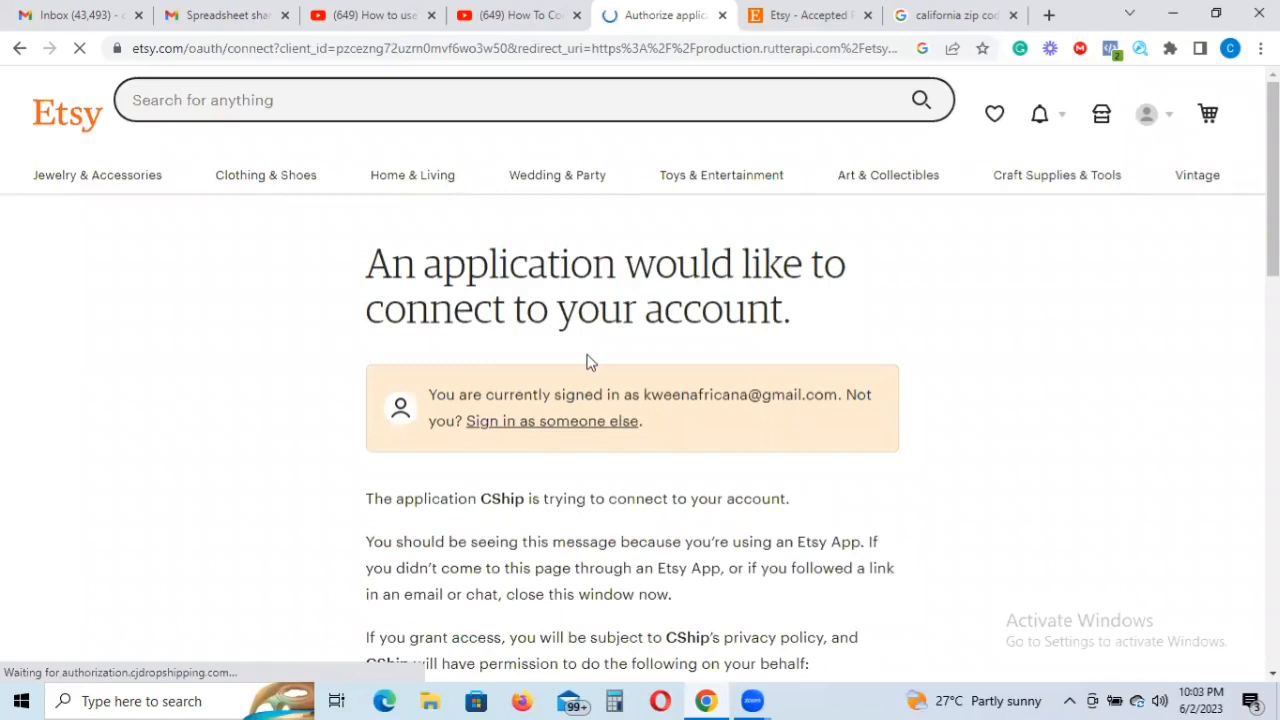
mouse_move(550, 311)
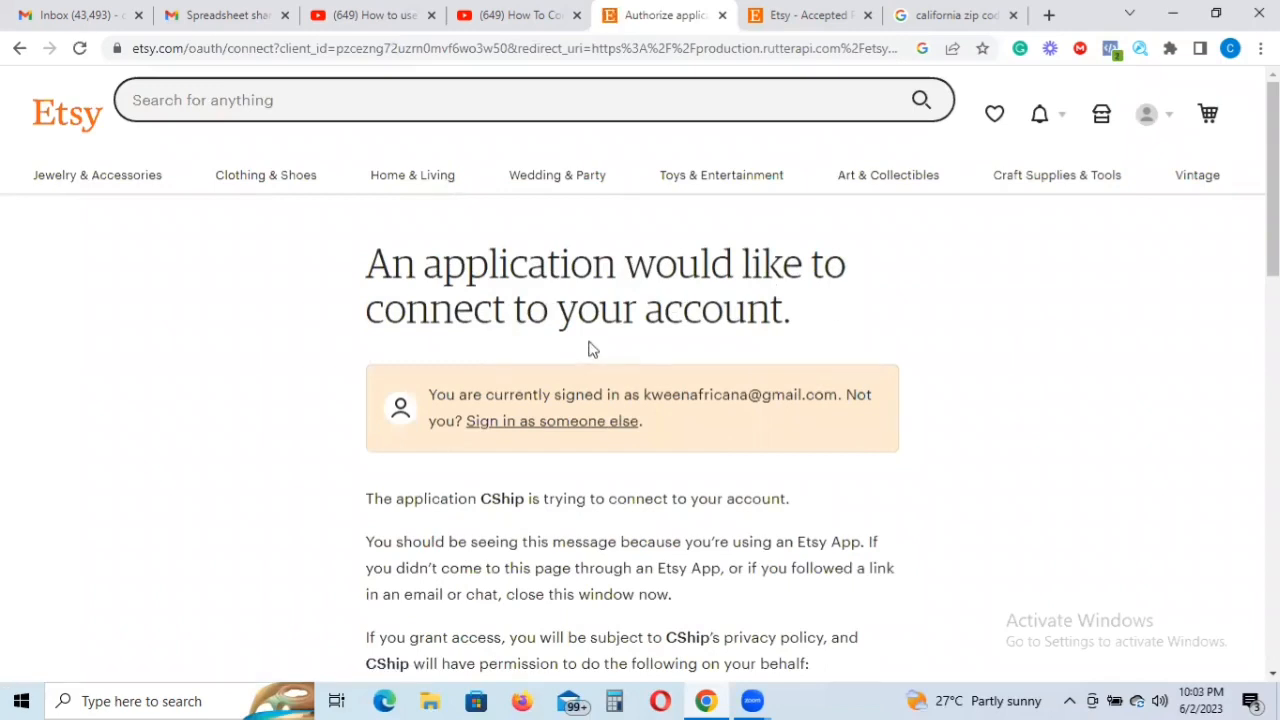
mouse_move(650, 410)
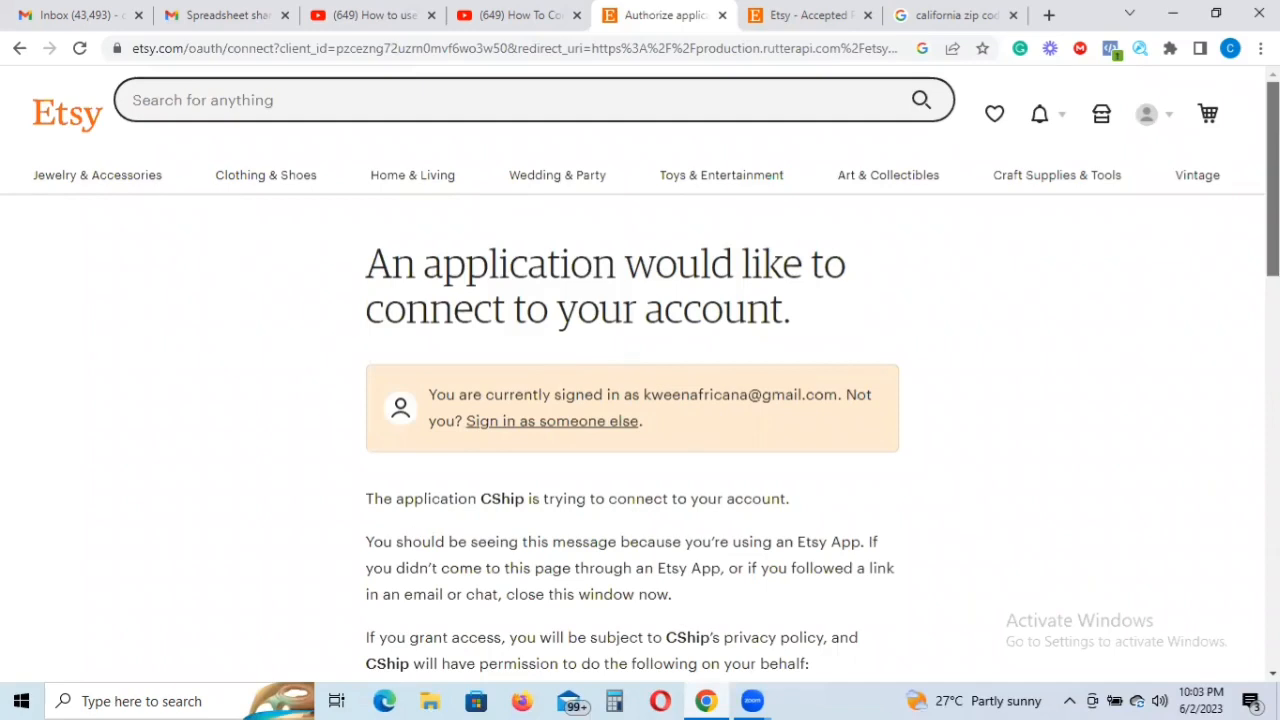
- Dismiss the WPS Office pop-up and review CShip's requested Etsy permissions
scroll(down, 3)
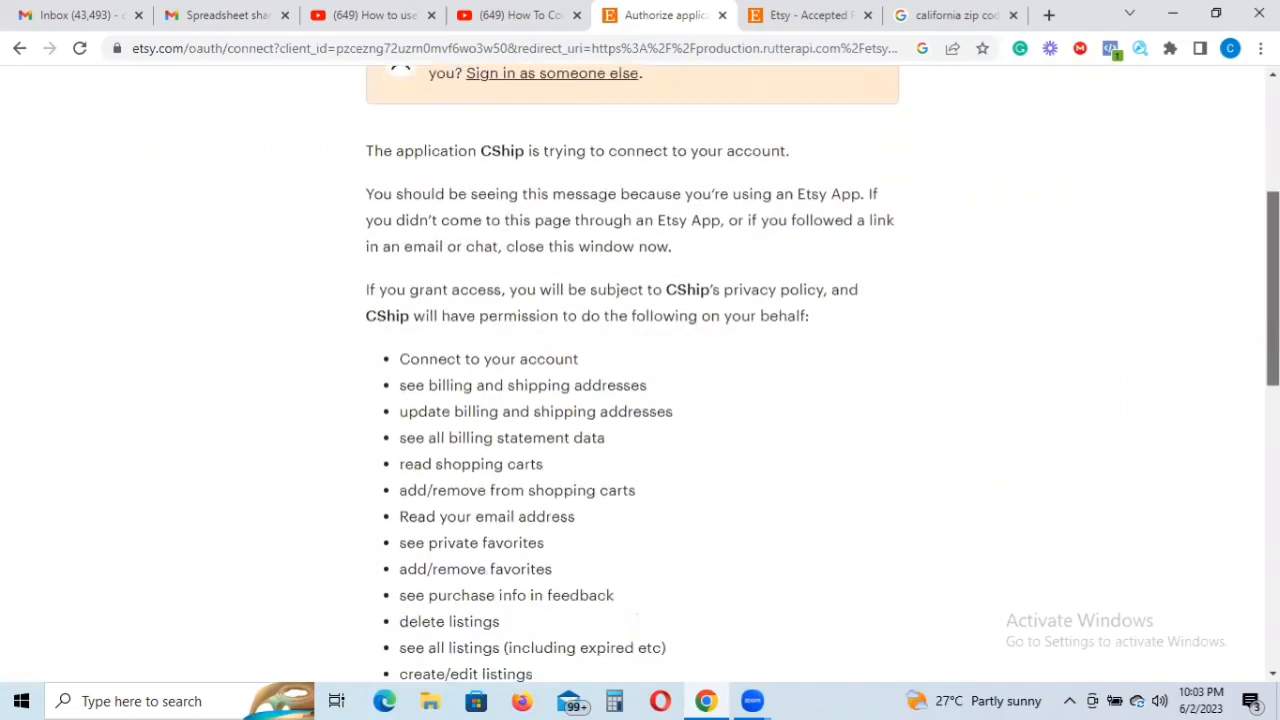
scroll(down, 3)
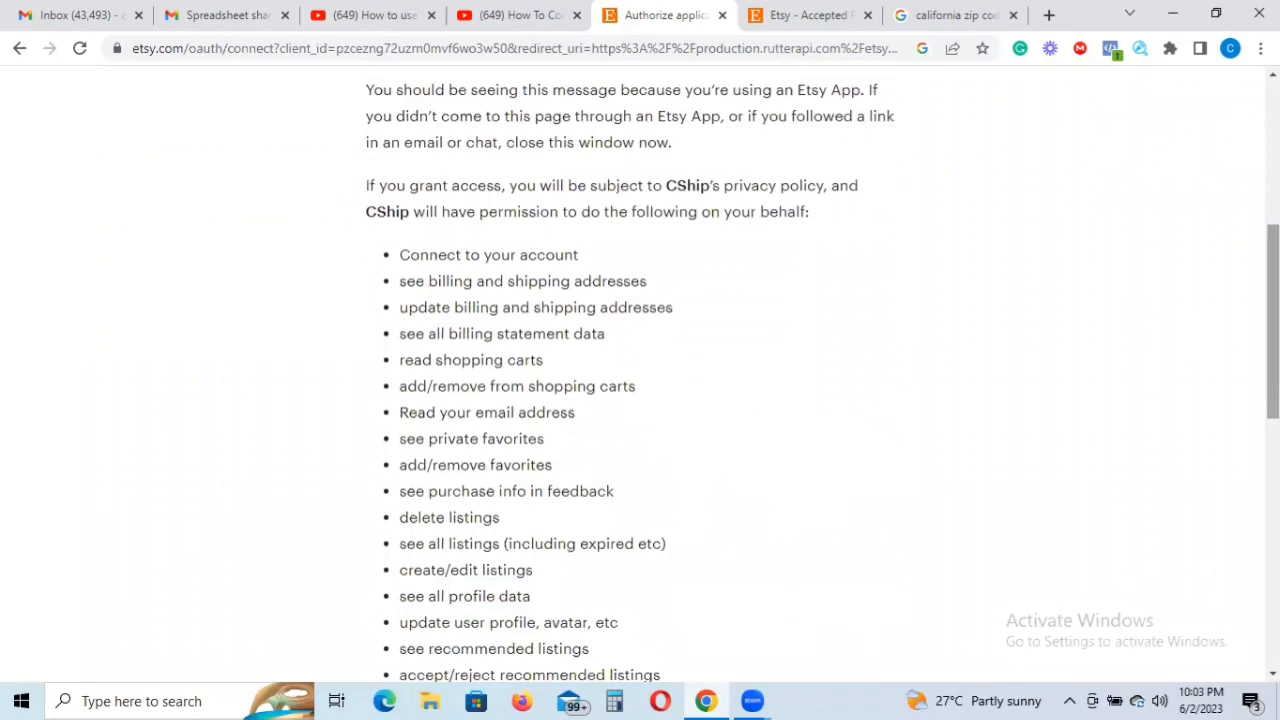
mouse_move(799, 172)
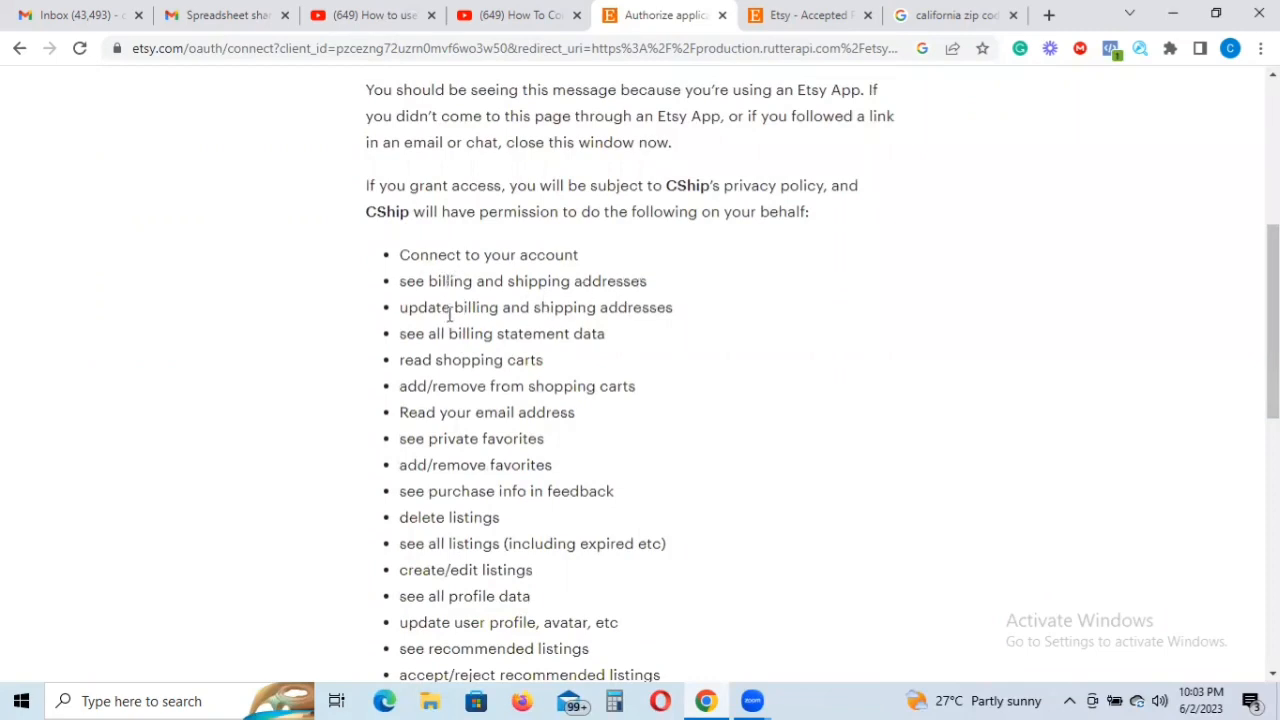
mouse_move(517, 334)
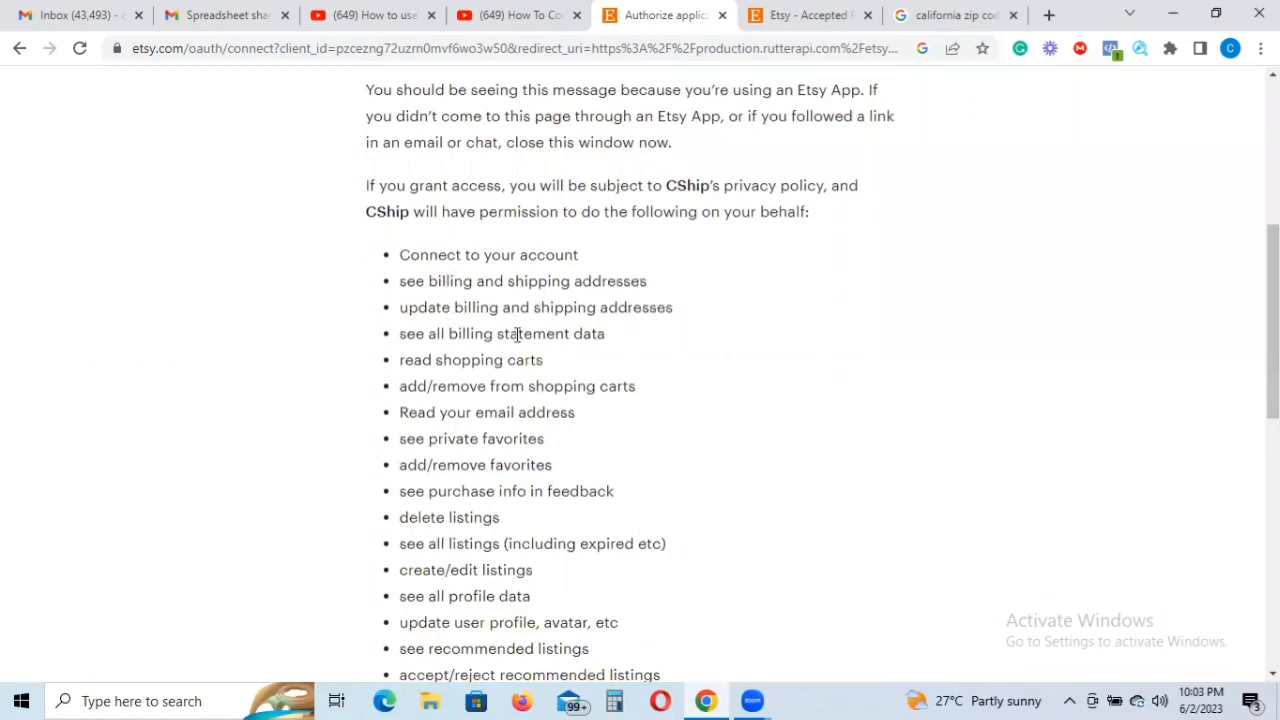
mouse_move(418, 348)
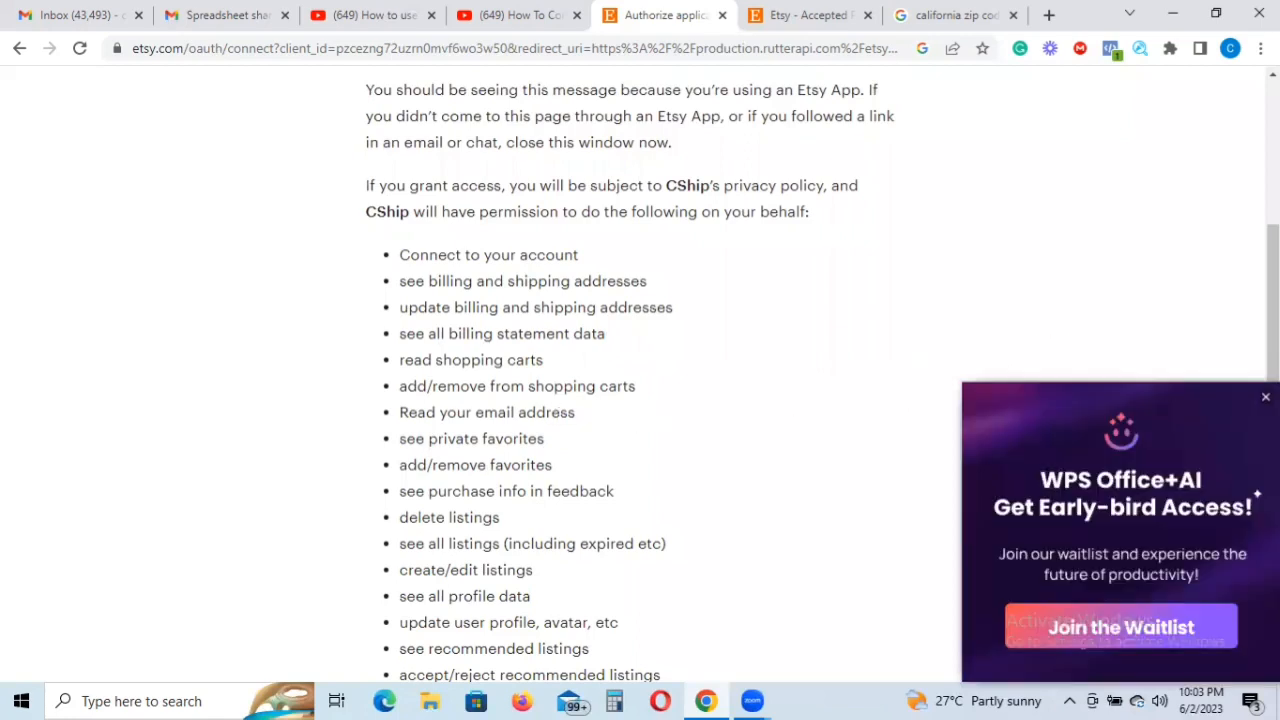
click(1265, 397)
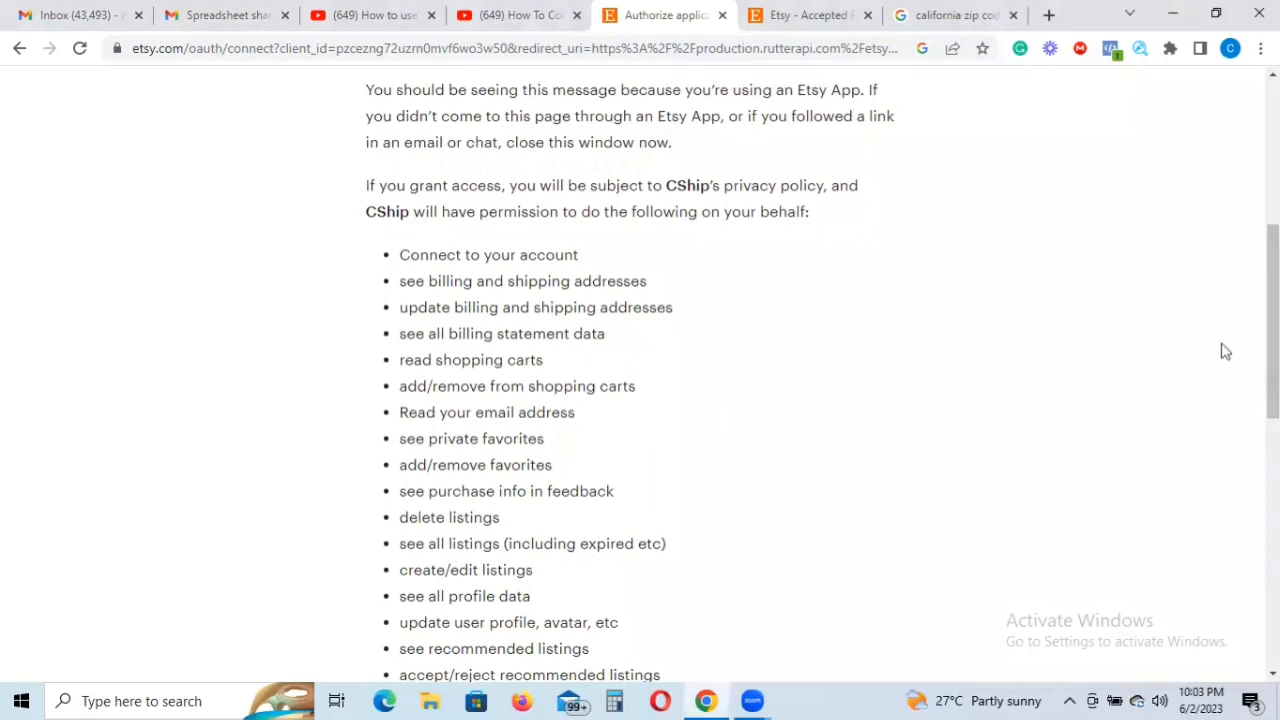
scroll(down, 3)
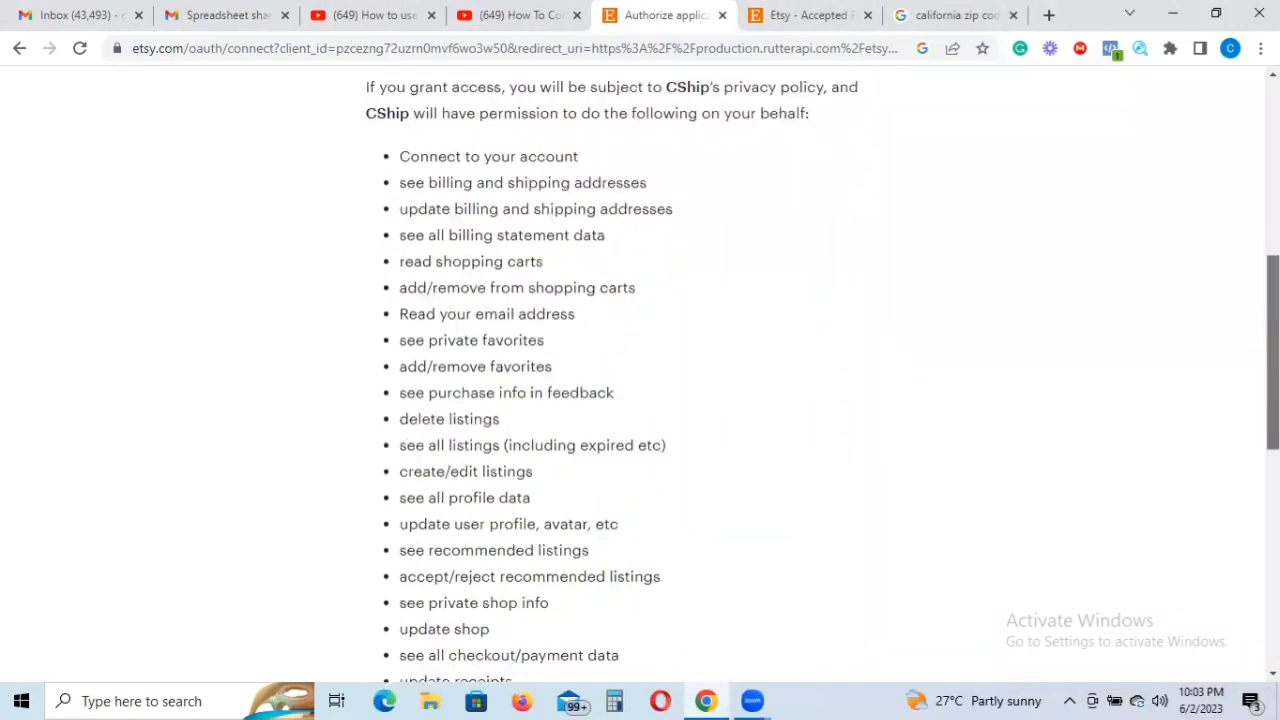
scroll(down, 3)
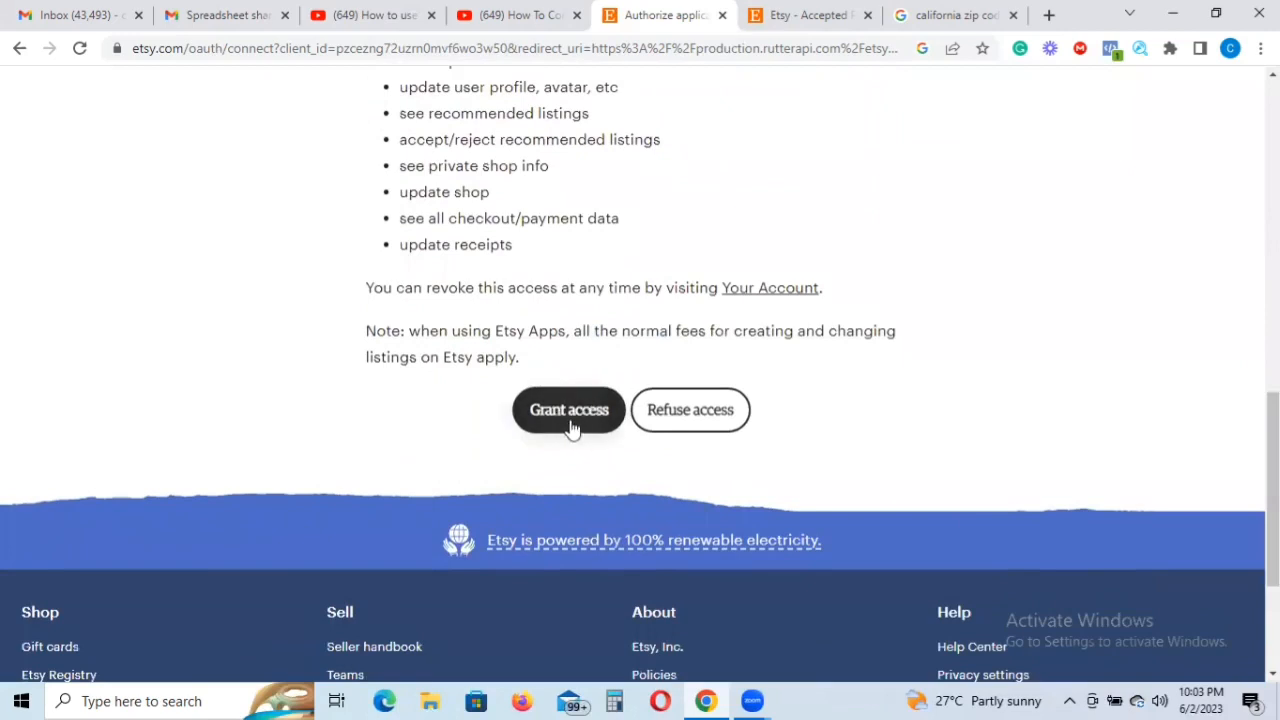
- Grant CShip access to the Etsy shop
click(568, 410)
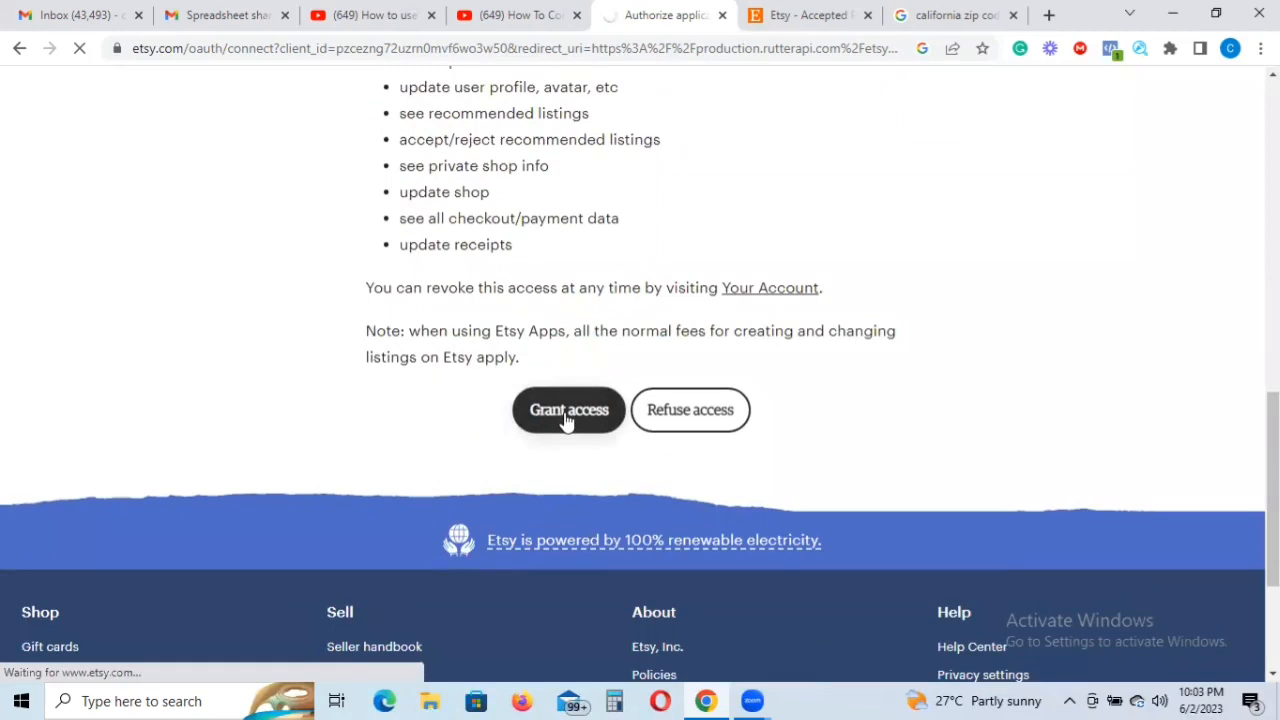
click(568, 410)
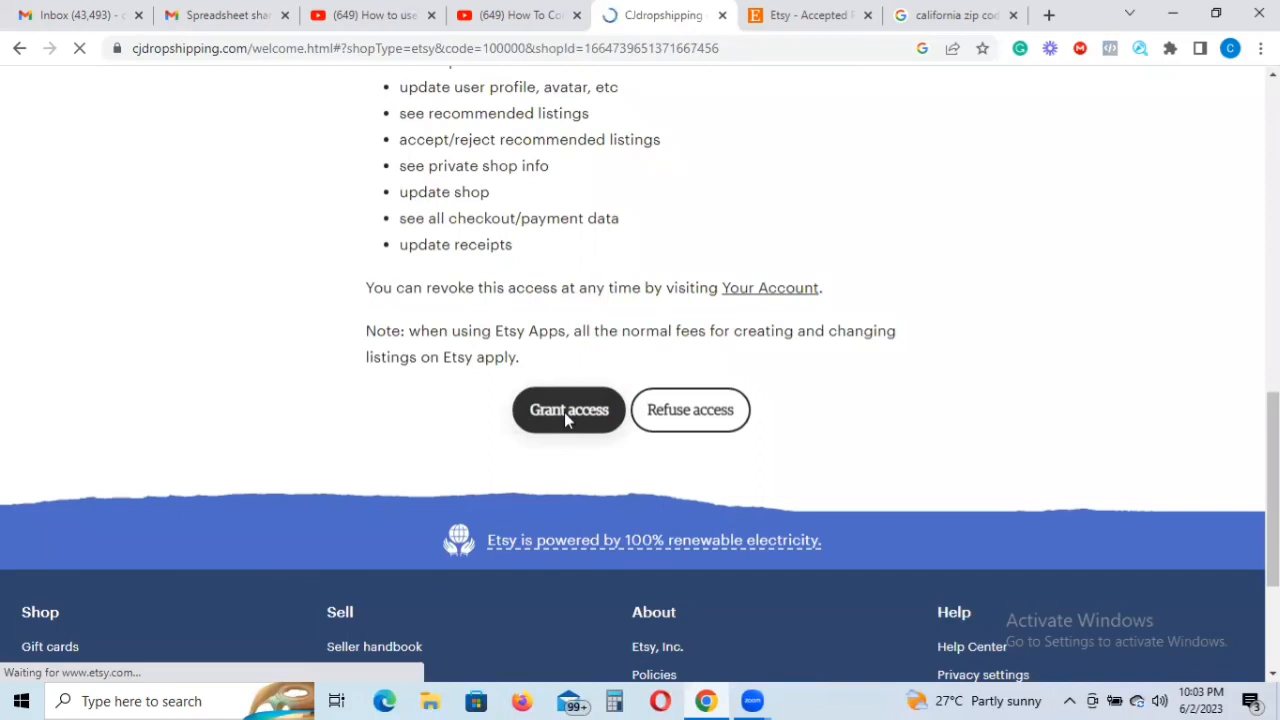
- Confirm the Etsy Authorization Success page and close the assistant's product prompt
click(568, 409)
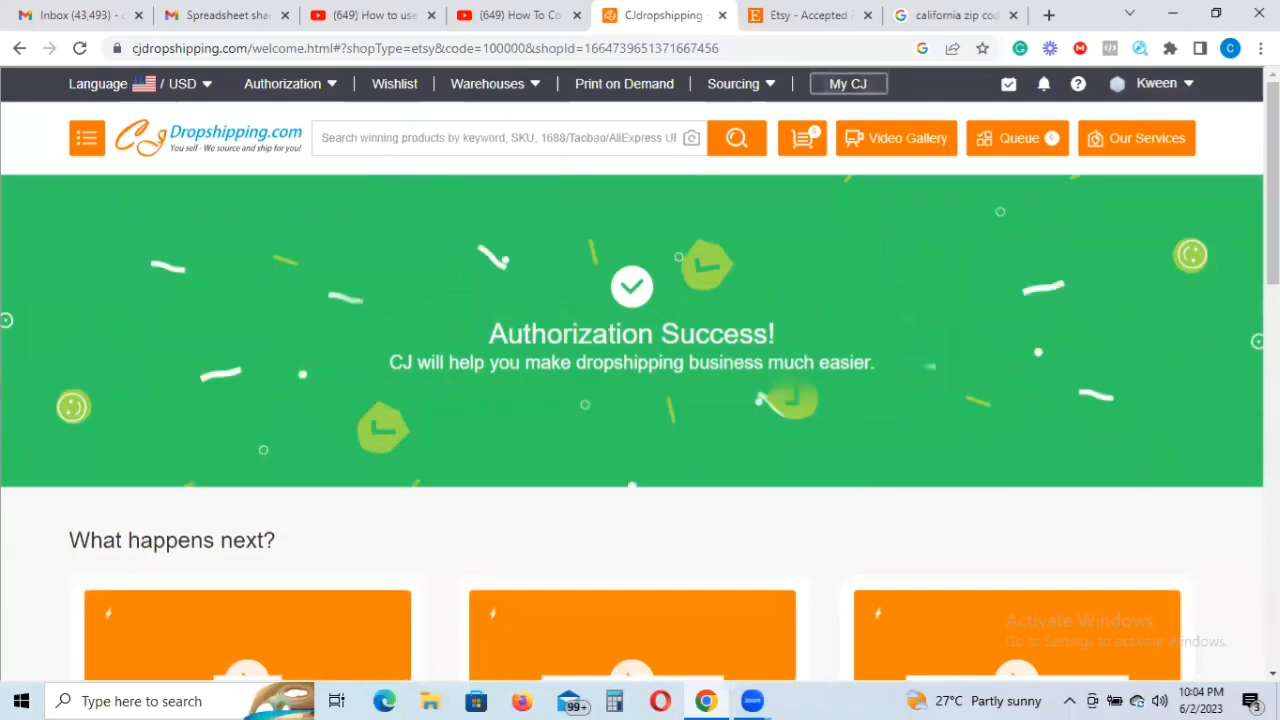
scroll(down, 3)
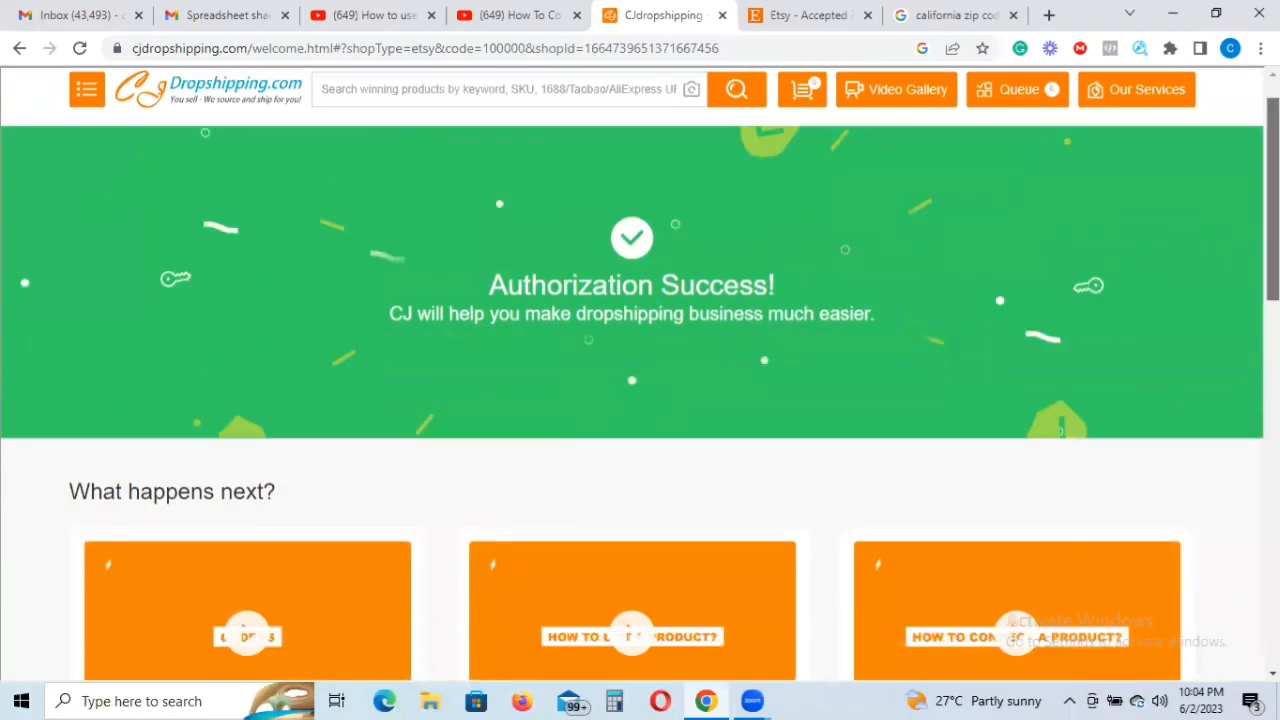
scroll(down, 3)
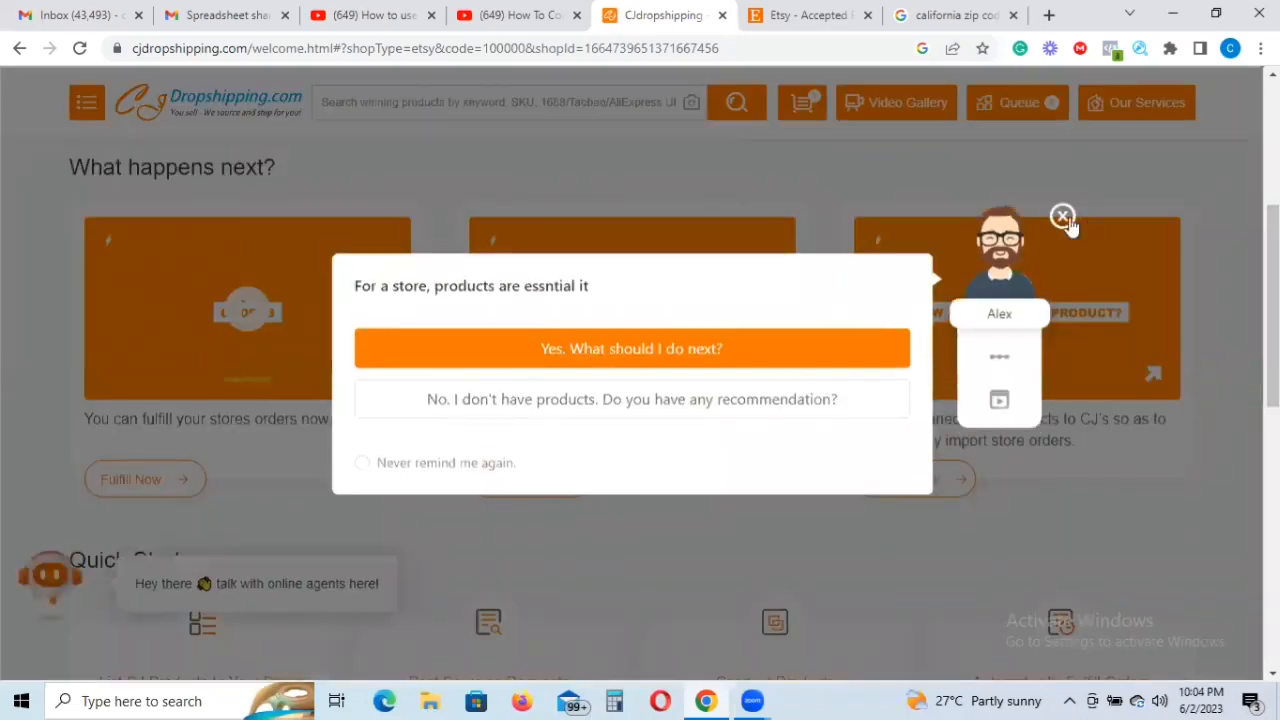
click(1062, 216)
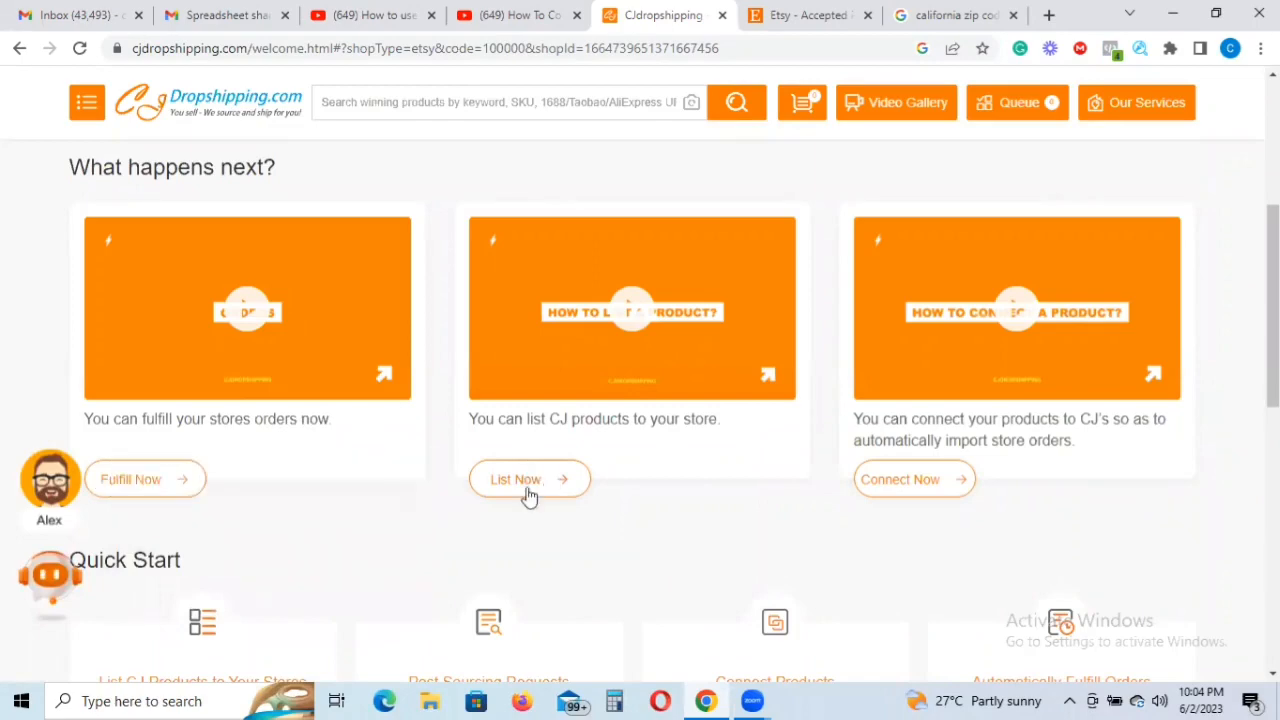
mouse_move(530, 490)
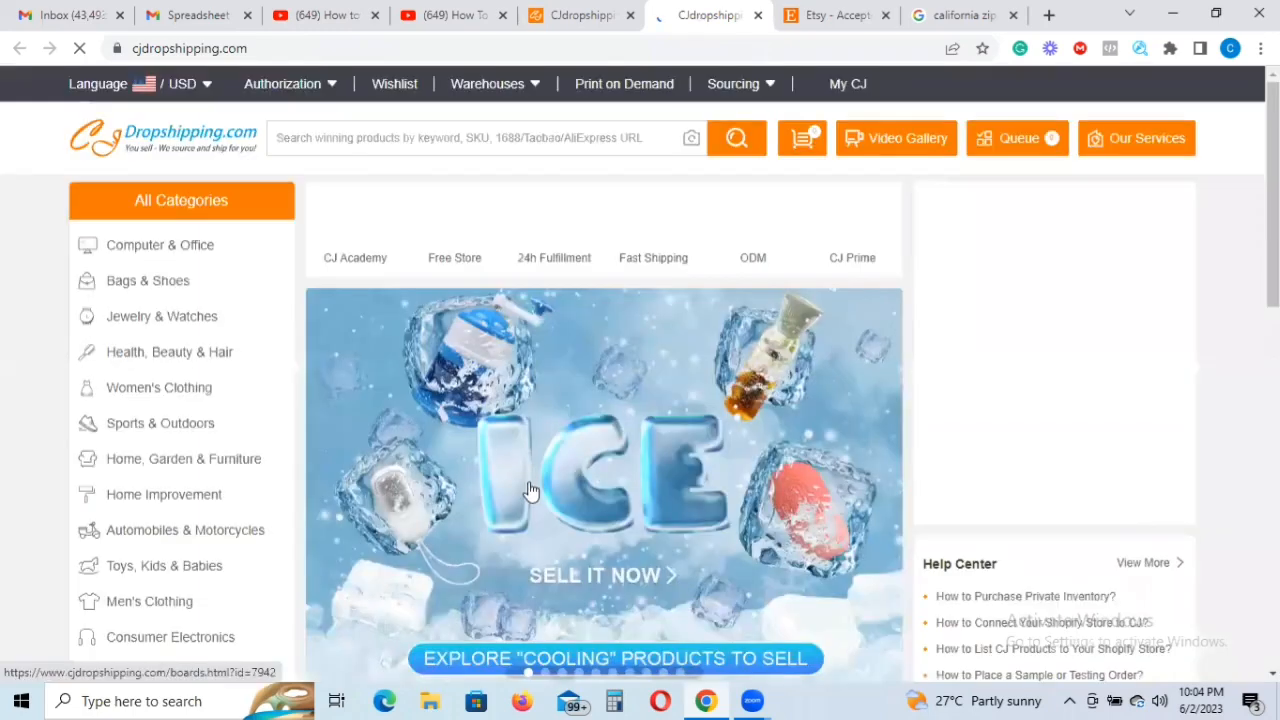
mouse_move(818, 402)
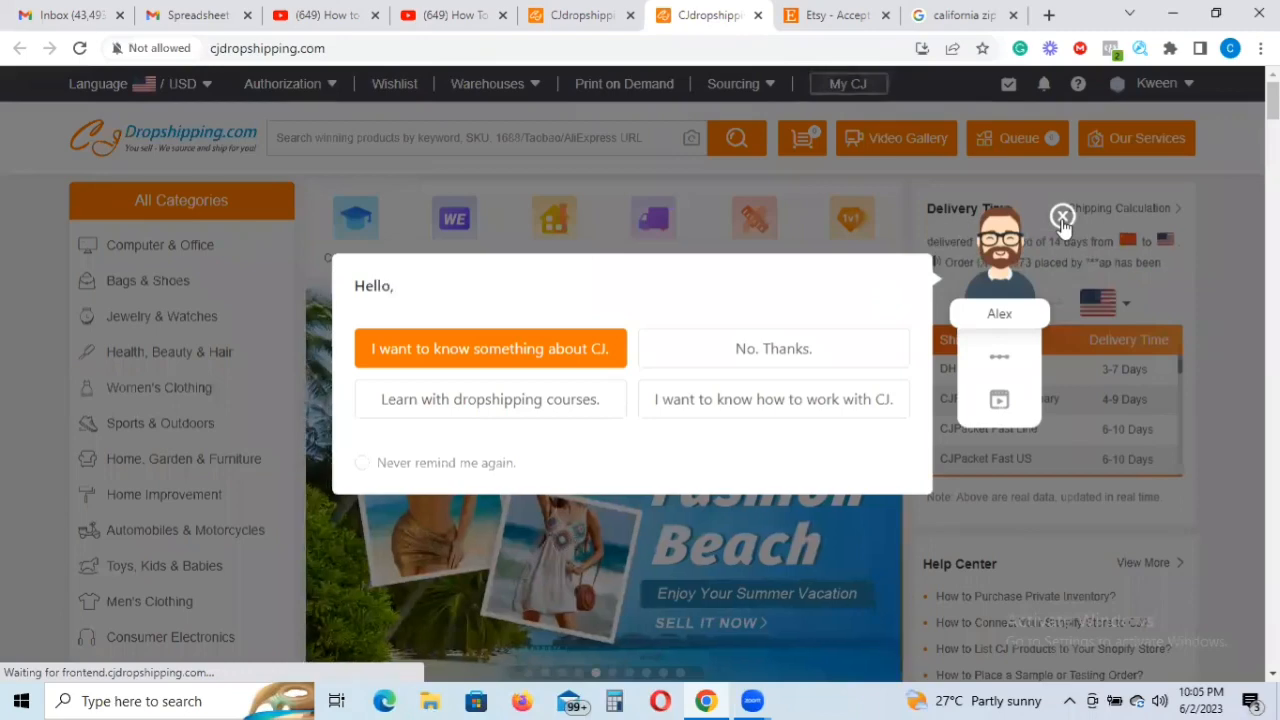
- Close the 'Hello' assistant greeting on the home page
click(1062, 216)
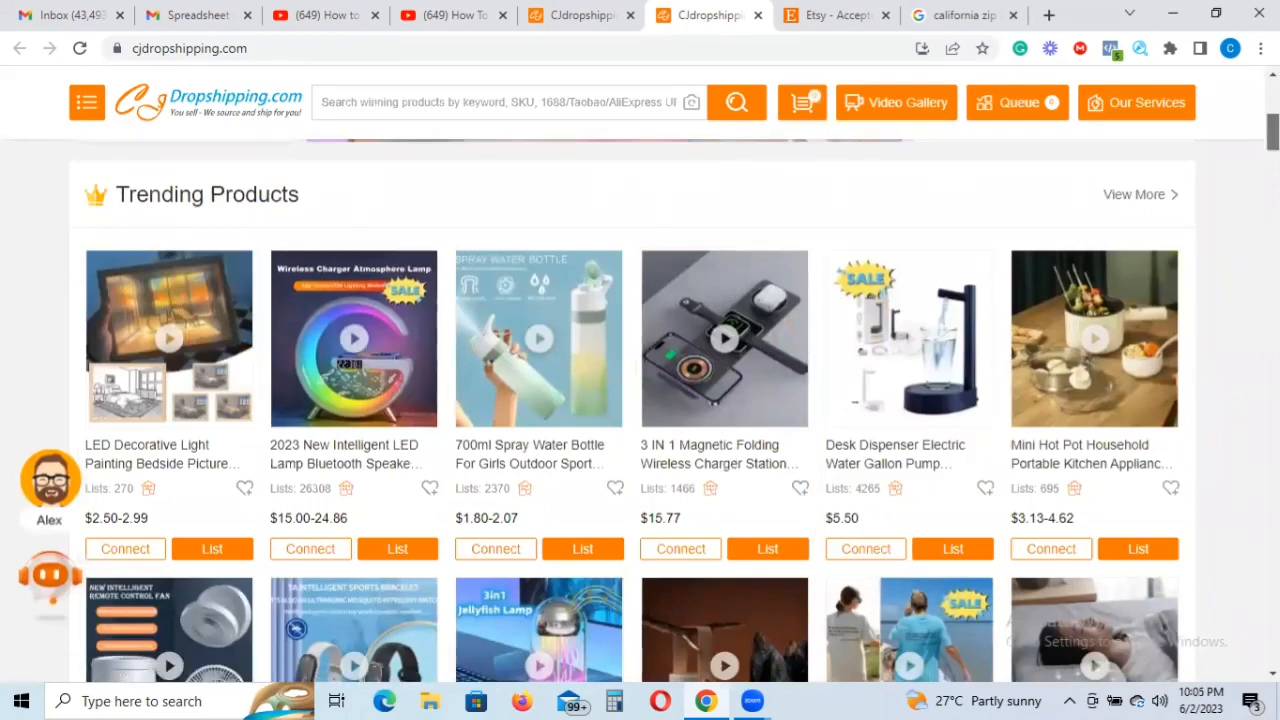
- Scroll to New Products and find the 500ML Silicone Water Bottle
scroll(down, 3)
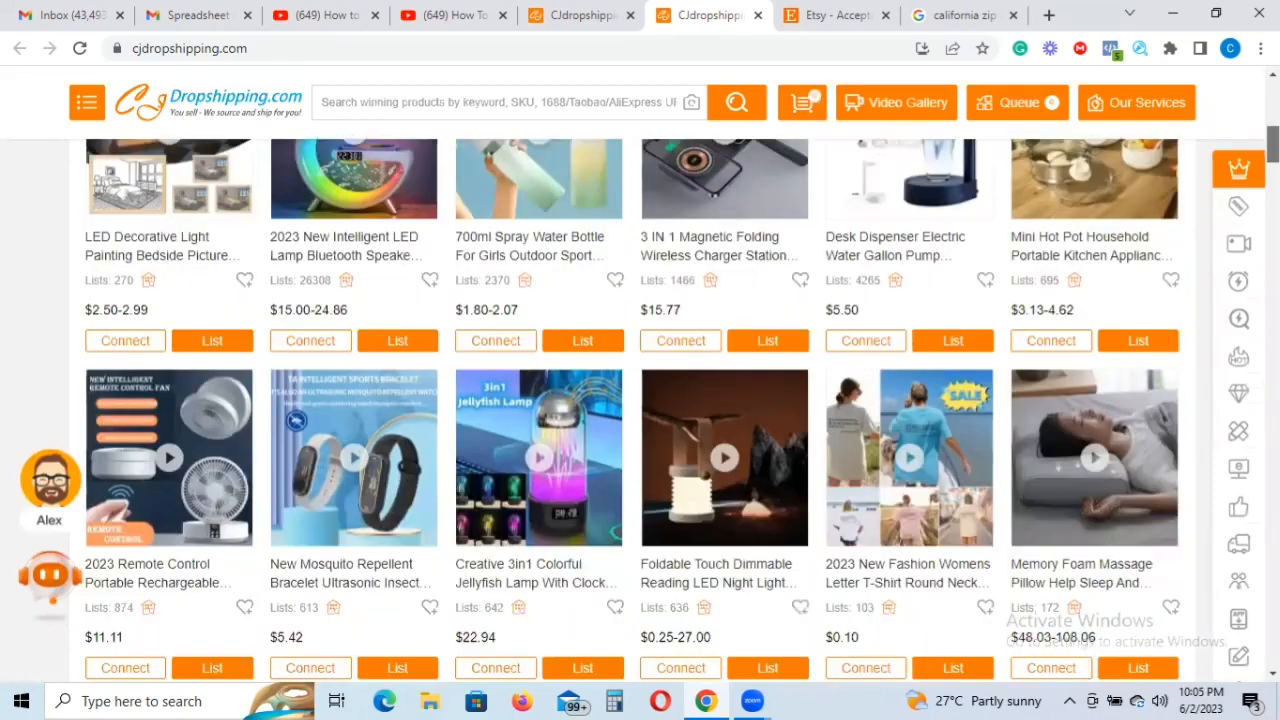
scroll(down, 3)
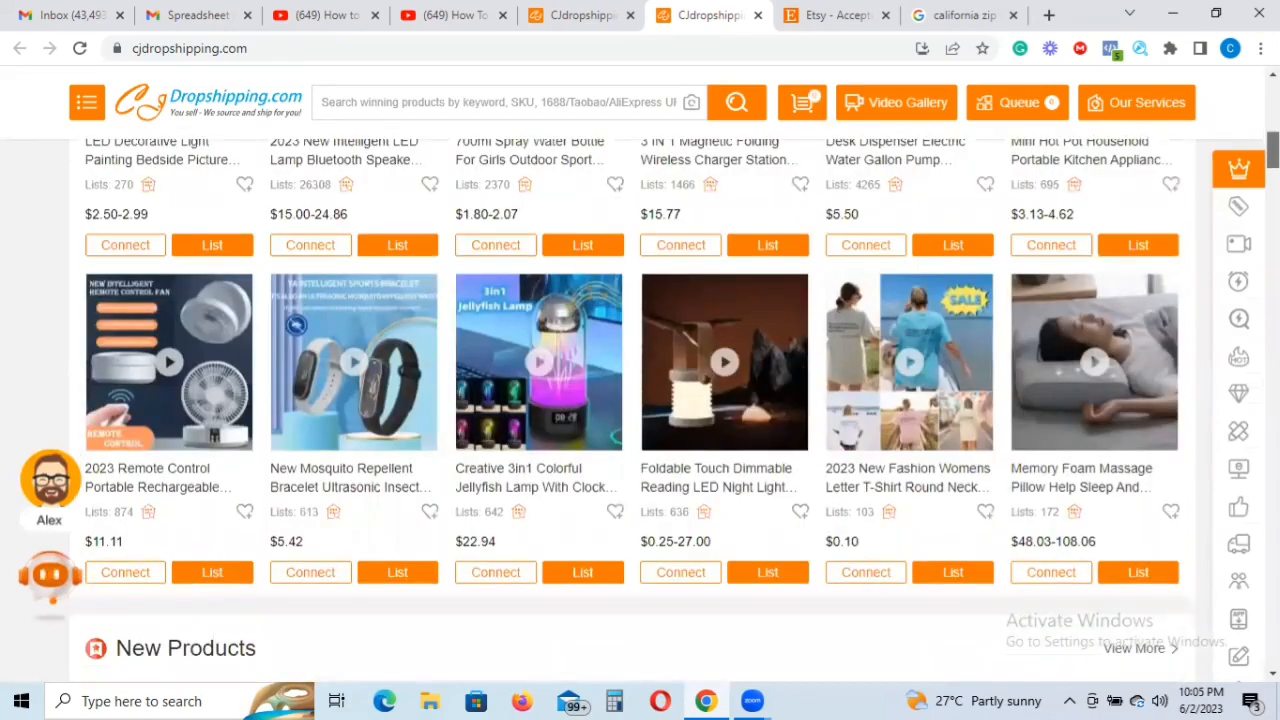
scroll(down, 3)
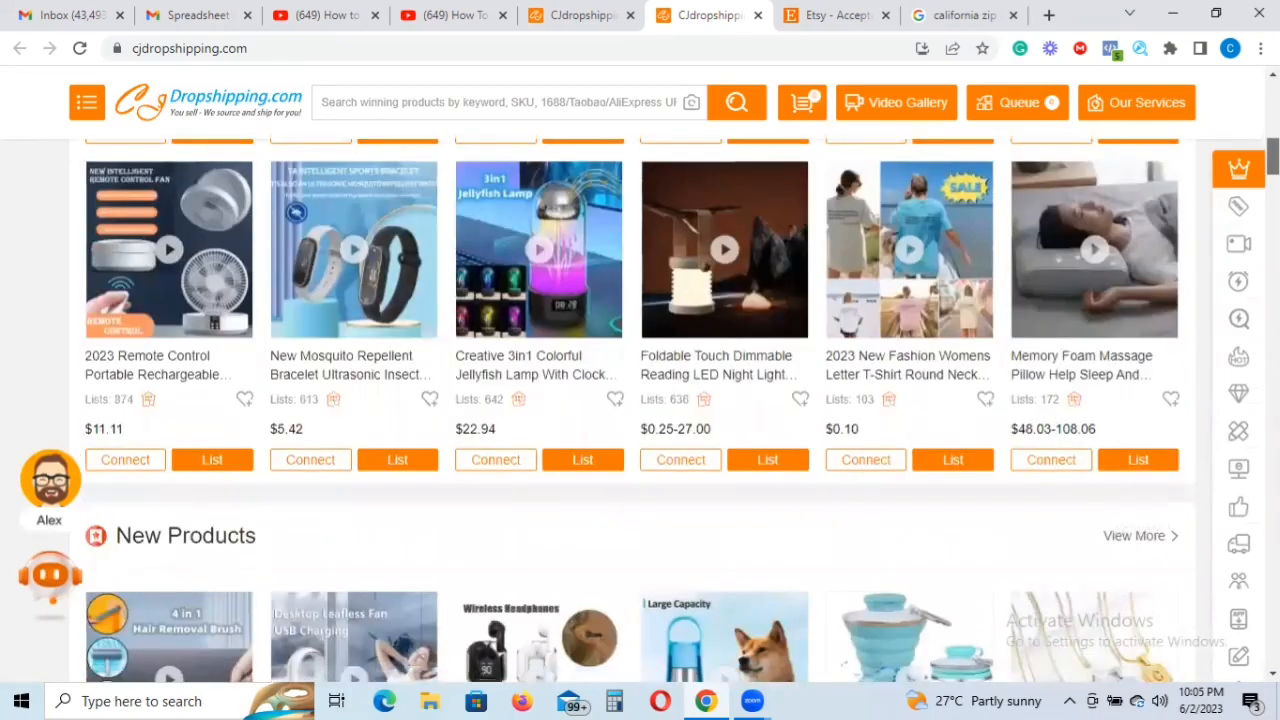
scroll(down, 3)
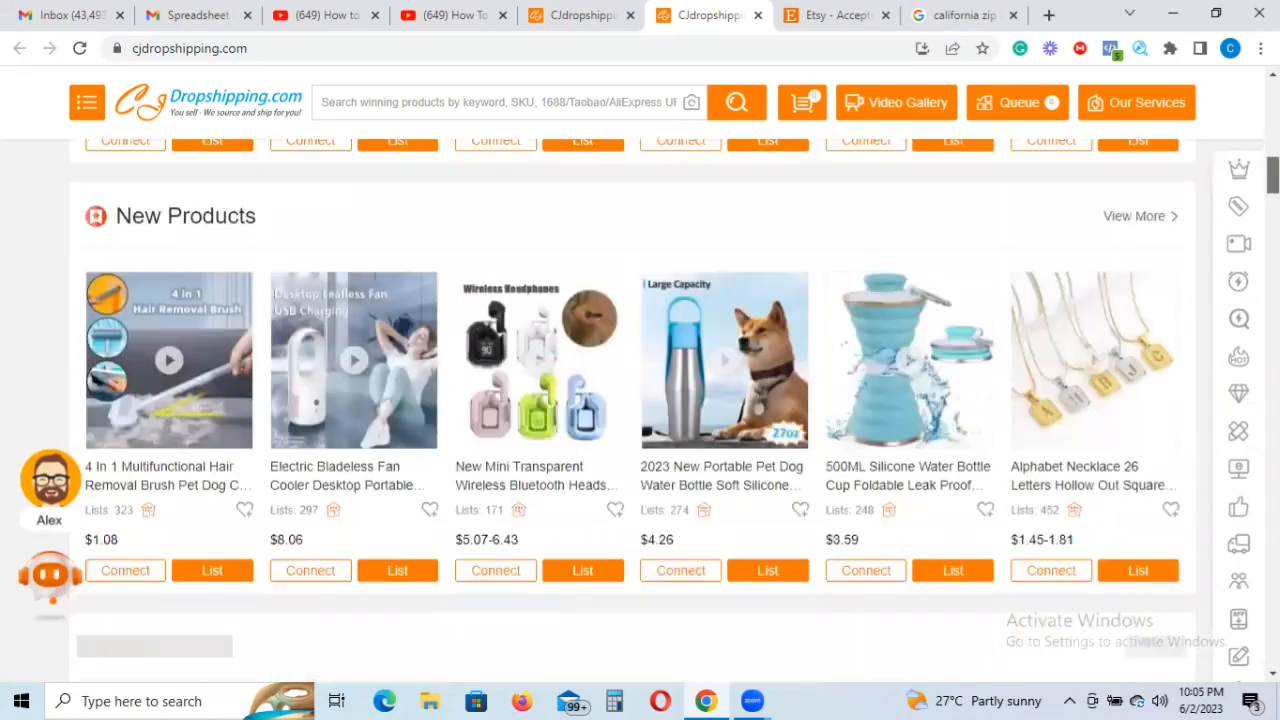
scroll(down, 3)
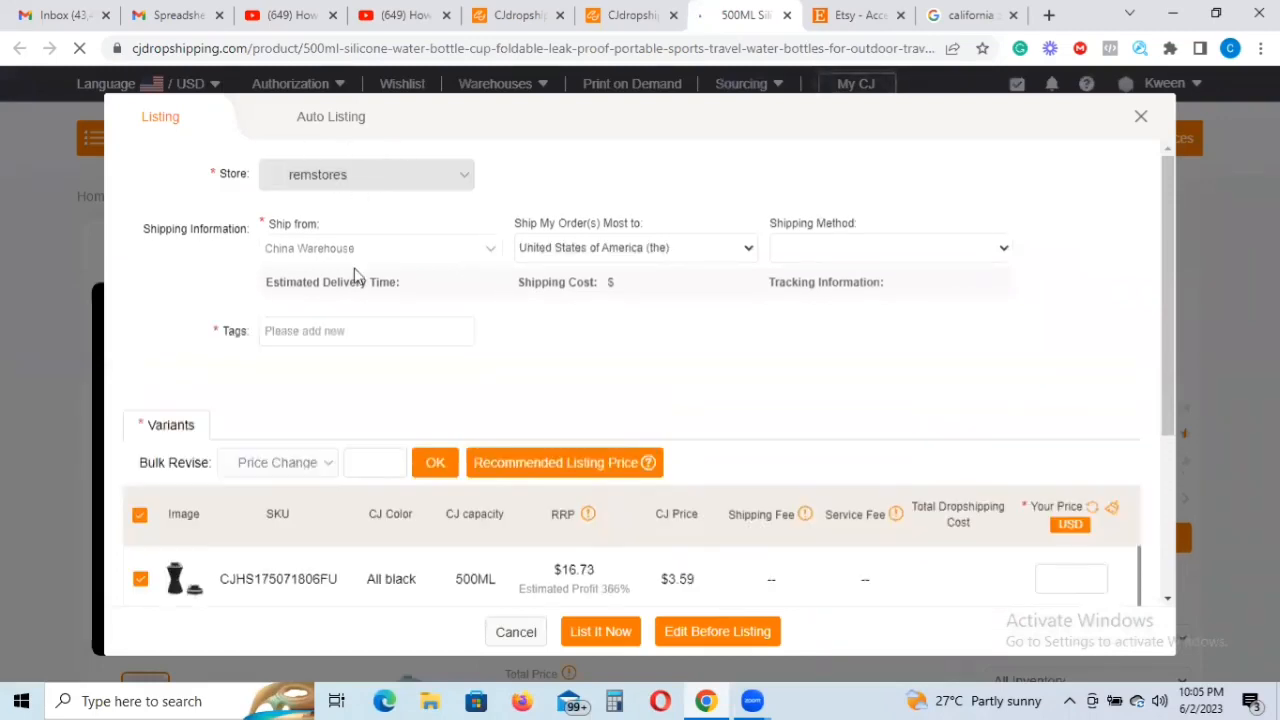
- Target the remstores store with CJPacket Ordinary shipping, then scroll to review the variants
click(888, 247)
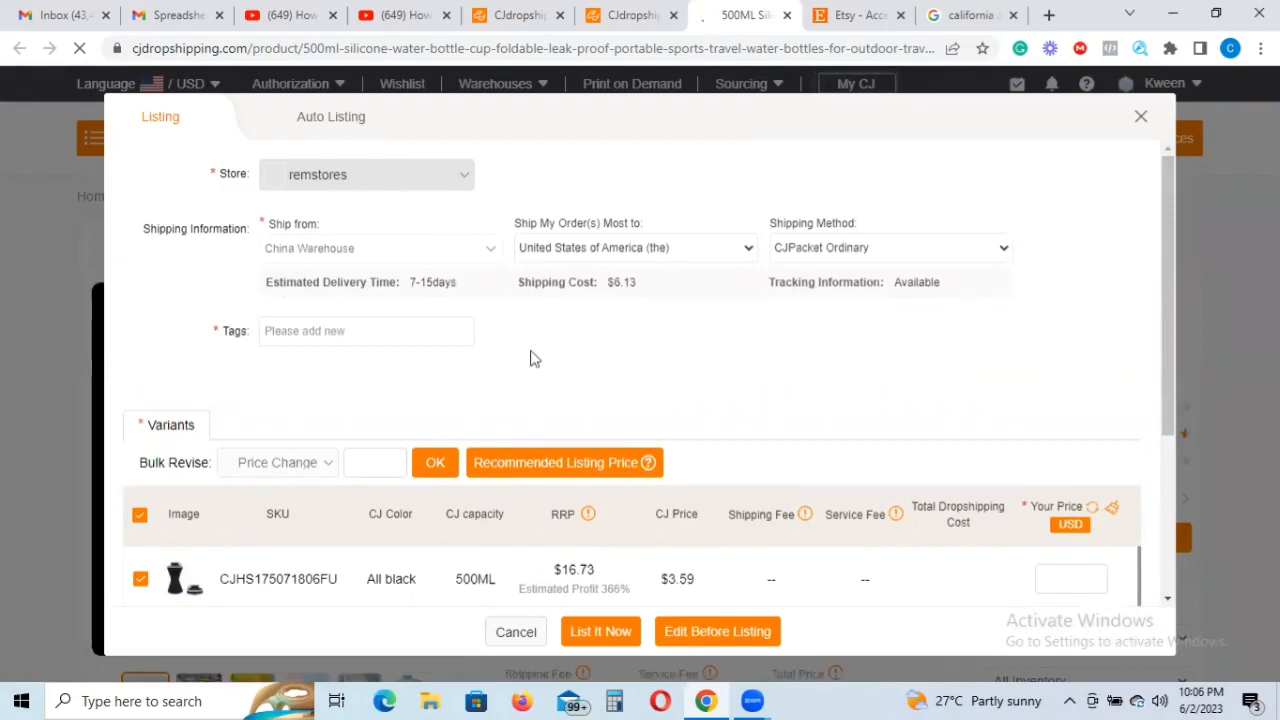
click(366, 331)
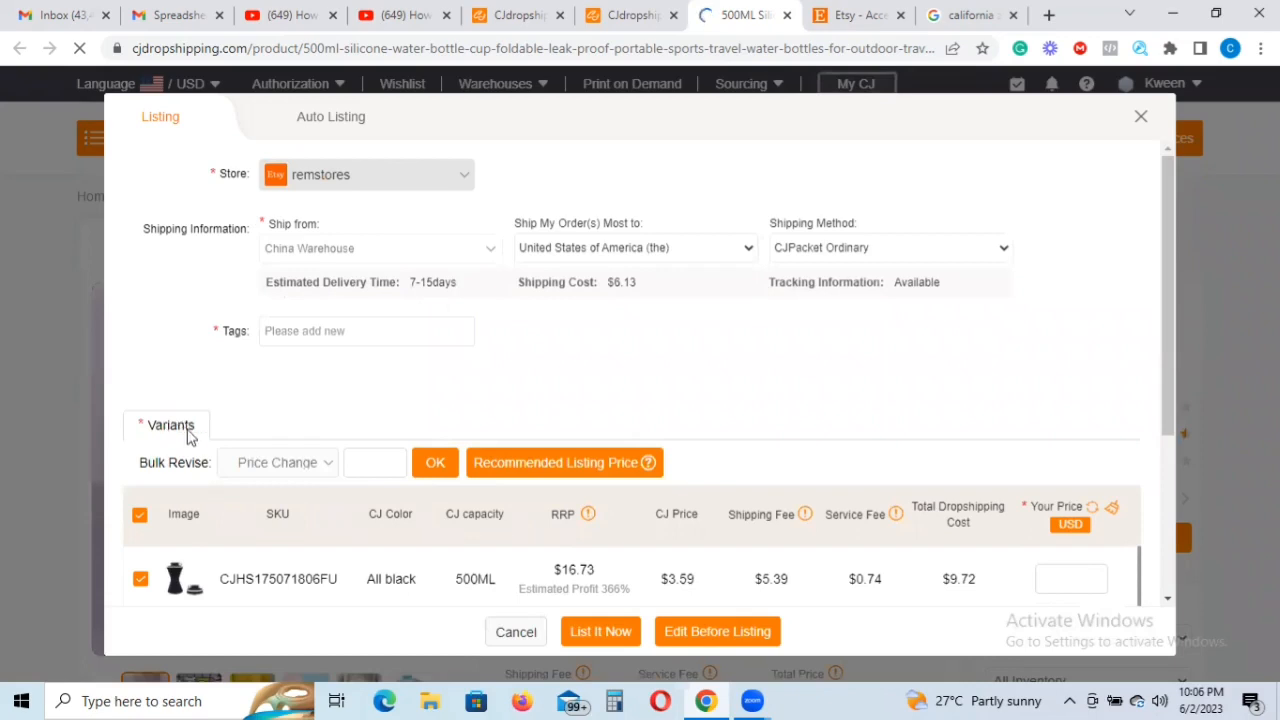
mouse_move(1167, 372)
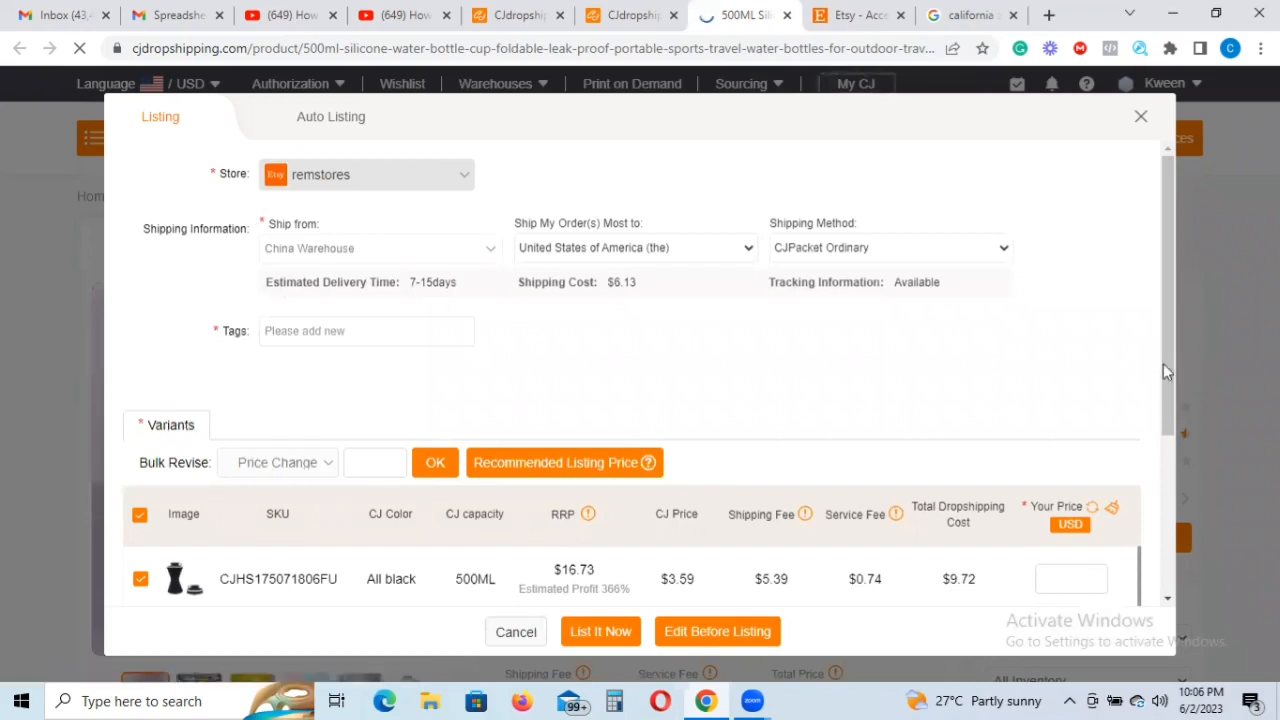
mouse_move(1168, 413)
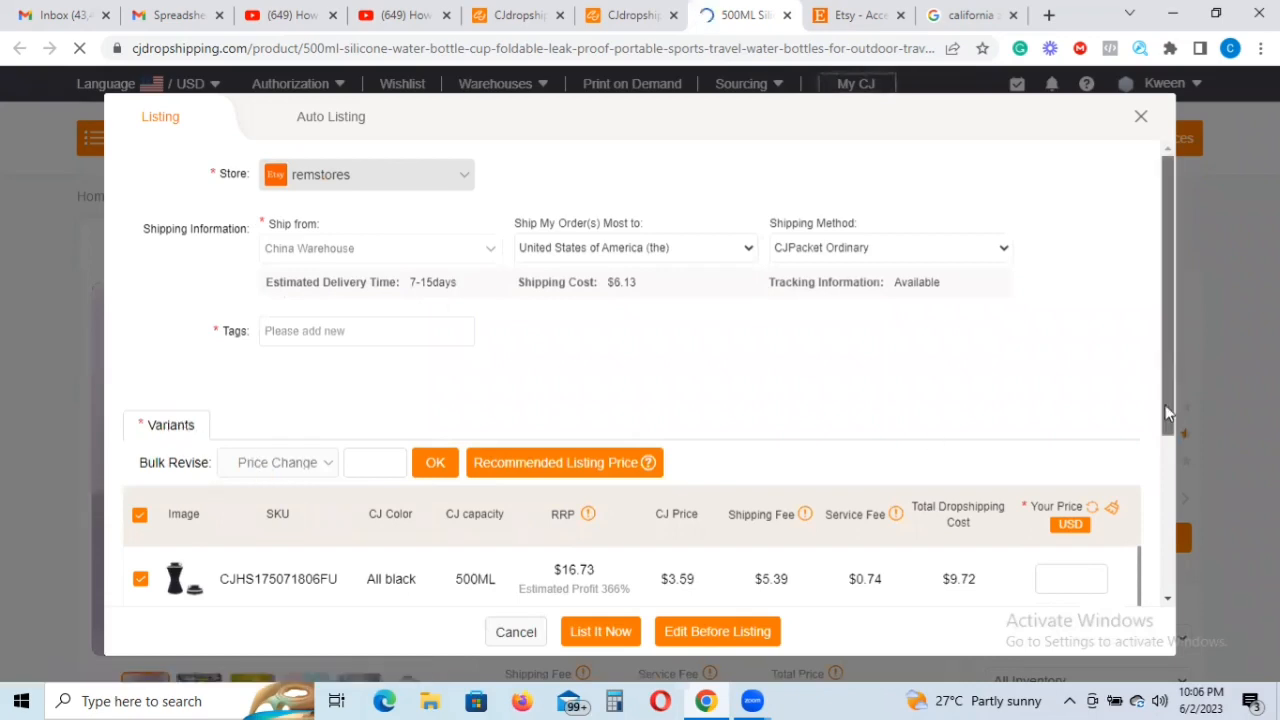
scroll(down, 3)
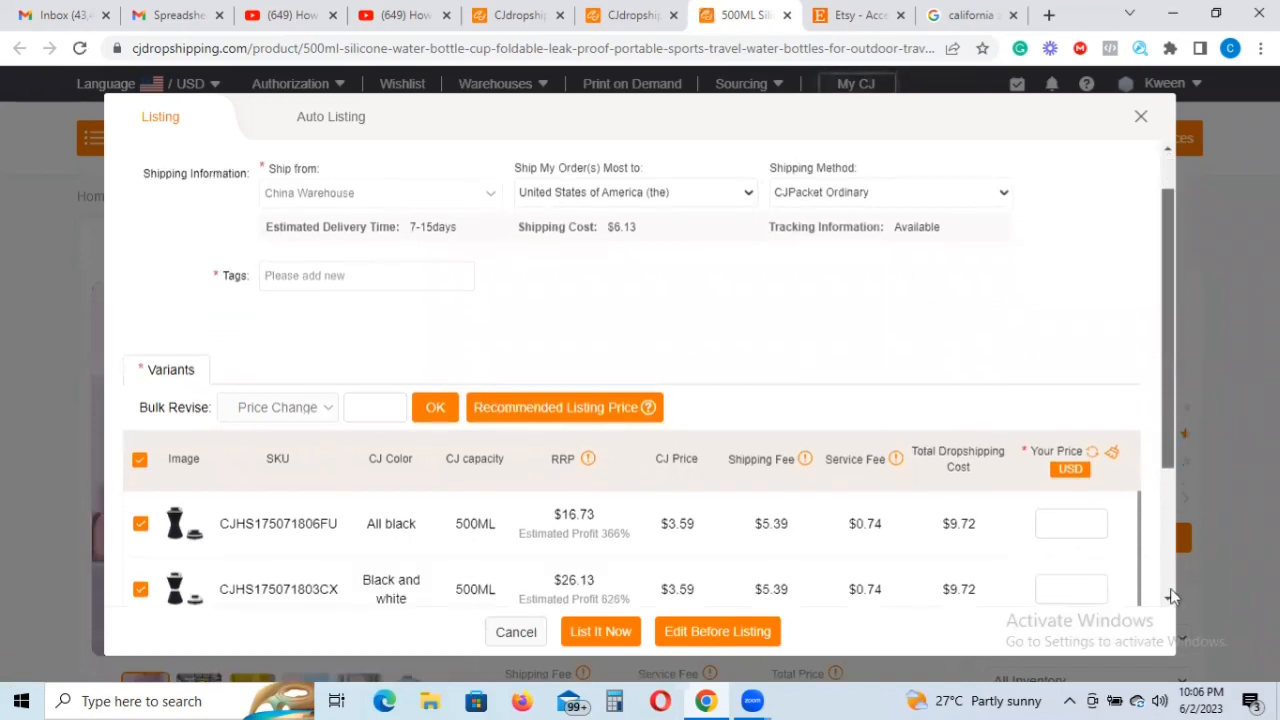
scroll(down, 3)
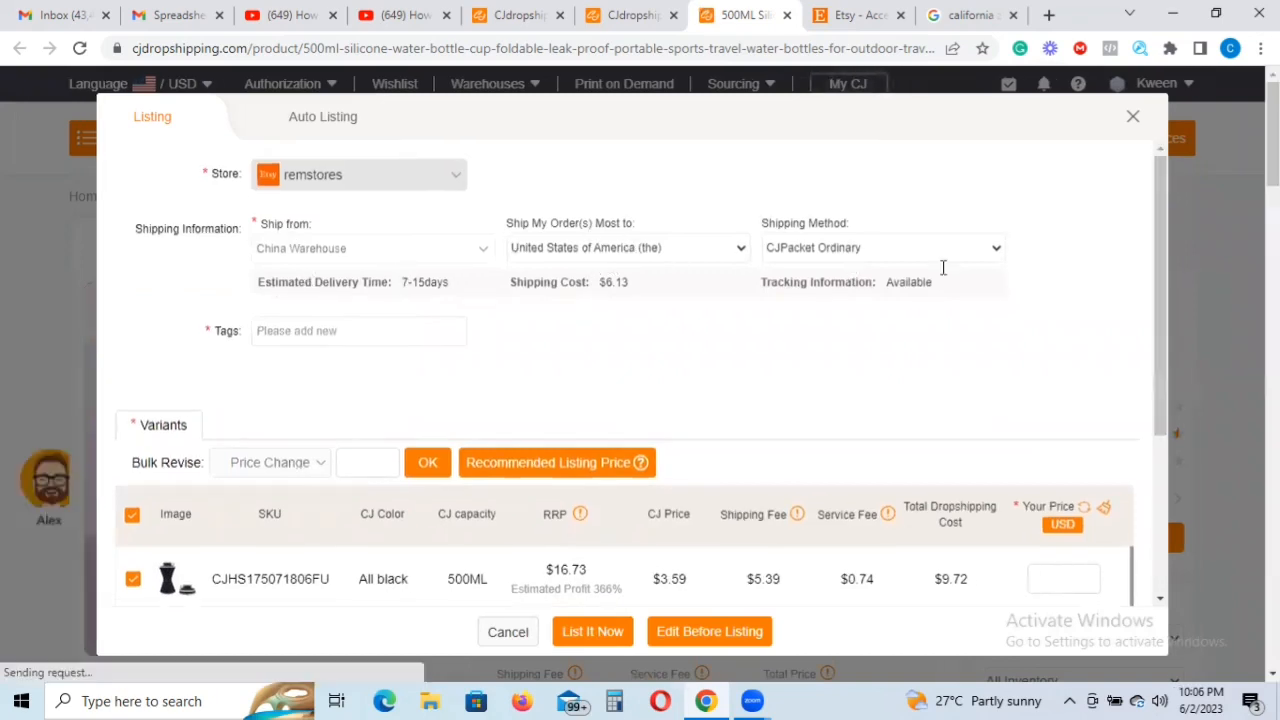
mouse_move(895, 273)
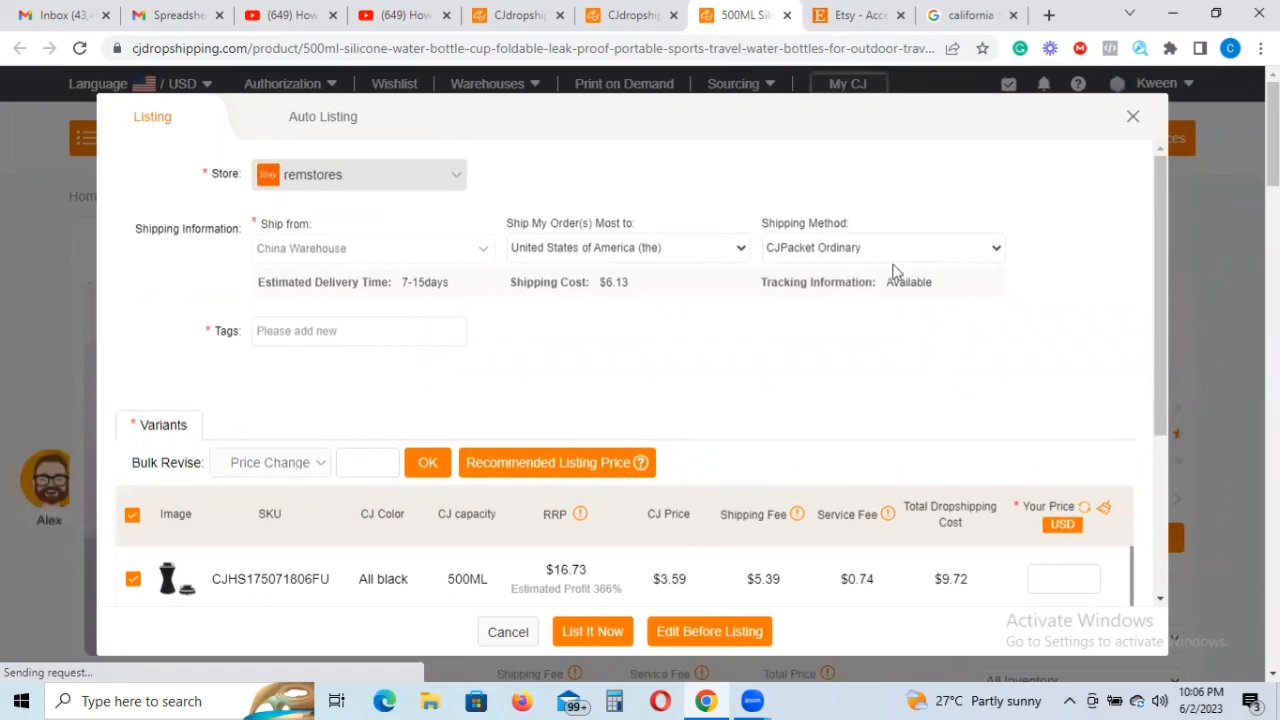
mouse_move(987, 253)
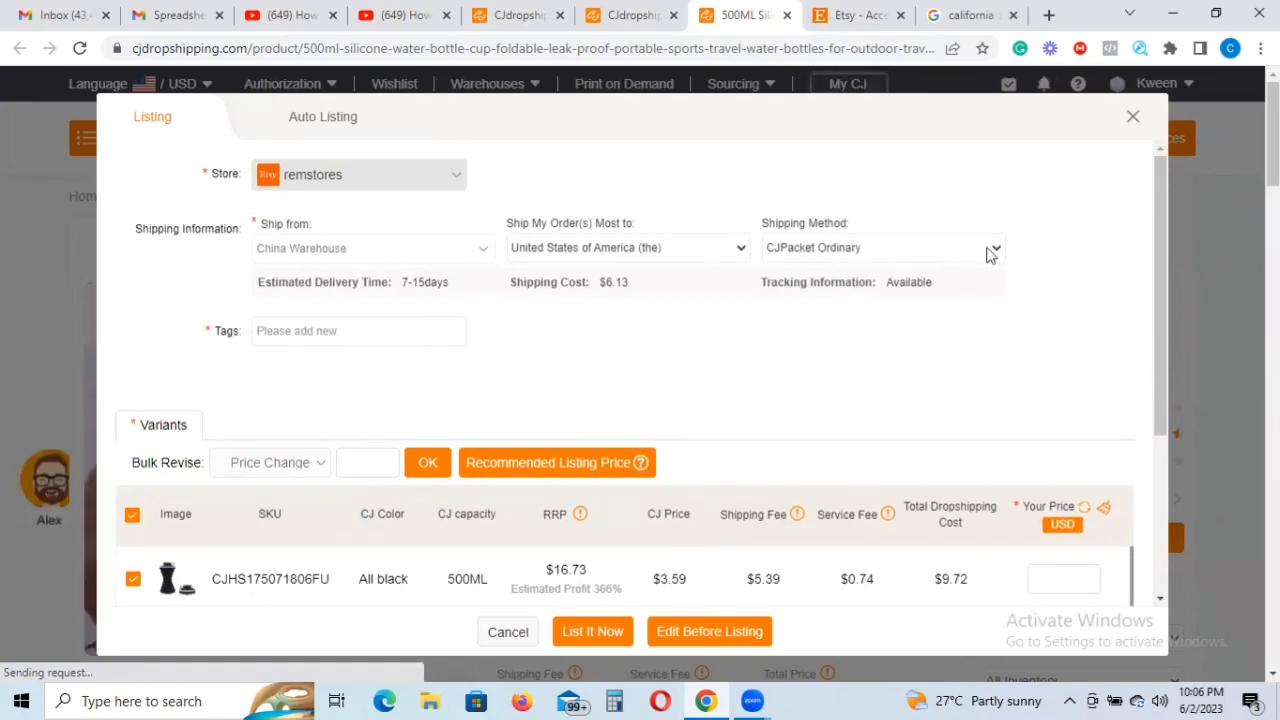
- Switch the shipping method to CJPacket Liquid Line ($7.43, 20–60 days, $11.02 total)
click(994, 248)
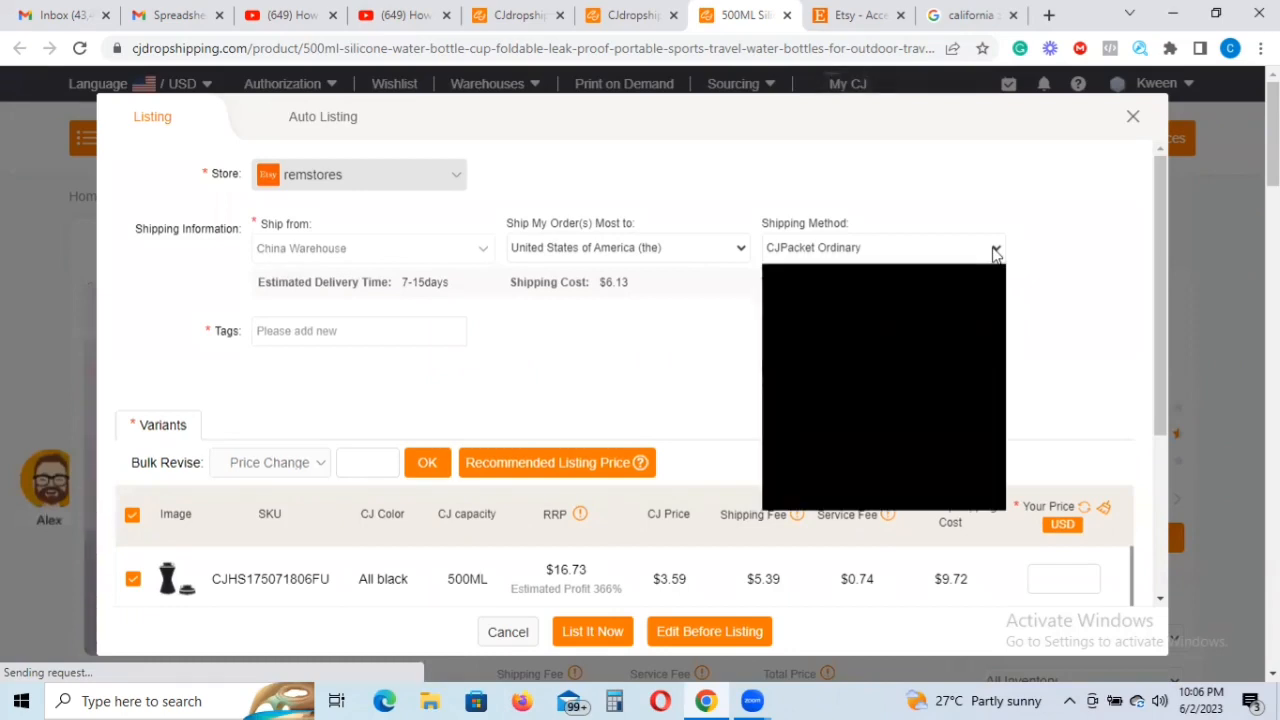
click(880, 247)
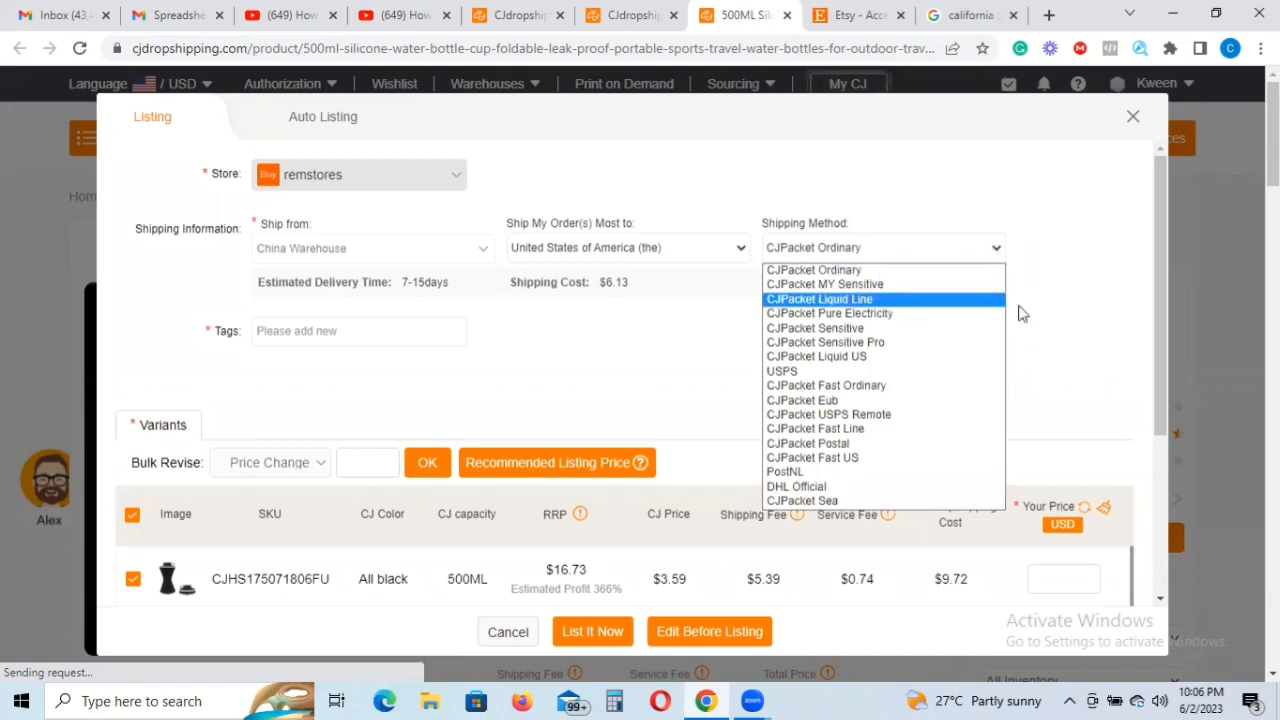
mouse_move(955, 428)
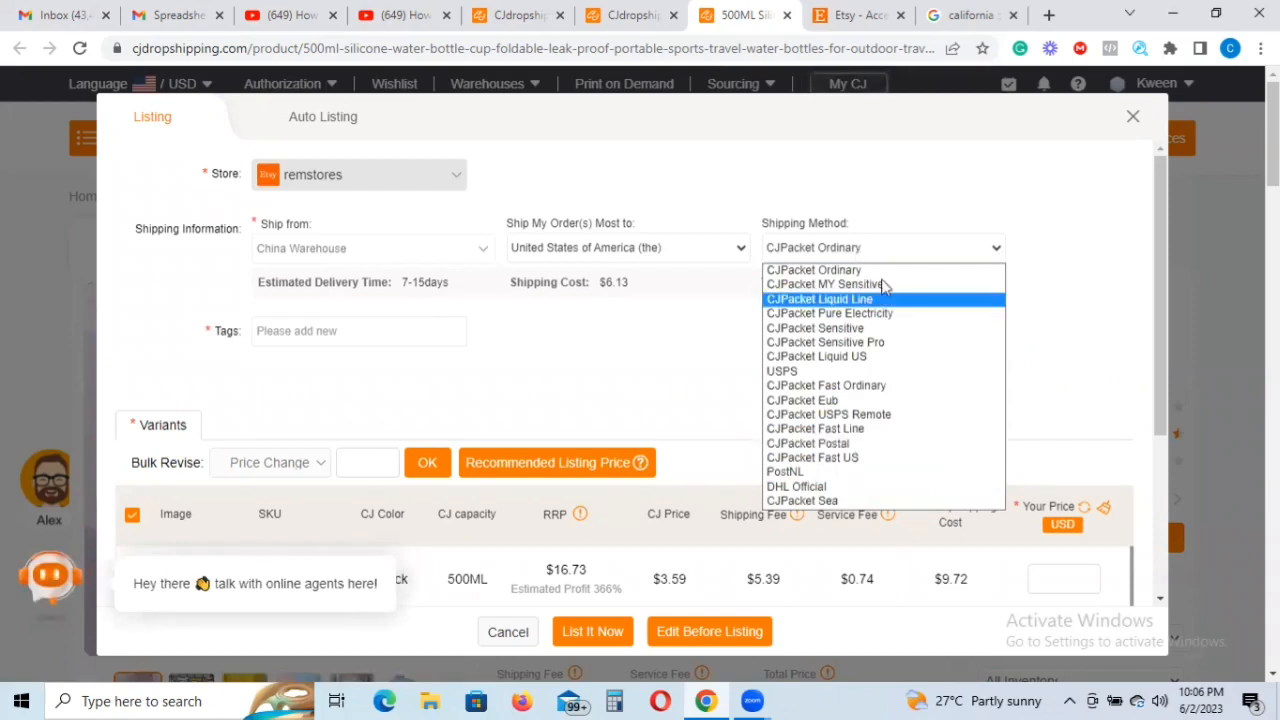
mouse_move(884, 313)
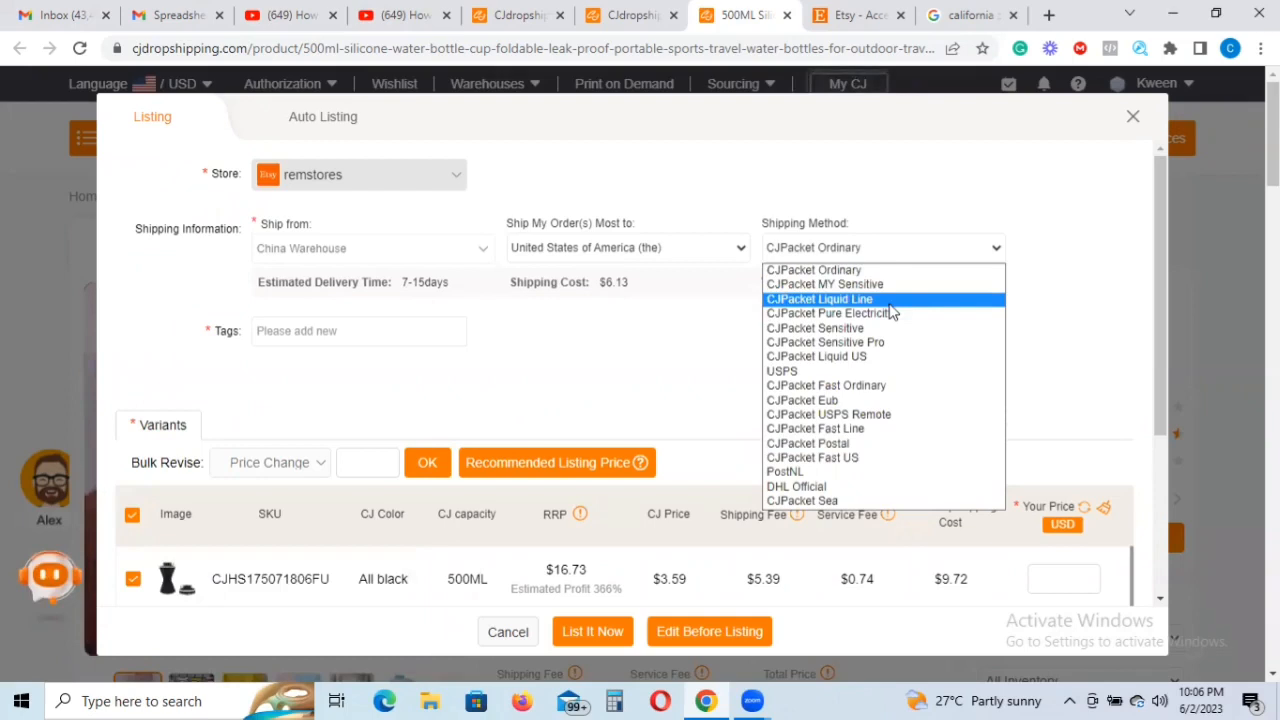
mouse_move(888, 305)
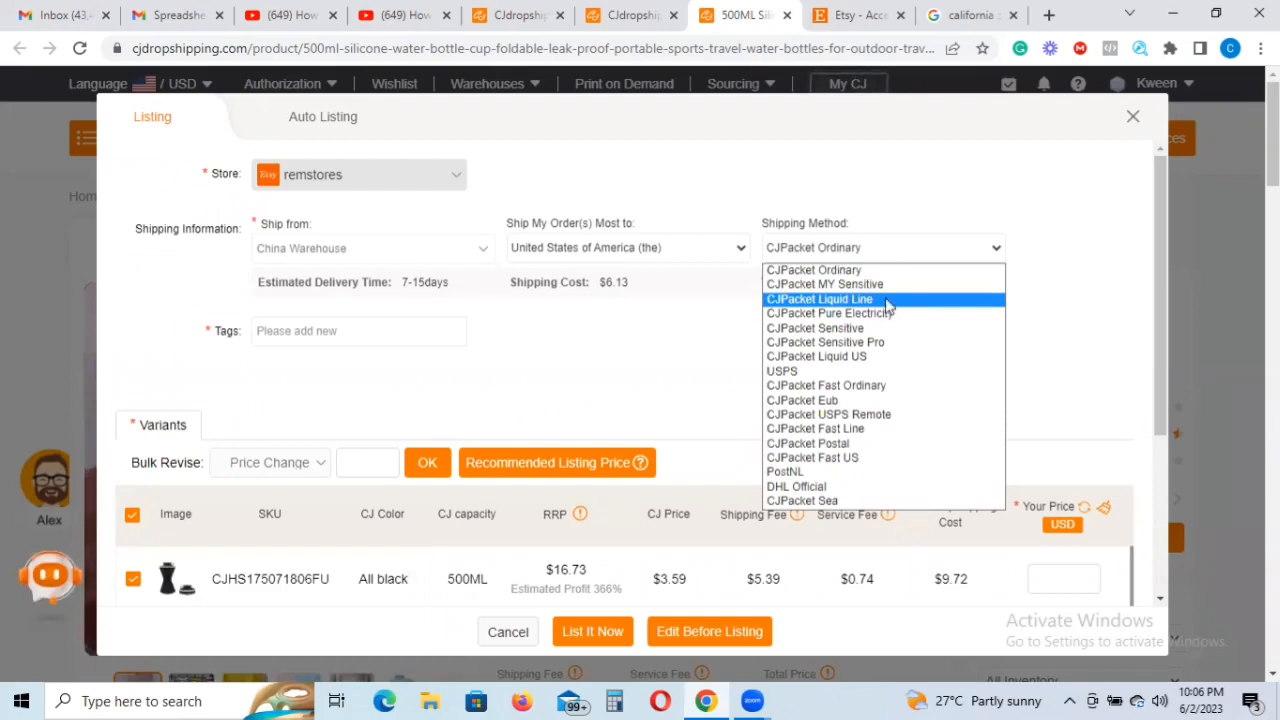
click(880, 247)
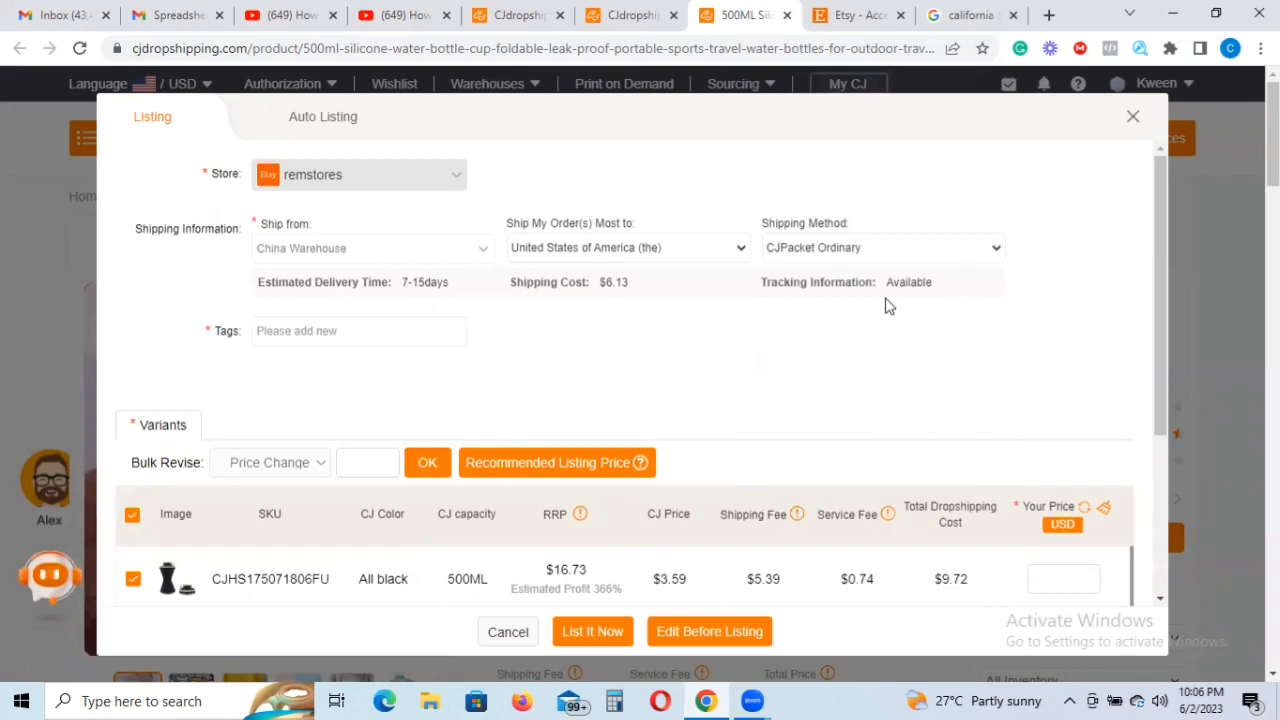
click(880, 247)
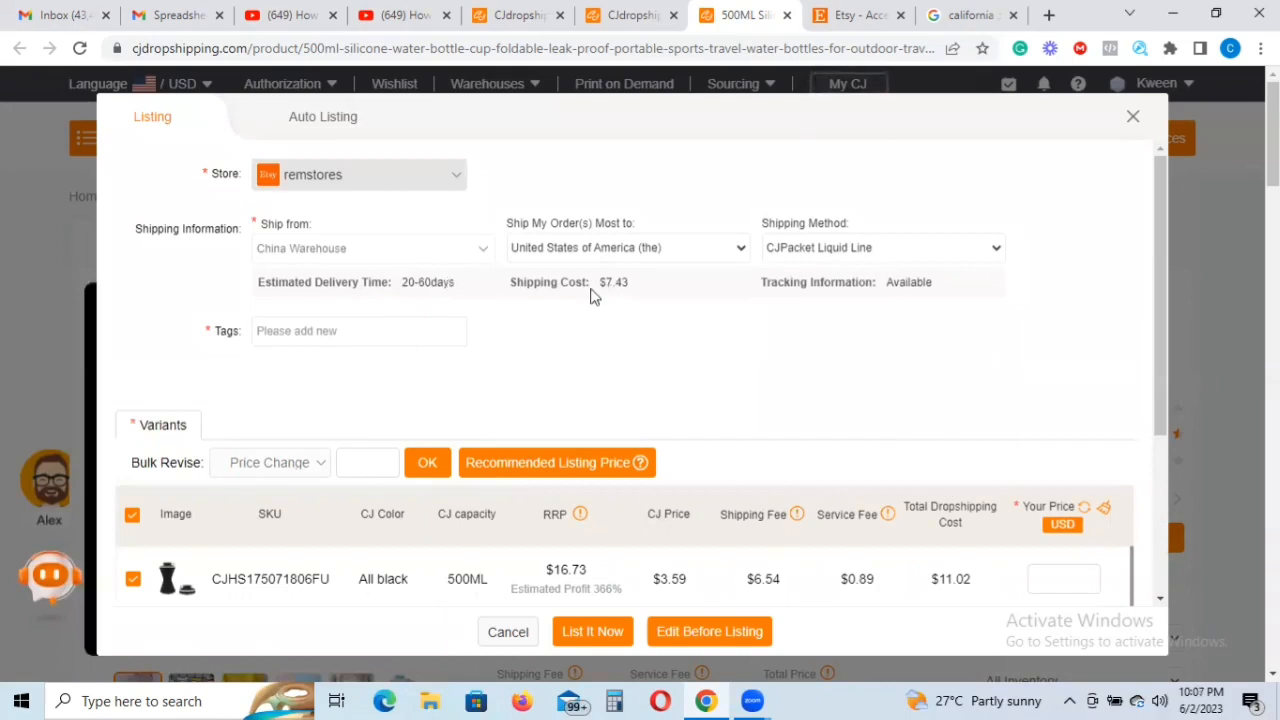
mouse_move(821, 316)
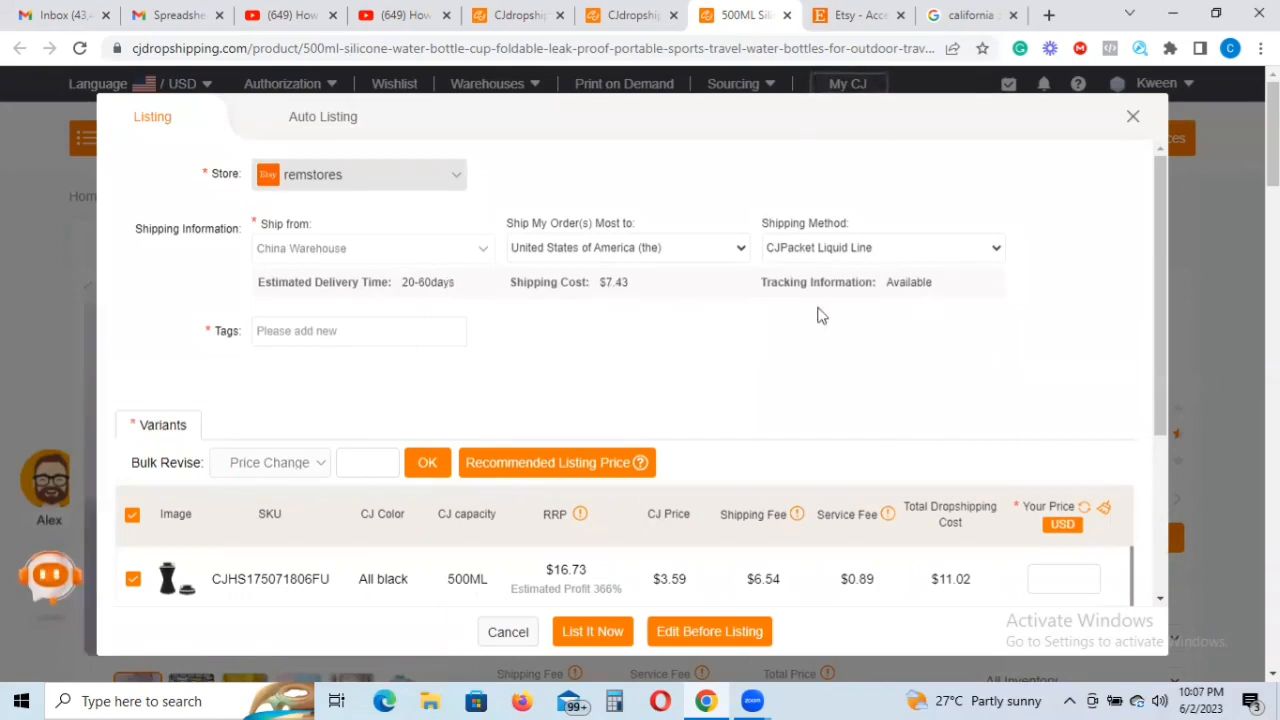
click(358, 330)
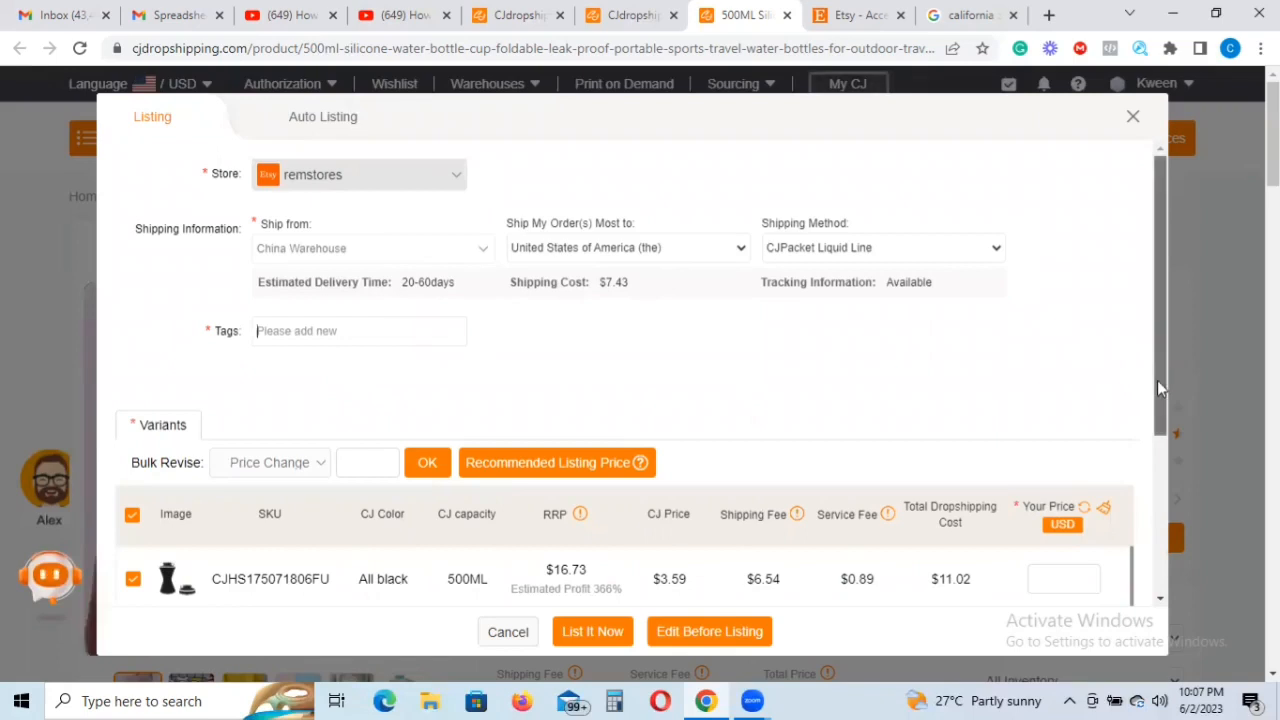
scroll(down, 3)
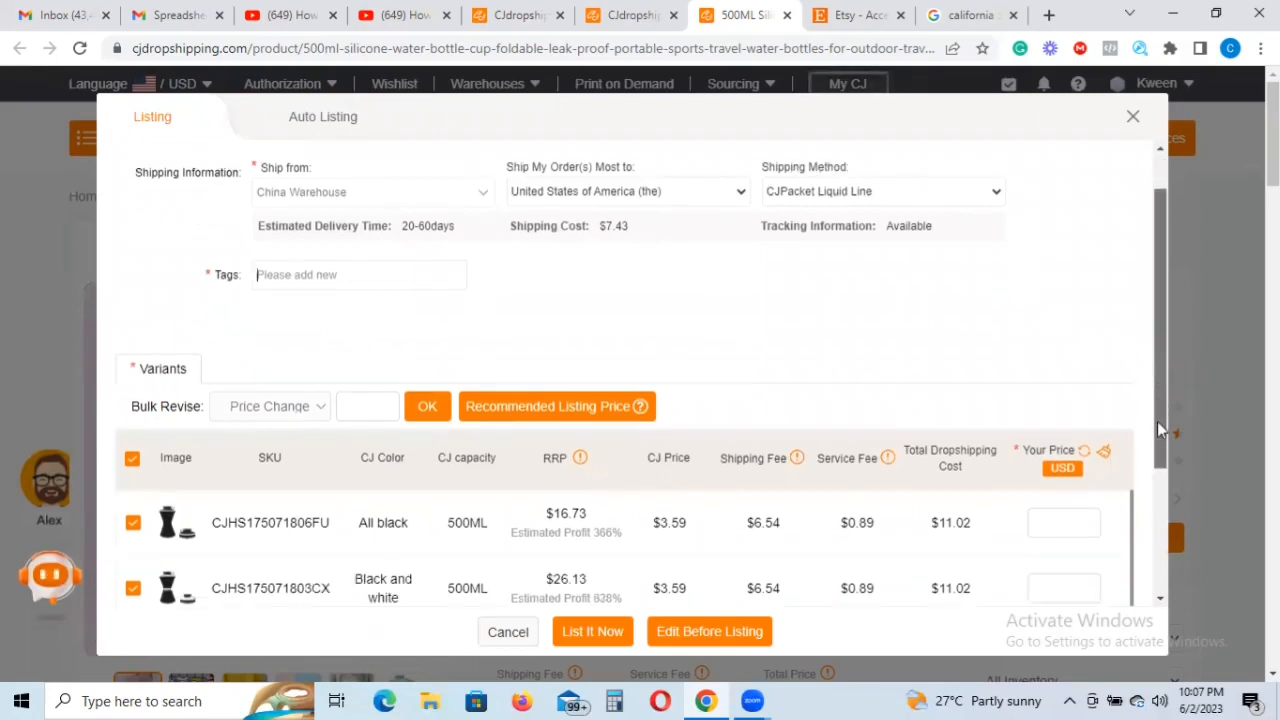
scroll(down, 3)
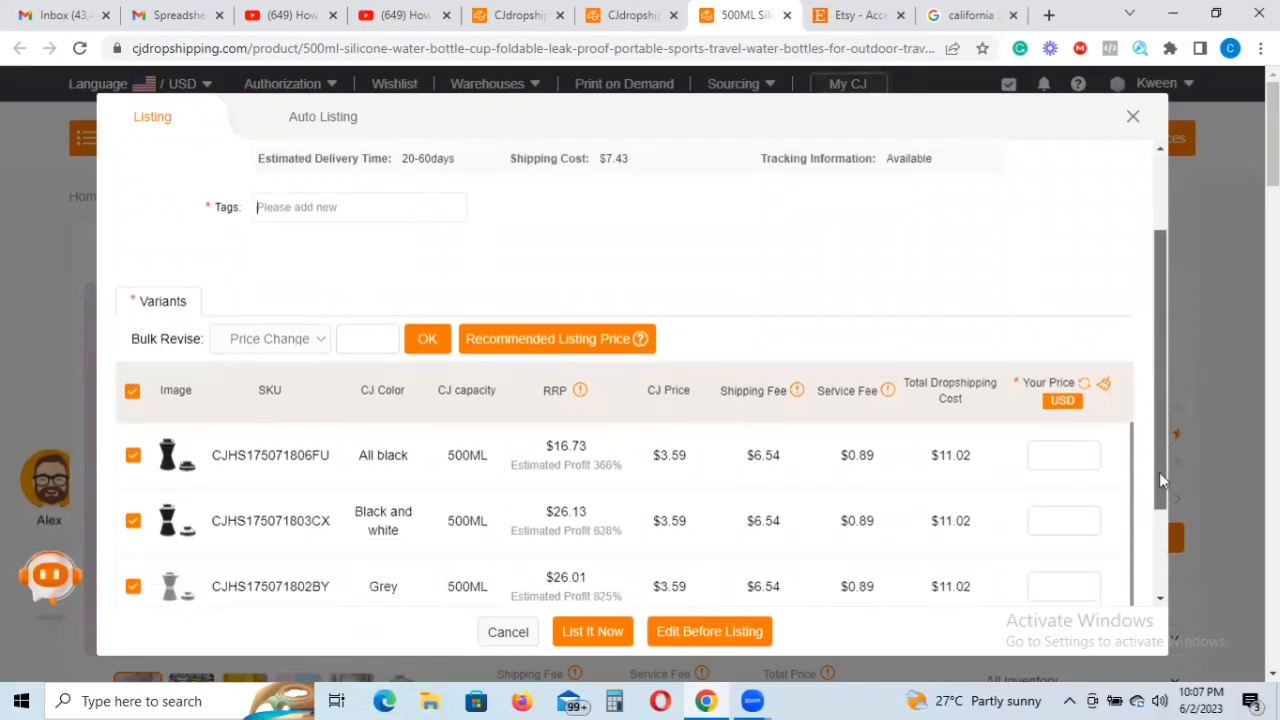
scroll(down, 3)
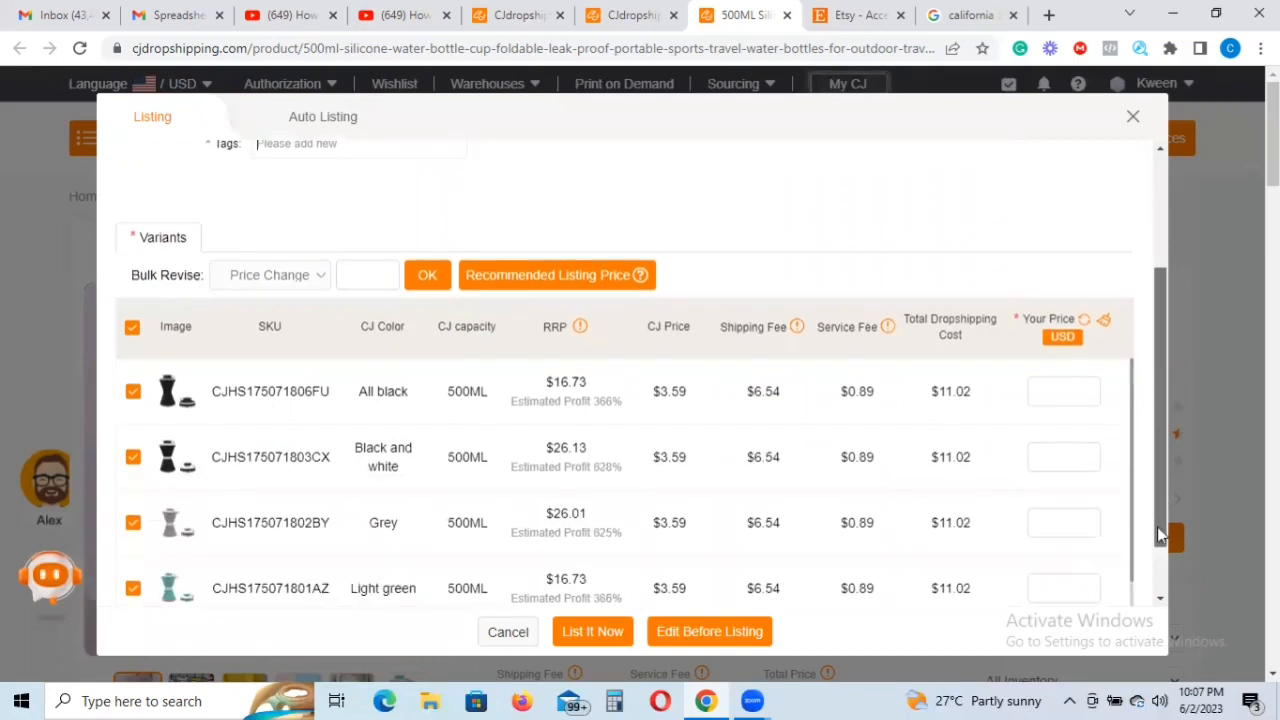
scroll(down, 3)
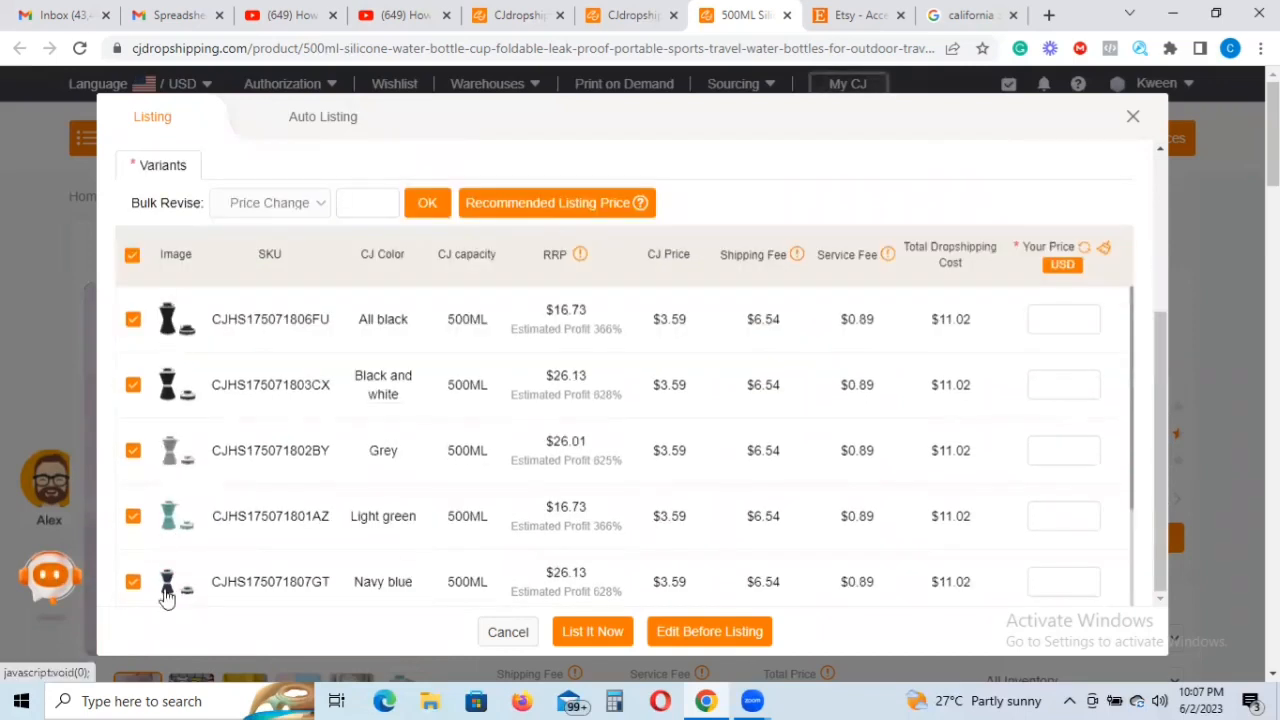
mouse_move(403, 430)
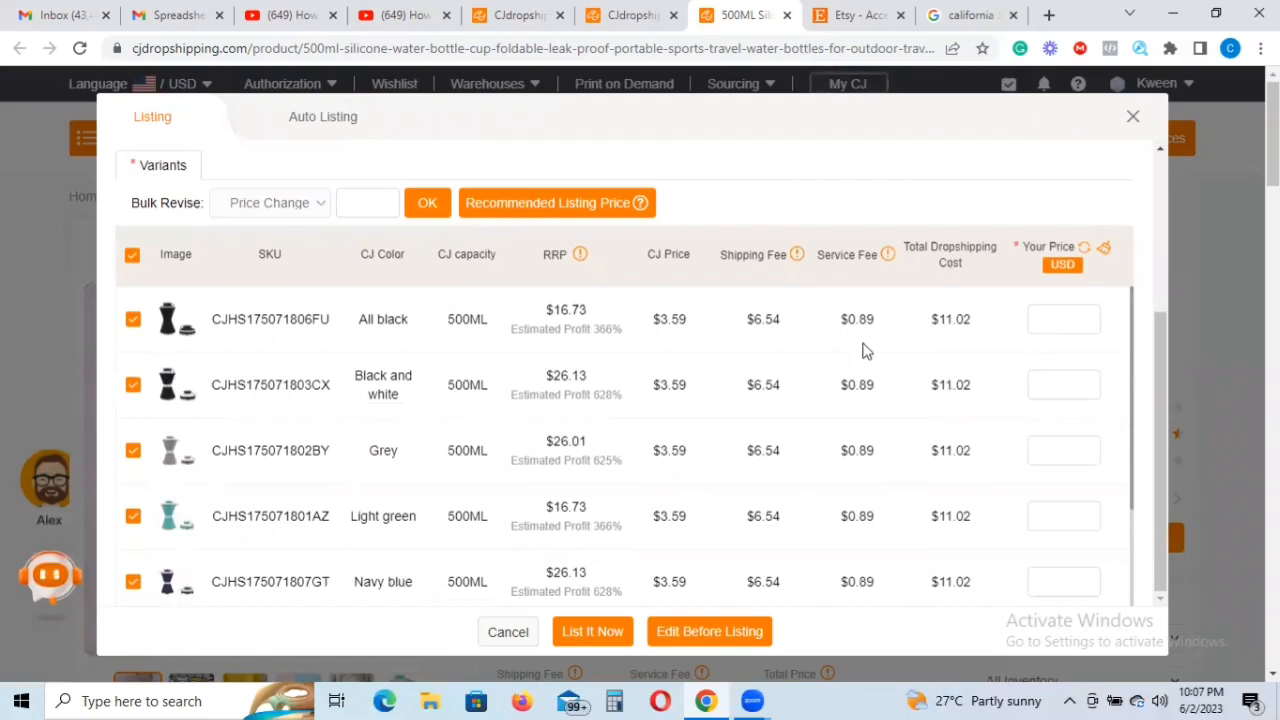
mouse_move(705, 248)
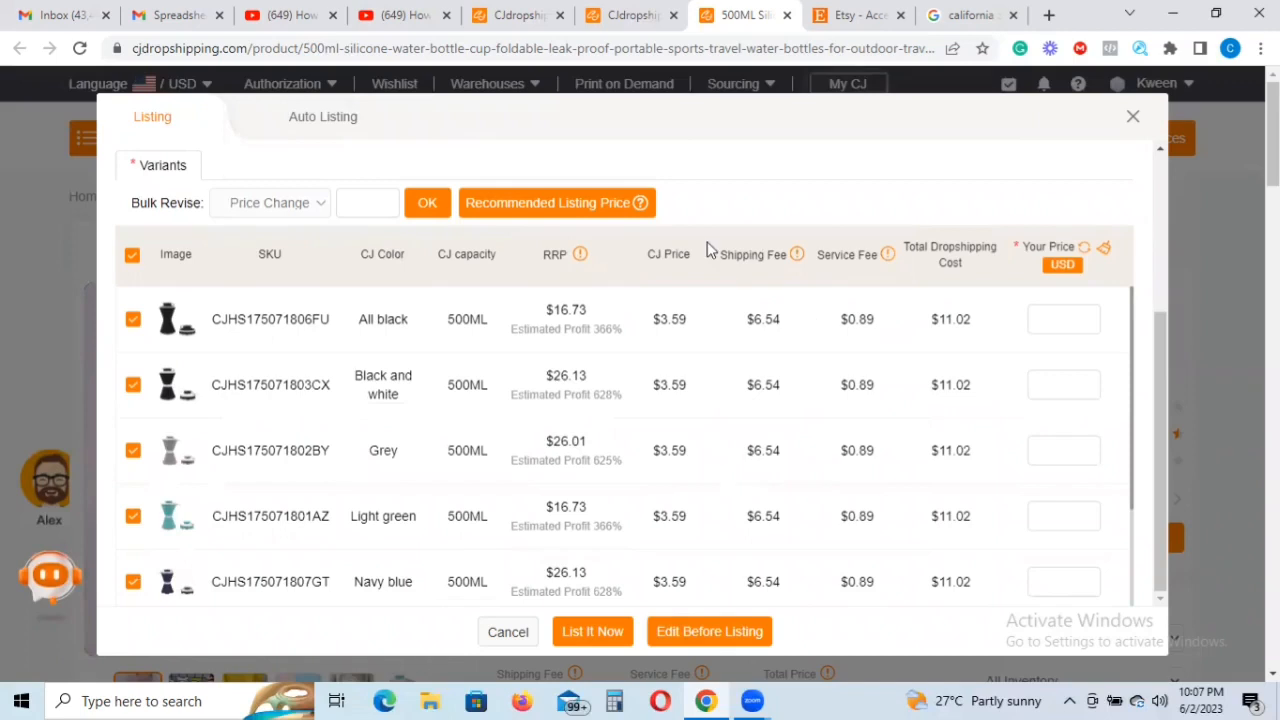
mouse_move(713, 528)
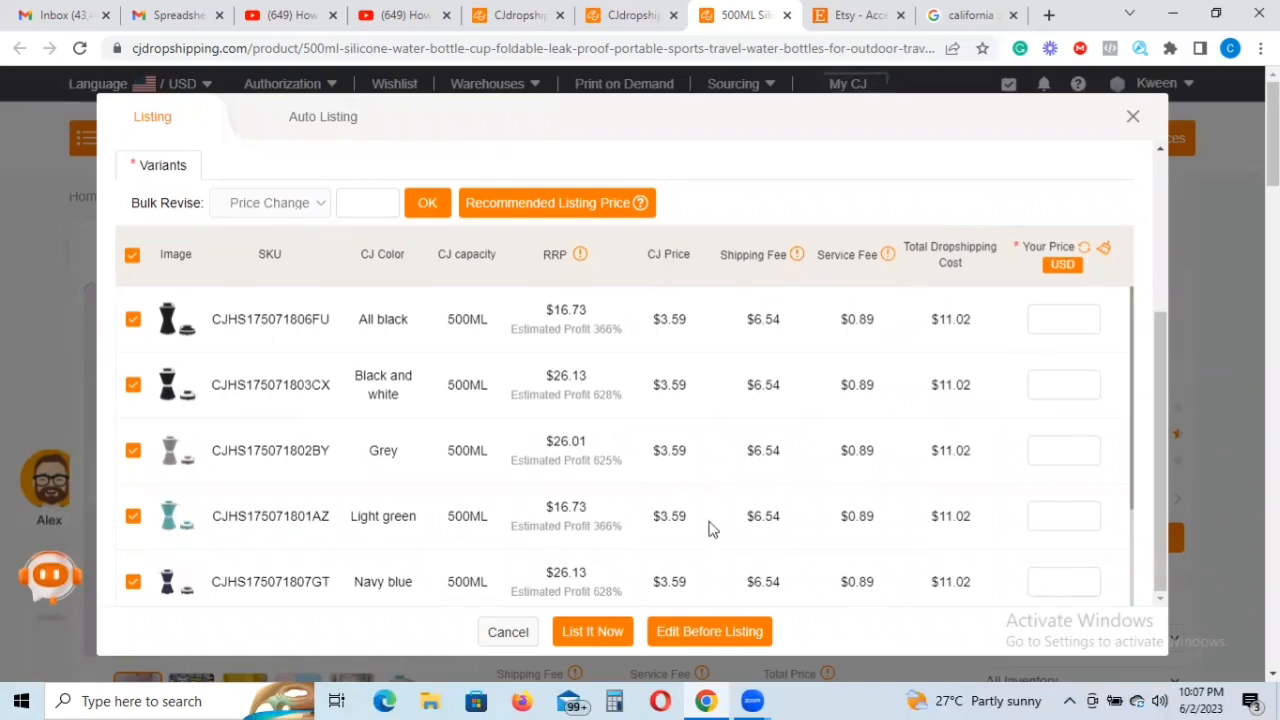
mouse_move(847, 355)
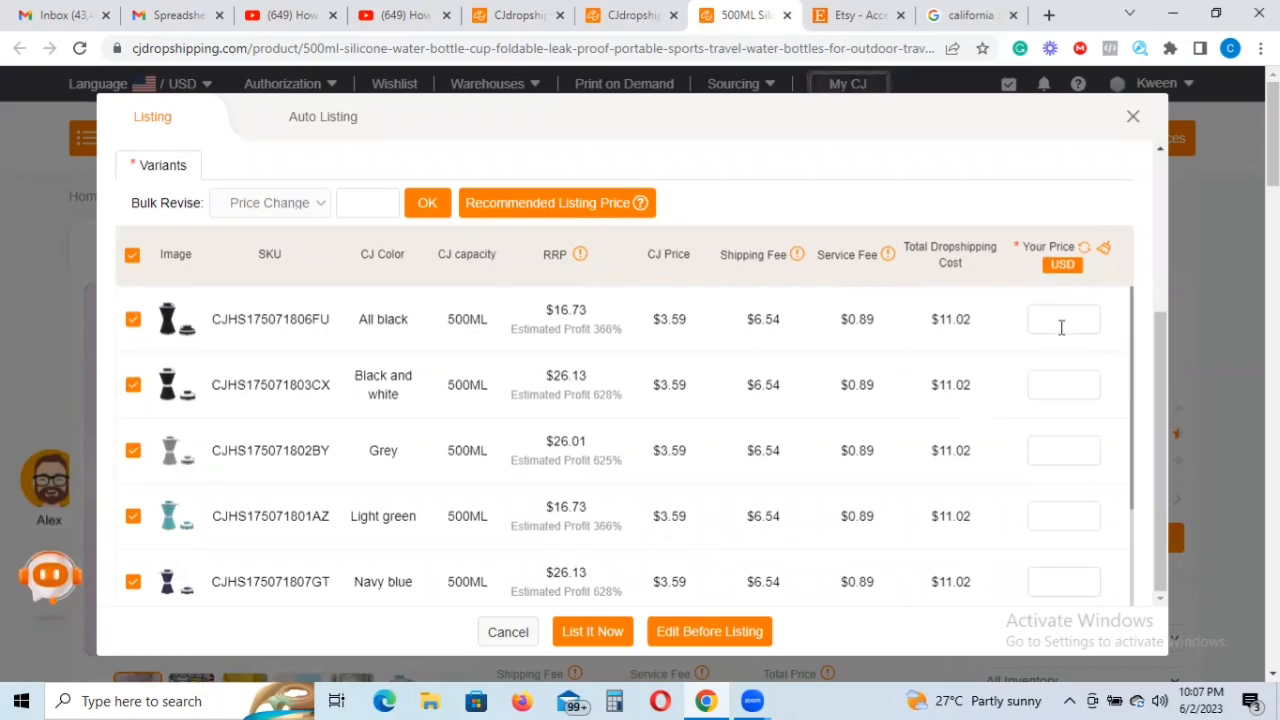
mouse_move(1059, 396)
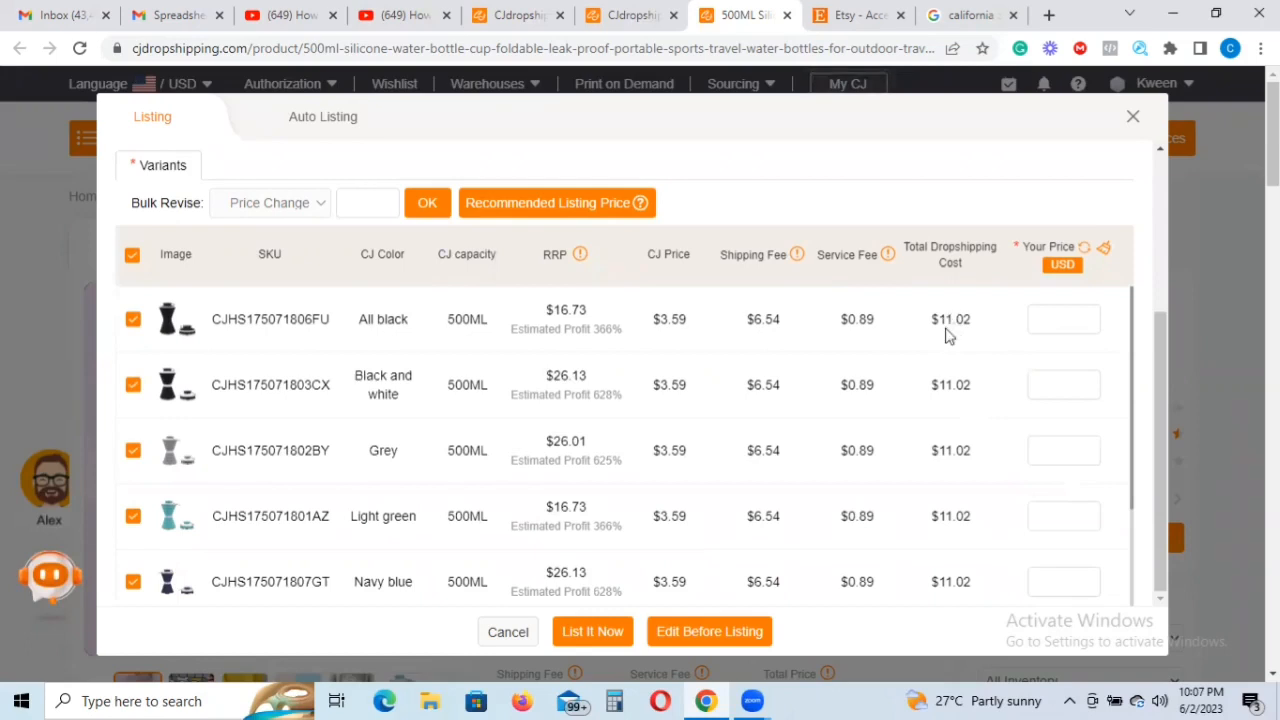
- Enter a price of 25 for the All black, Black and white, Grey, Light green and Navy blue variants
click(1063, 318)
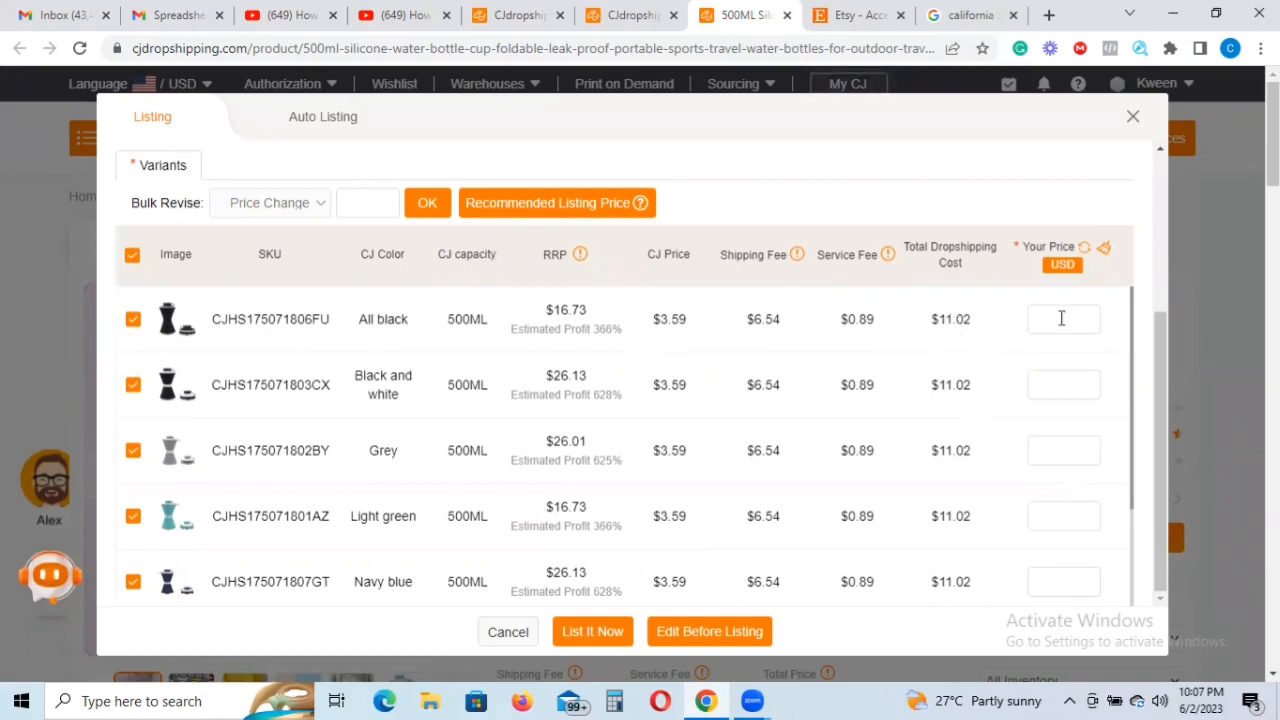
click(1063, 318)
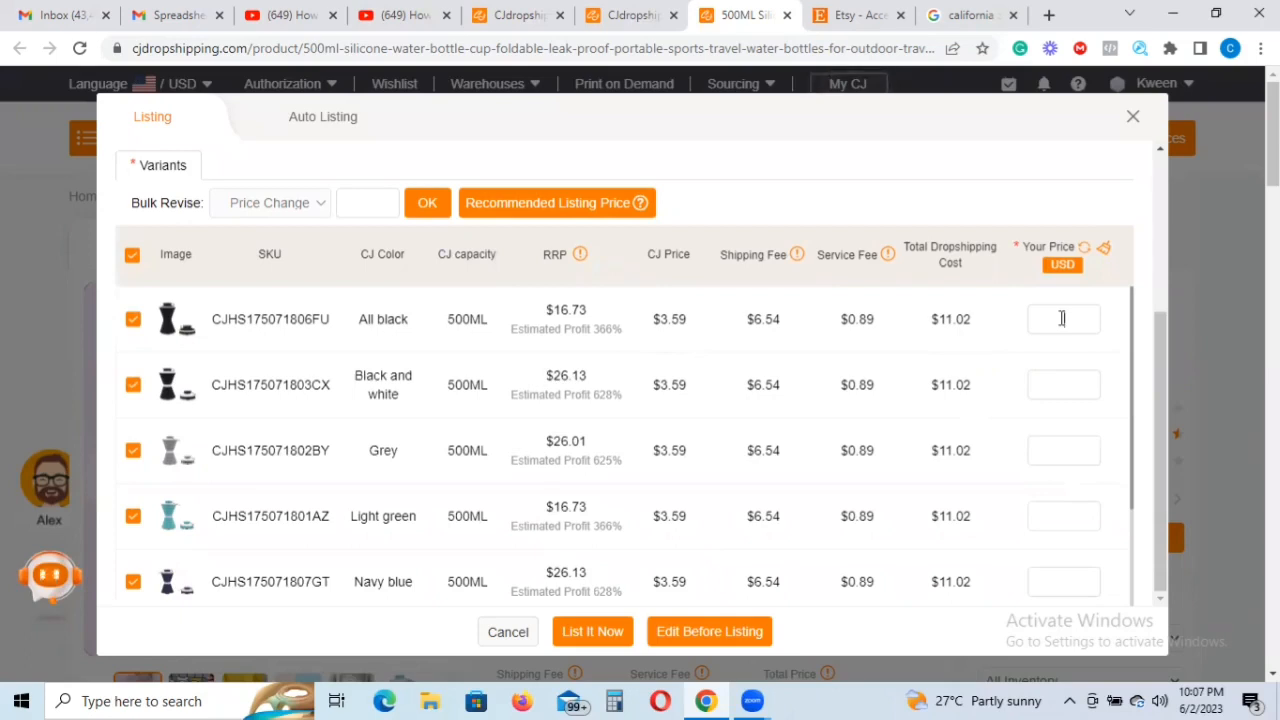
text(25)
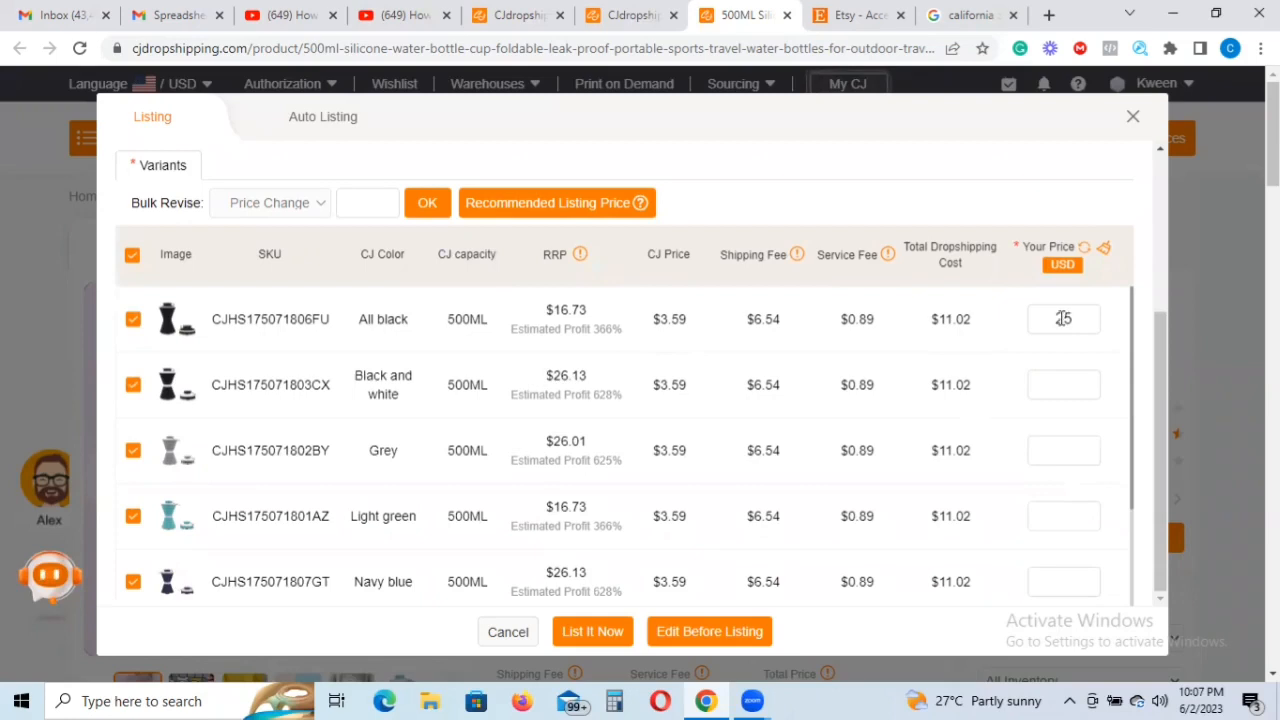
text(25)
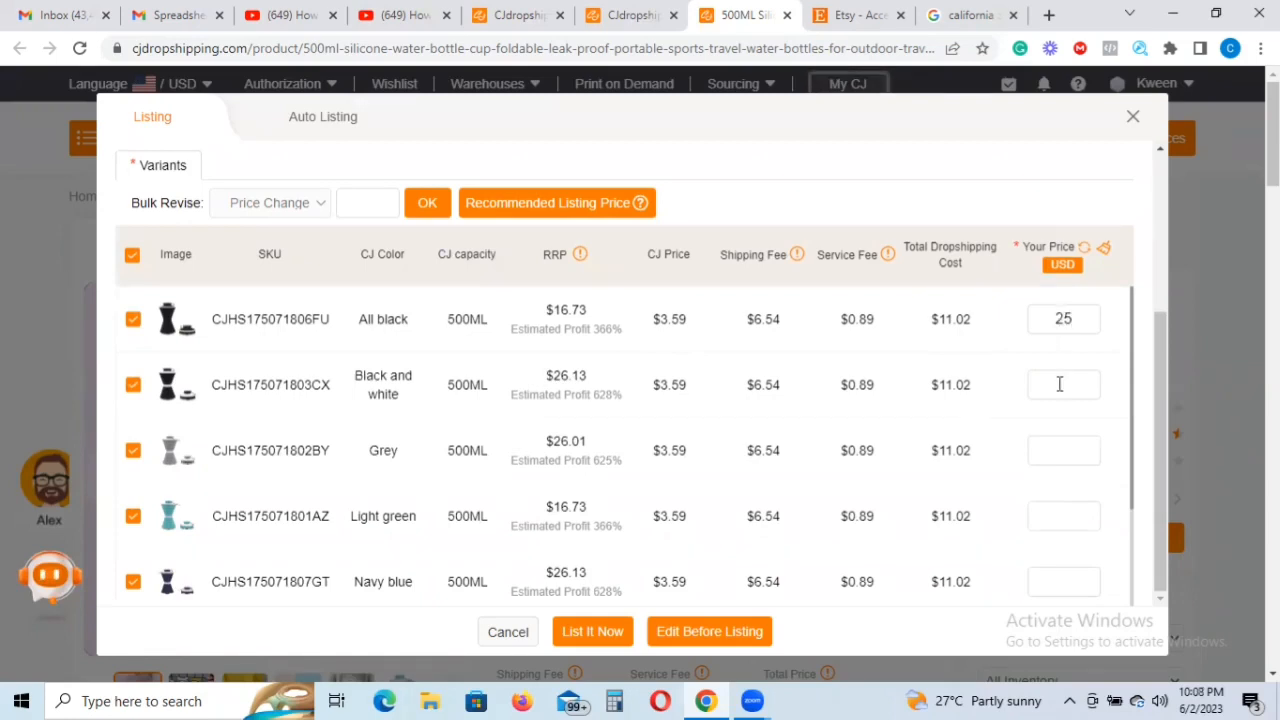
text(30)
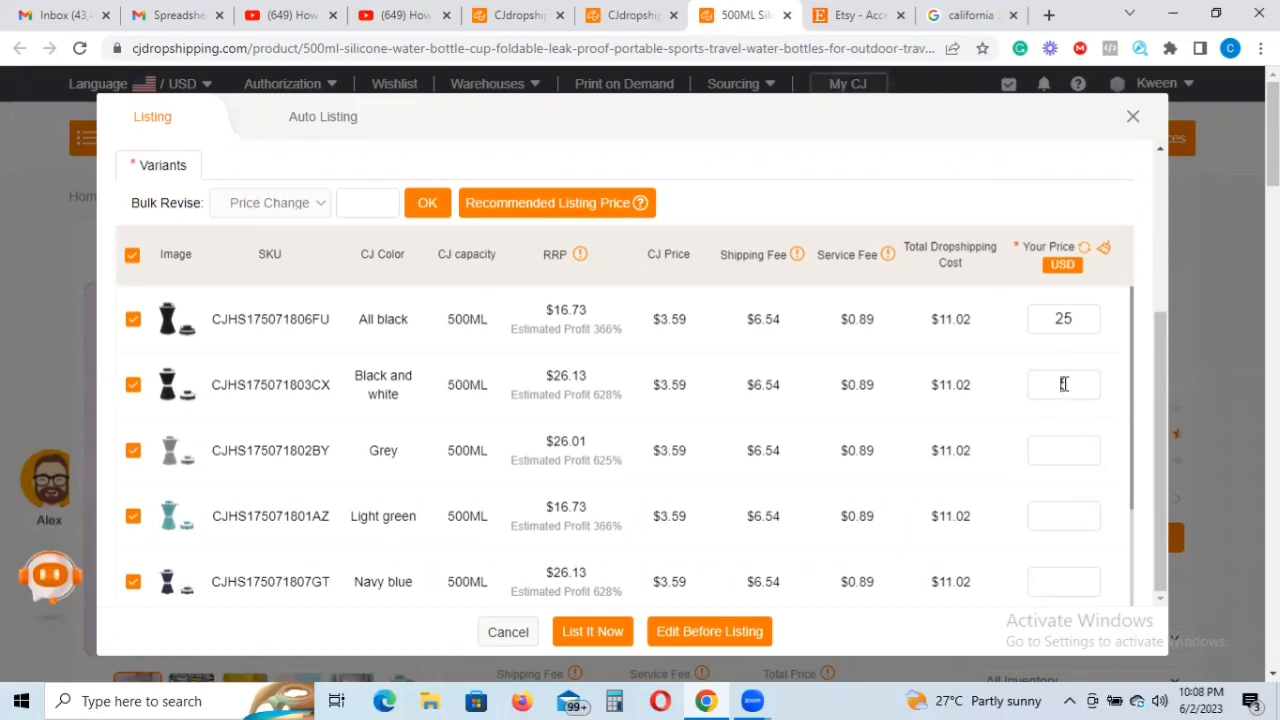
text(25)
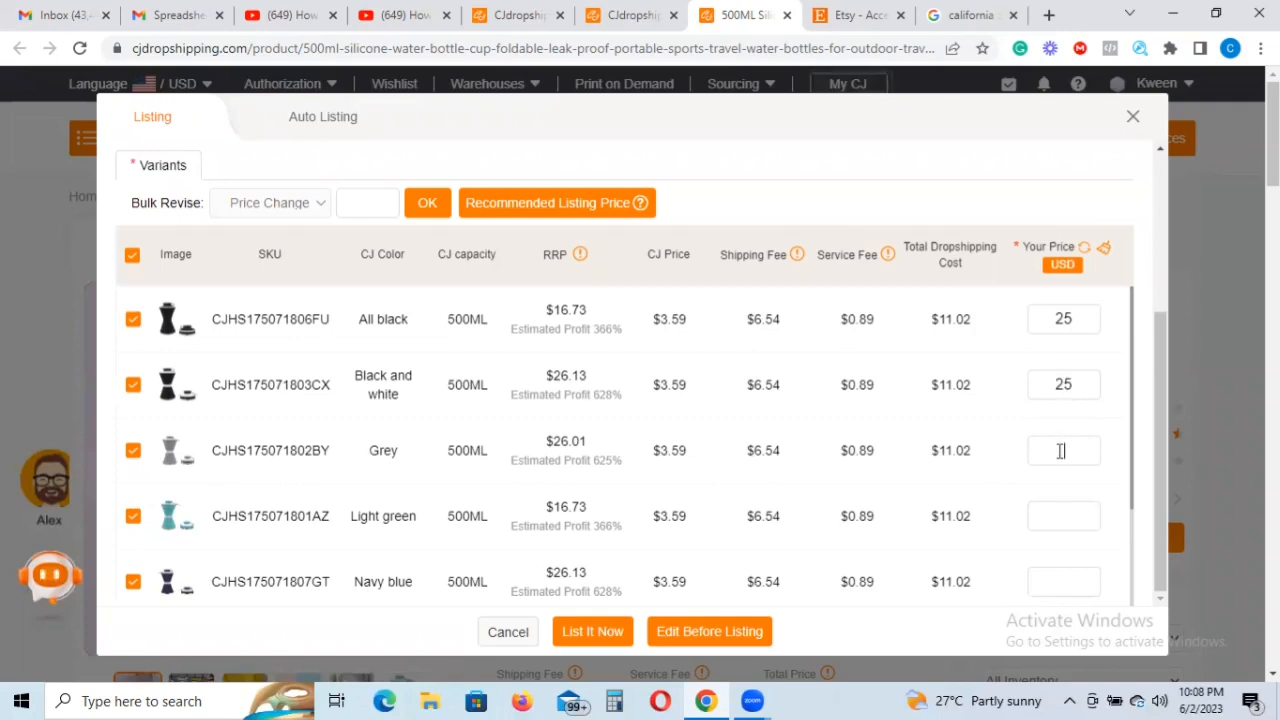
text(2)
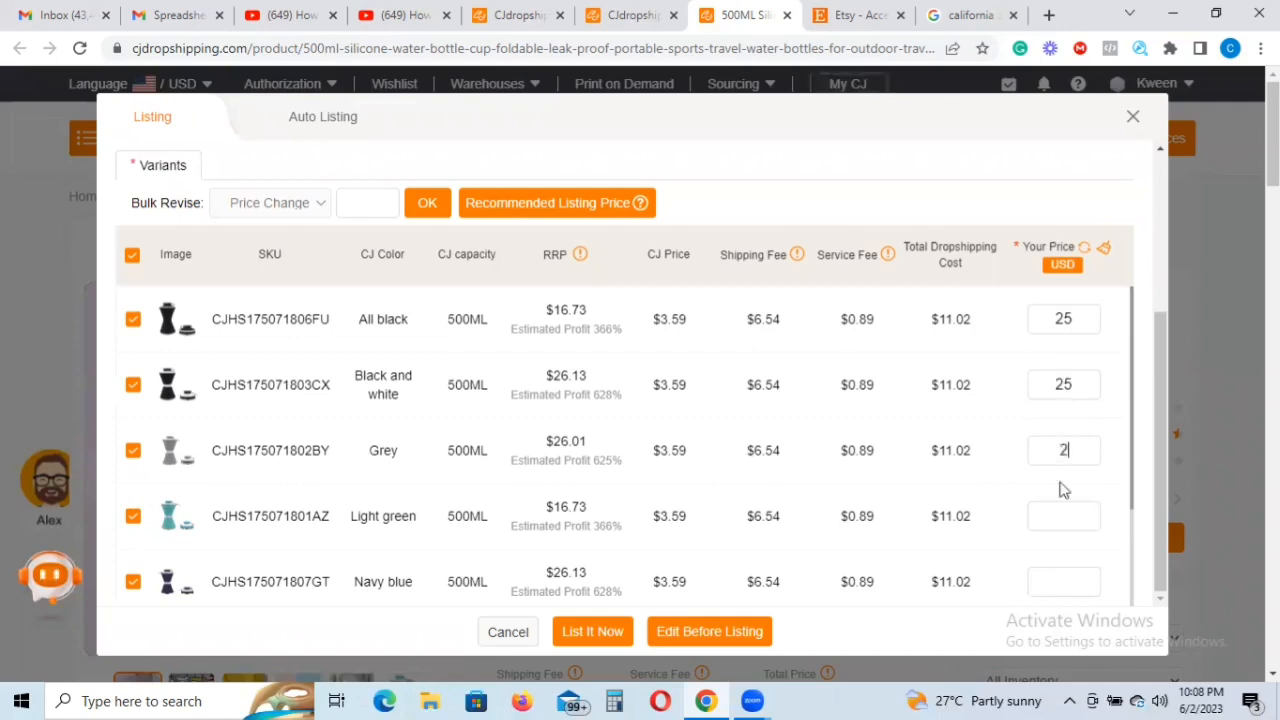
text(5)
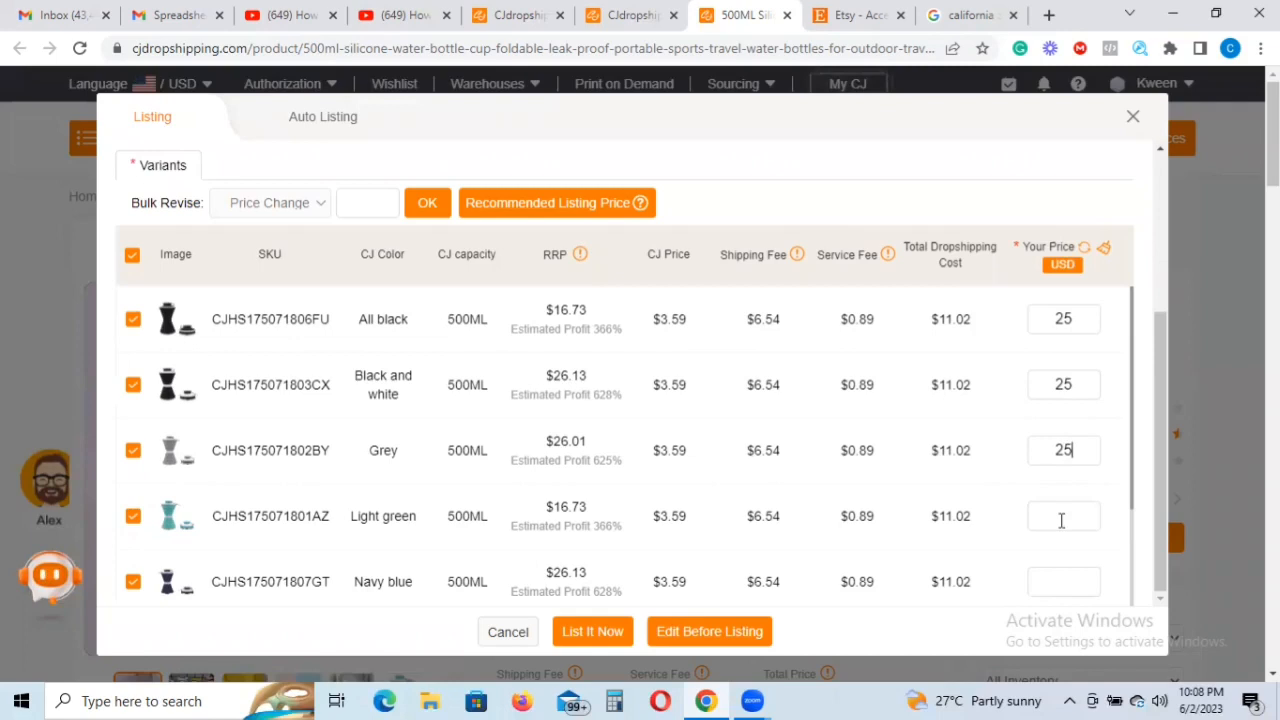
text(25)
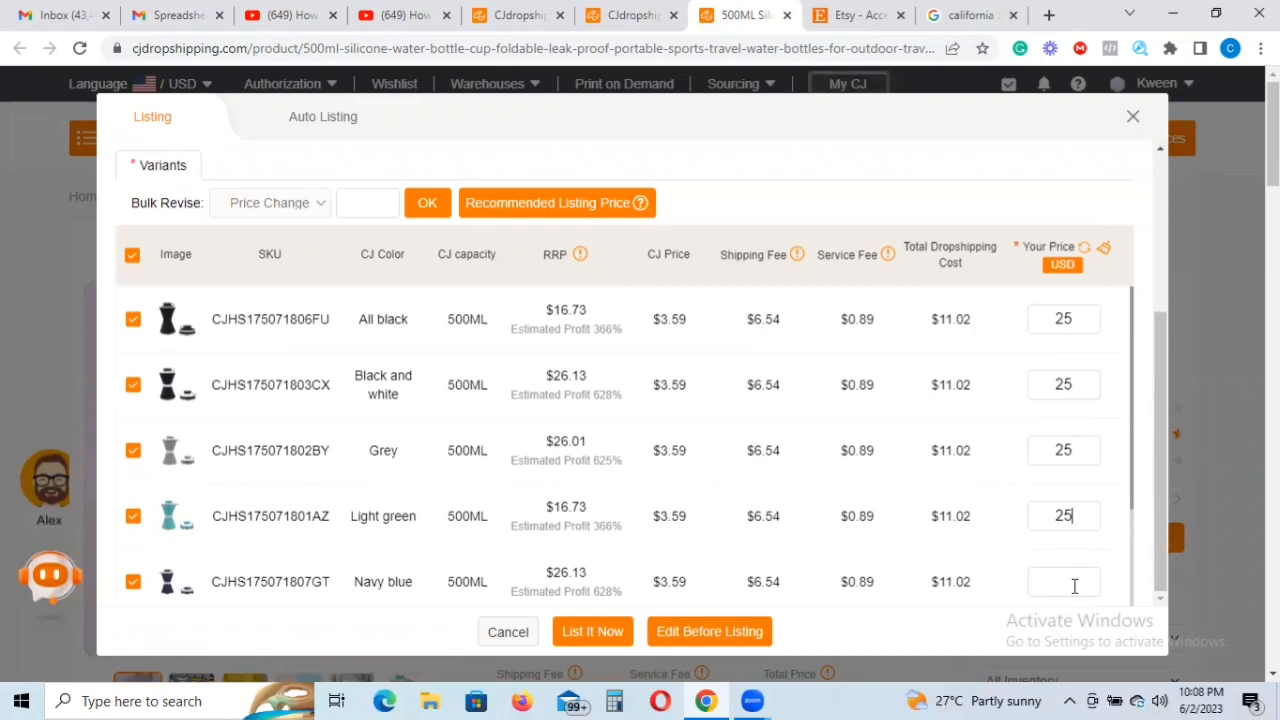
text(2)
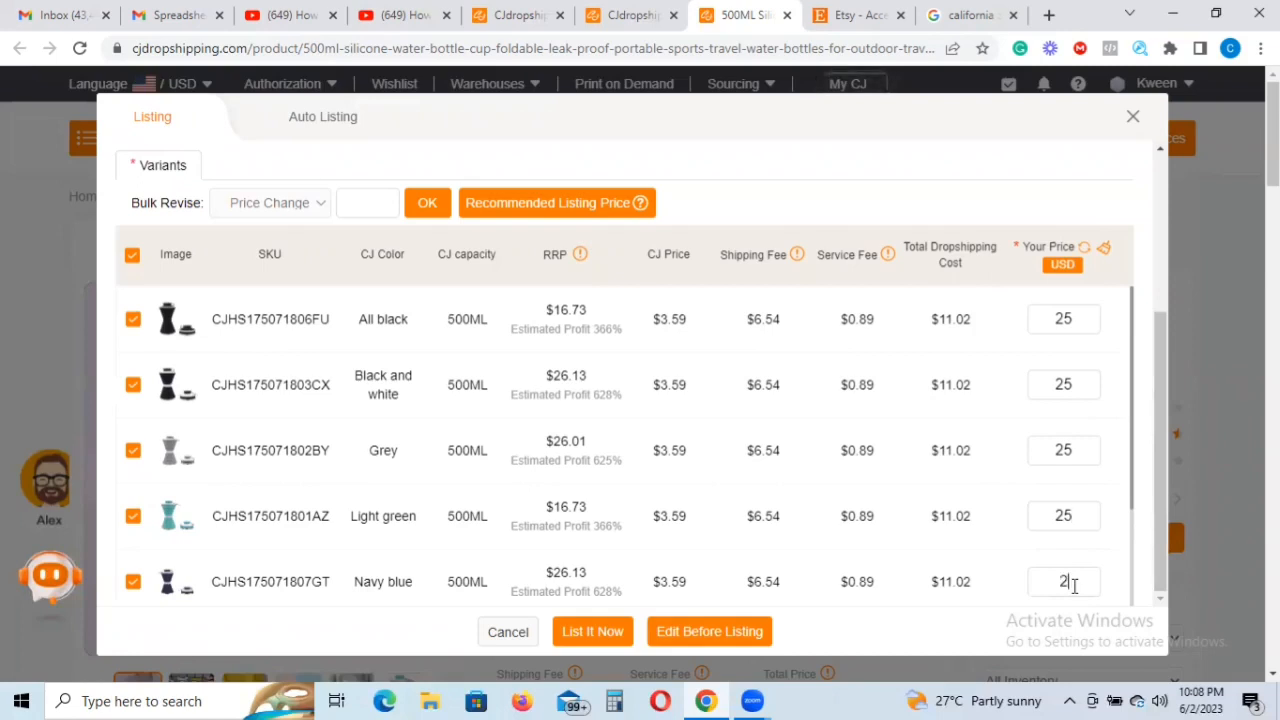
text(5)
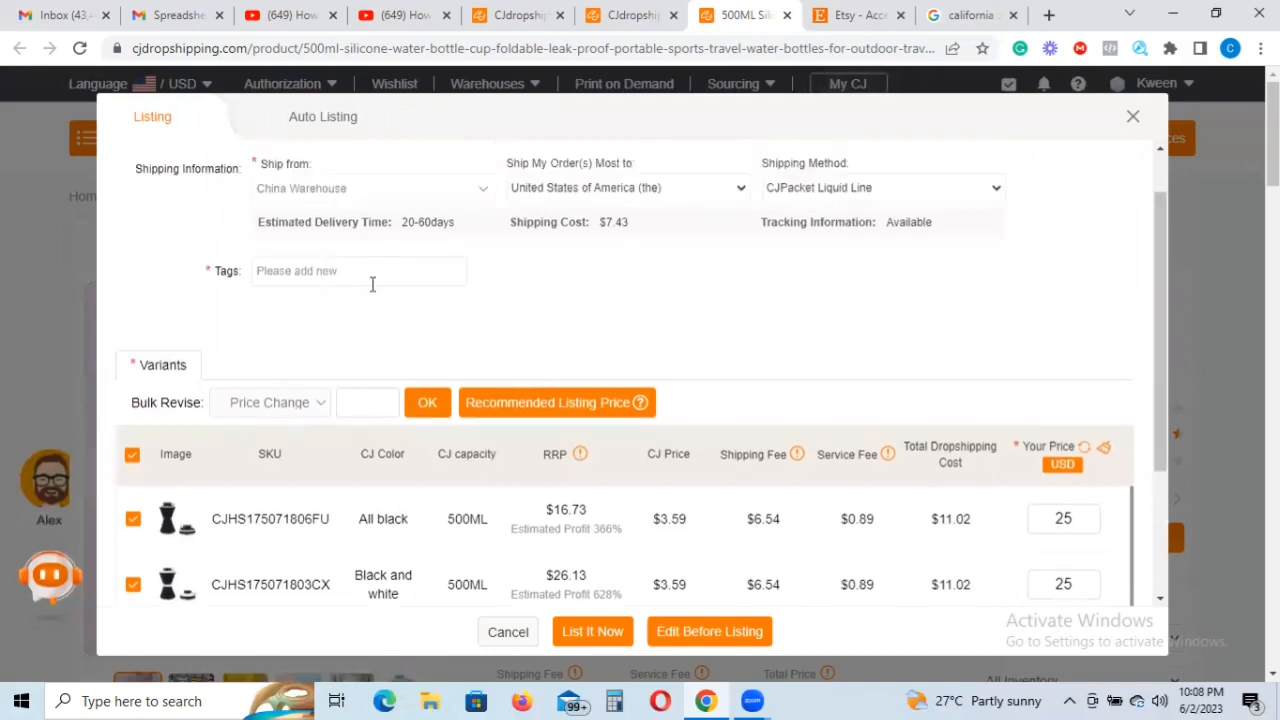
- Enter 'kitchen' in the listing's Tags field as a new tag
click(358, 271)
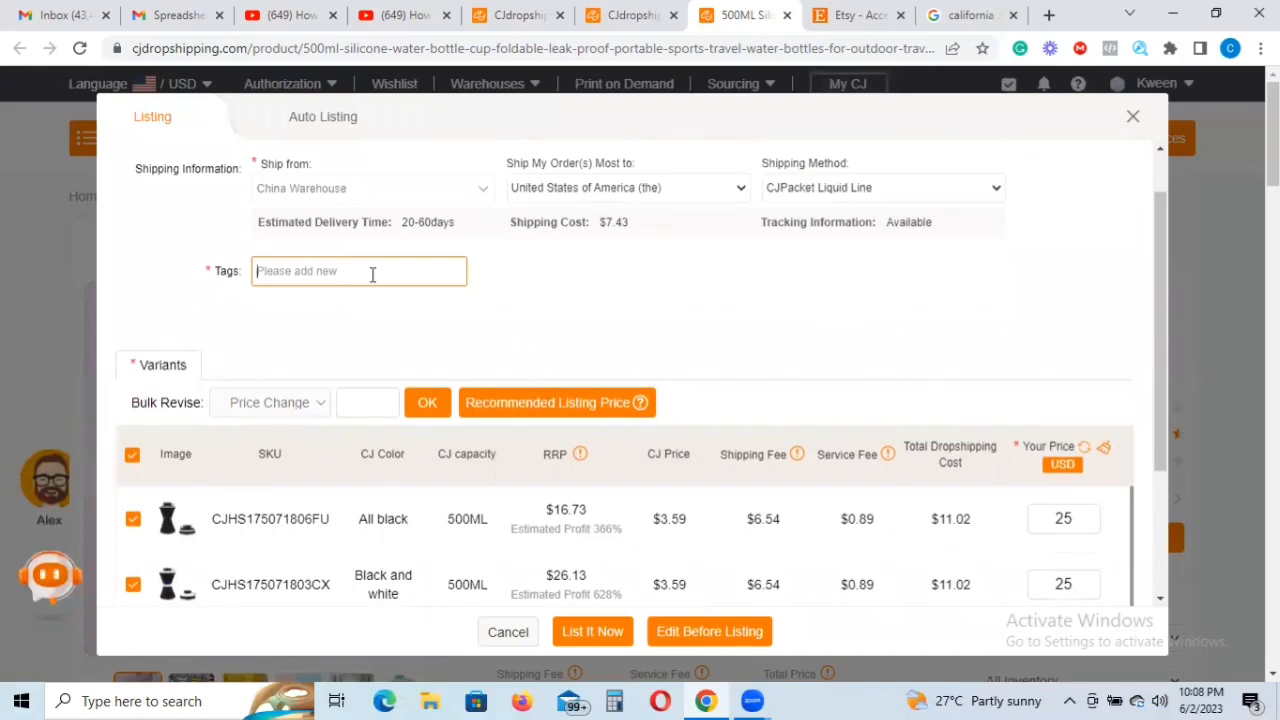
text(k)
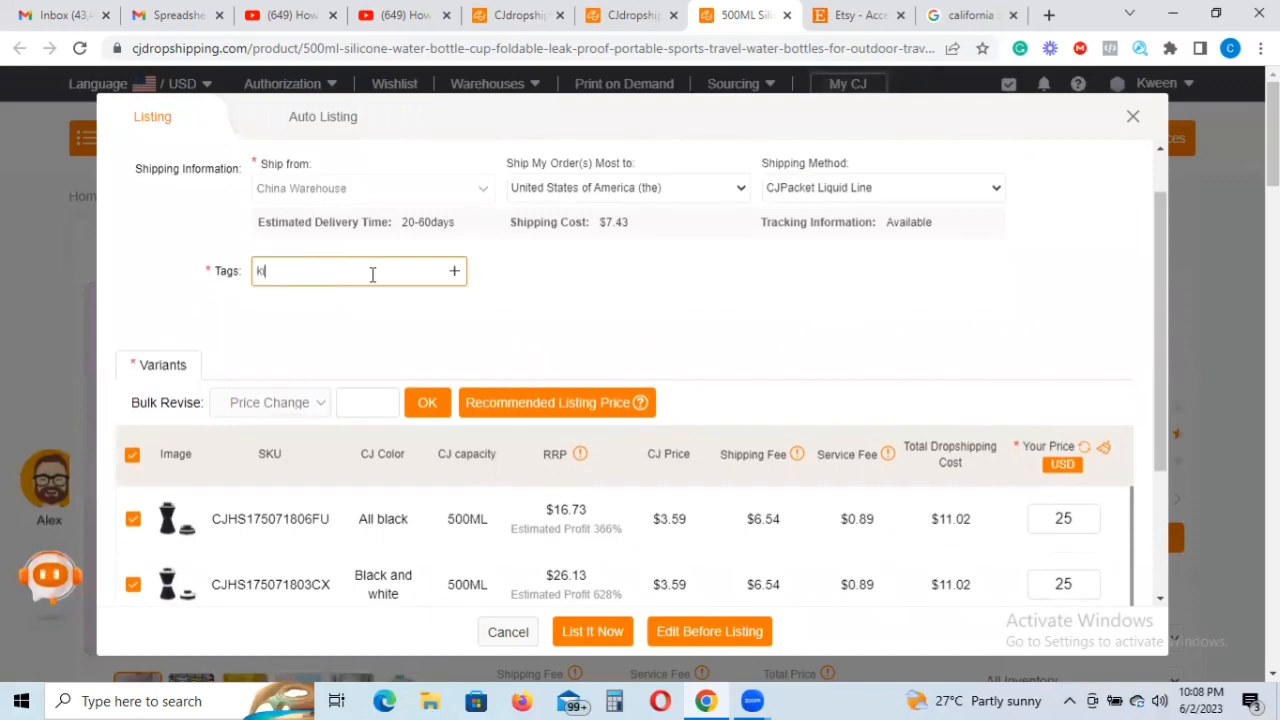
text(itch)
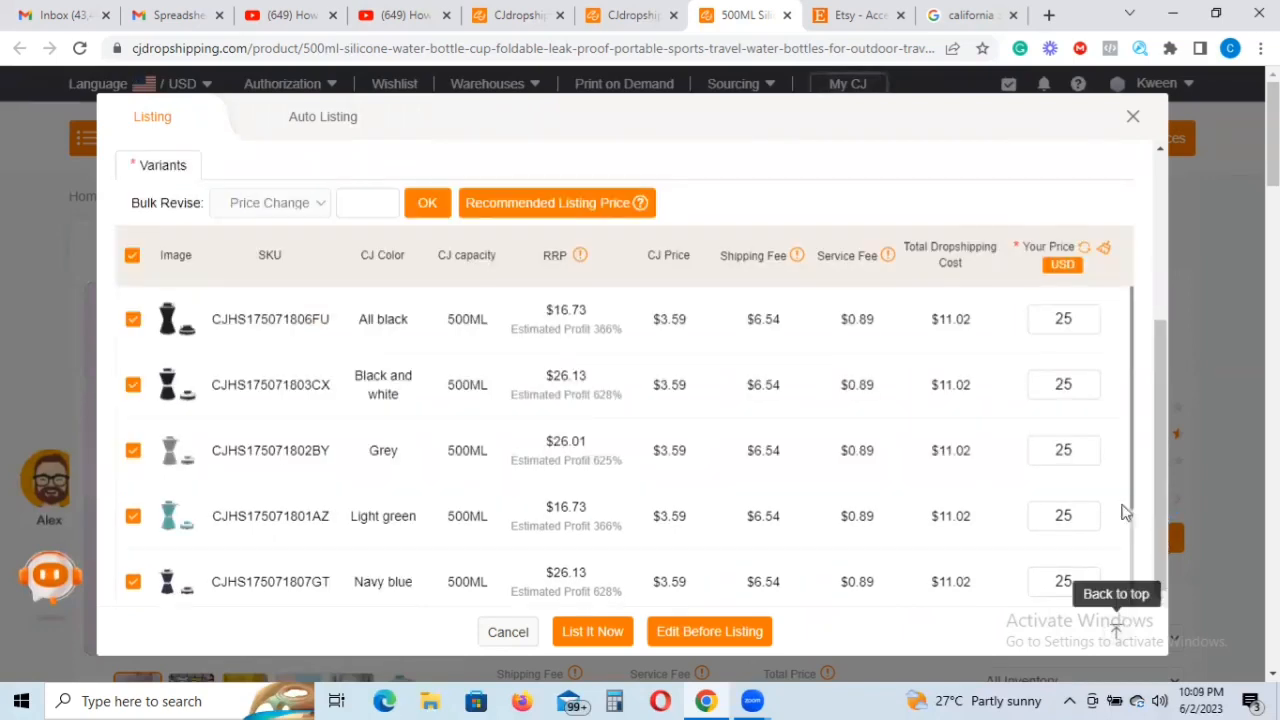
mouse_move(1218, 509)
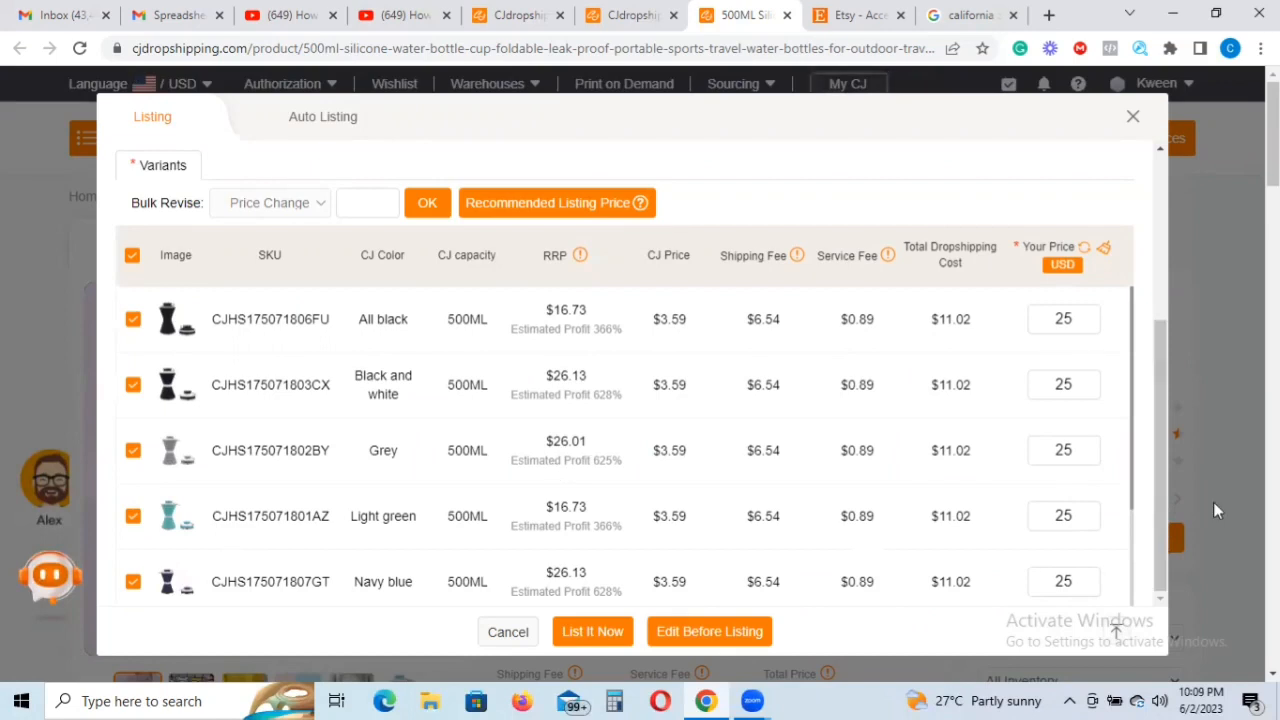
mouse_move(1133, 505)
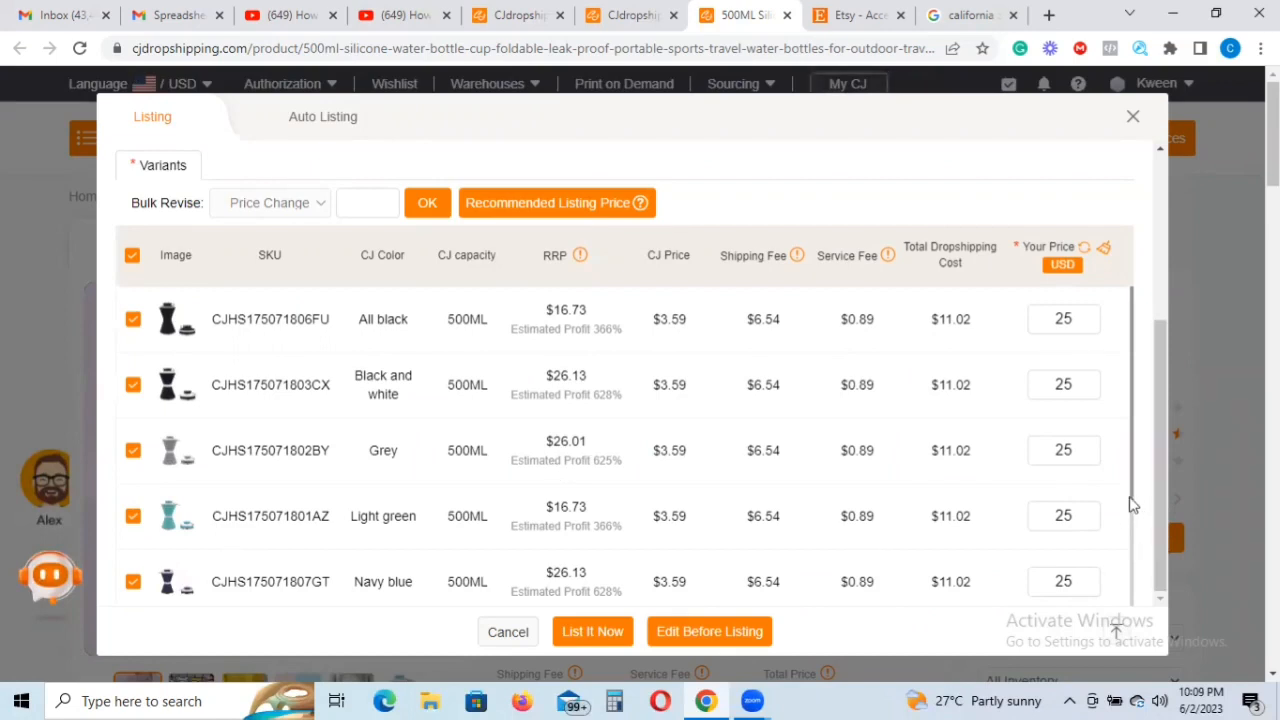
mouse_move(1131, 551)
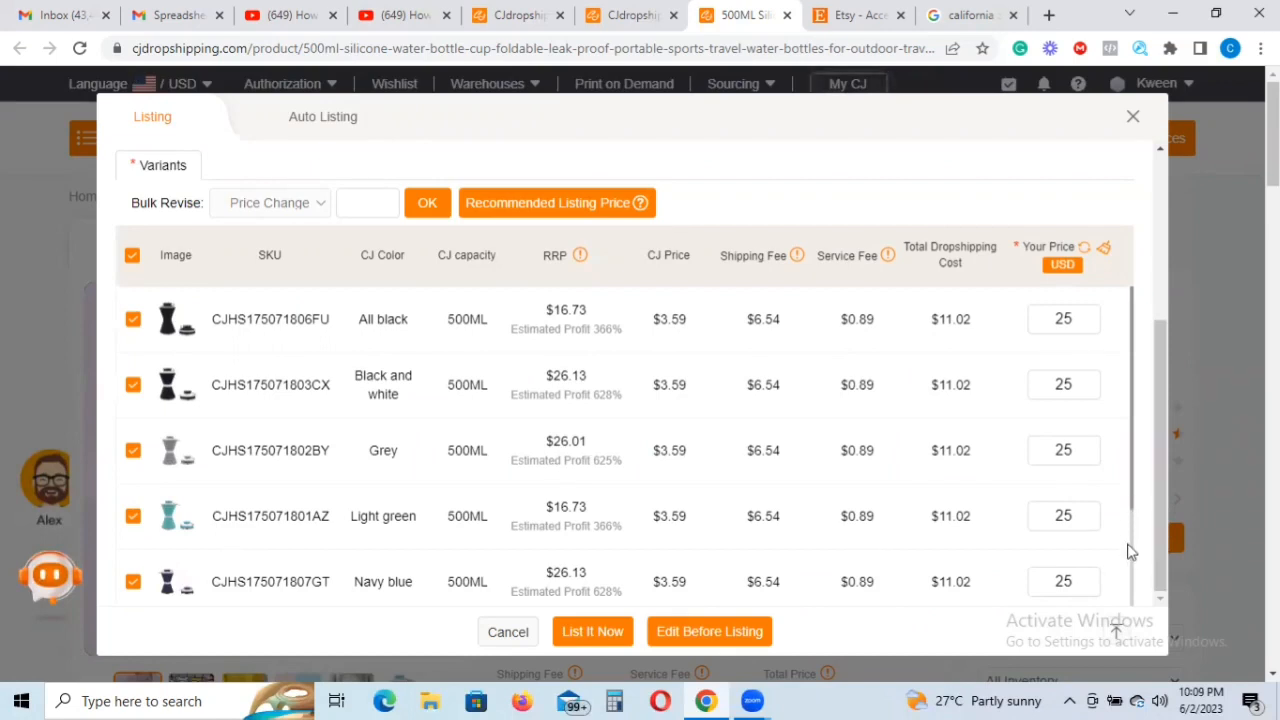
- Scroll down and price the Pink and White variants at 25
scroll(down, 3)
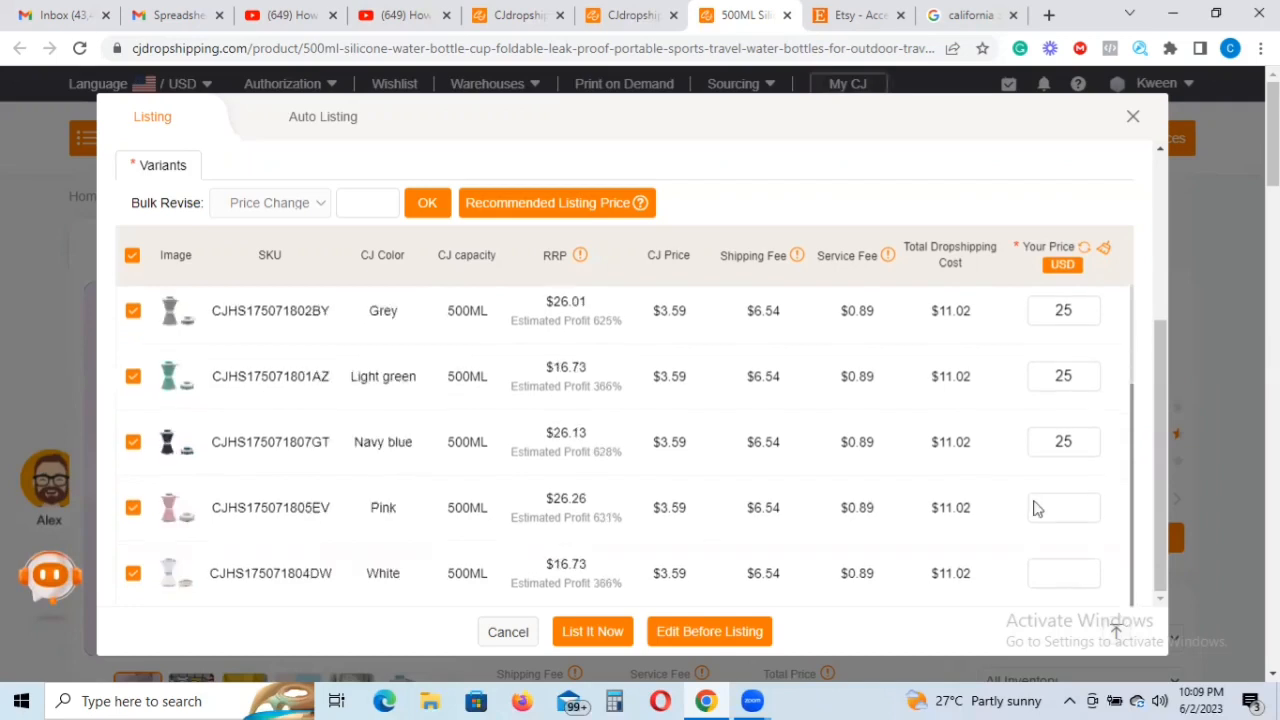
click(1063, 508)
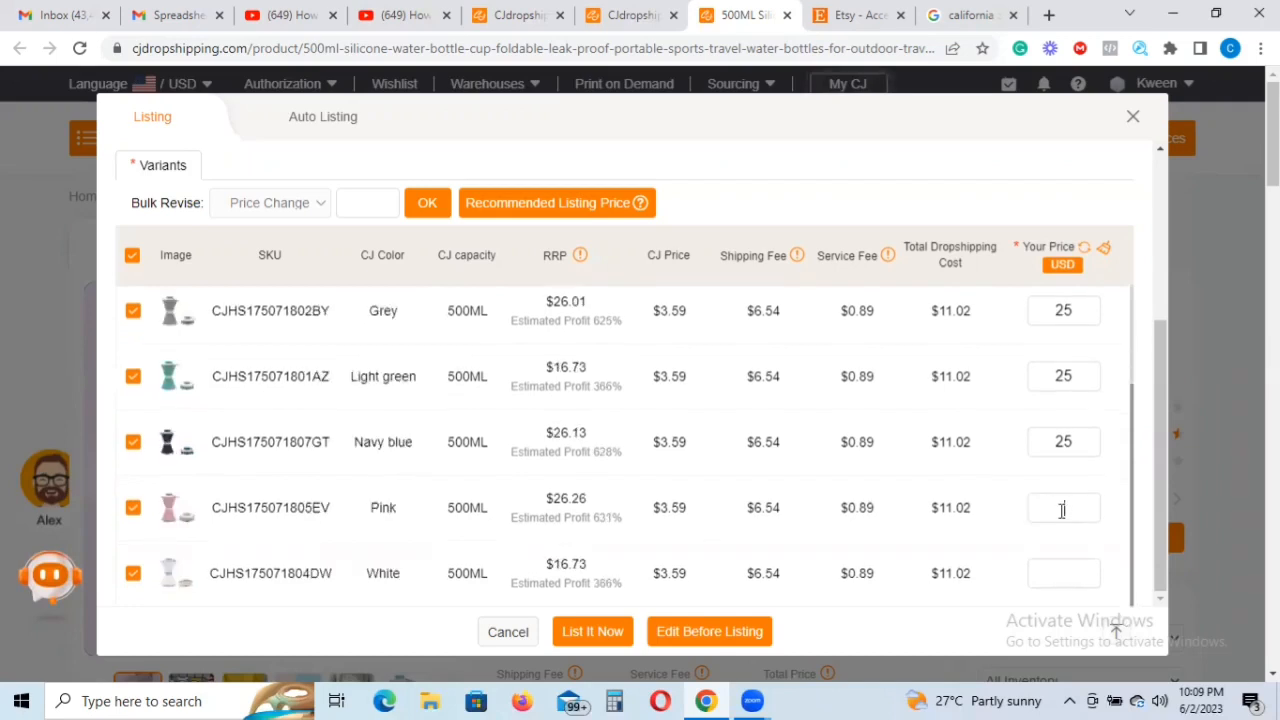
text(2)
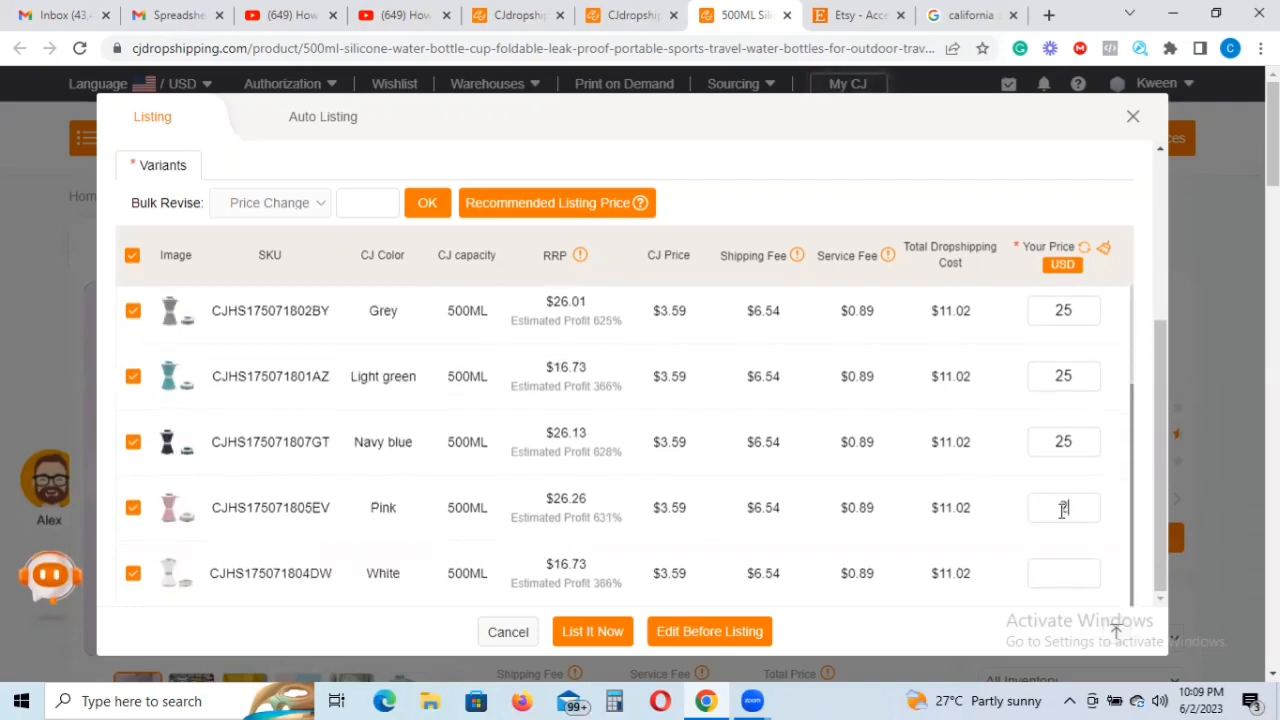
text(25)
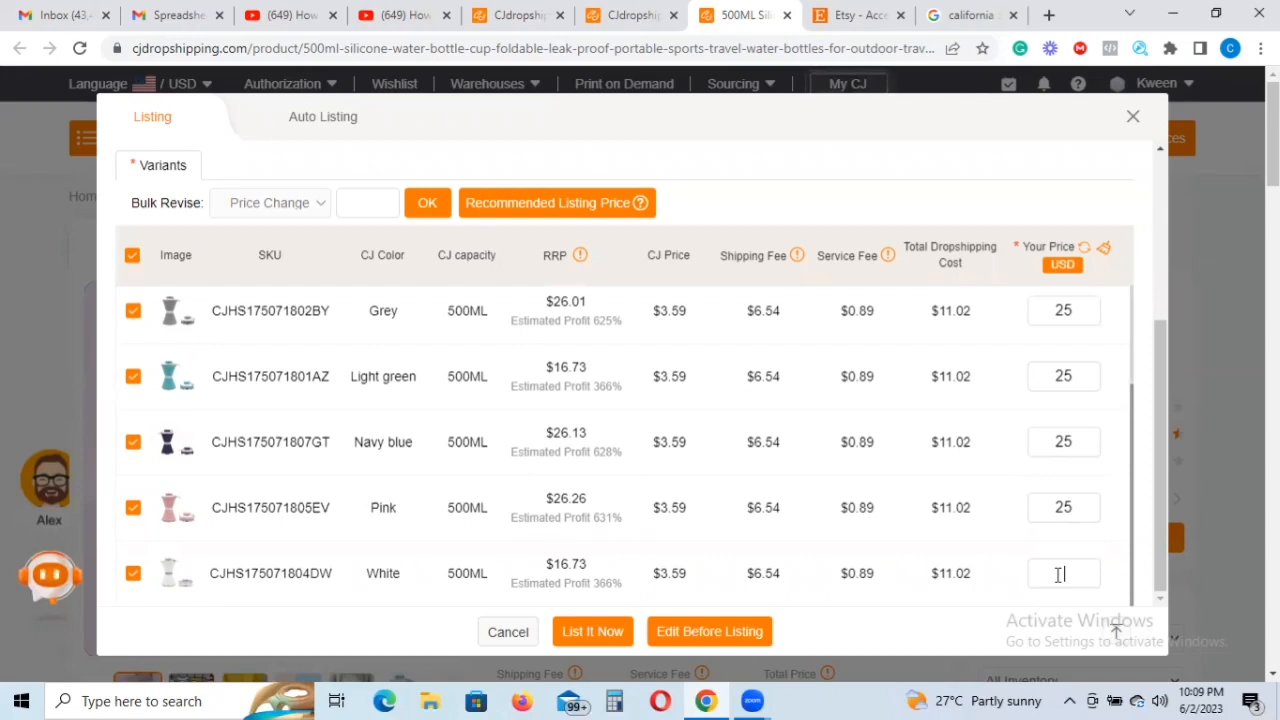
text(25)
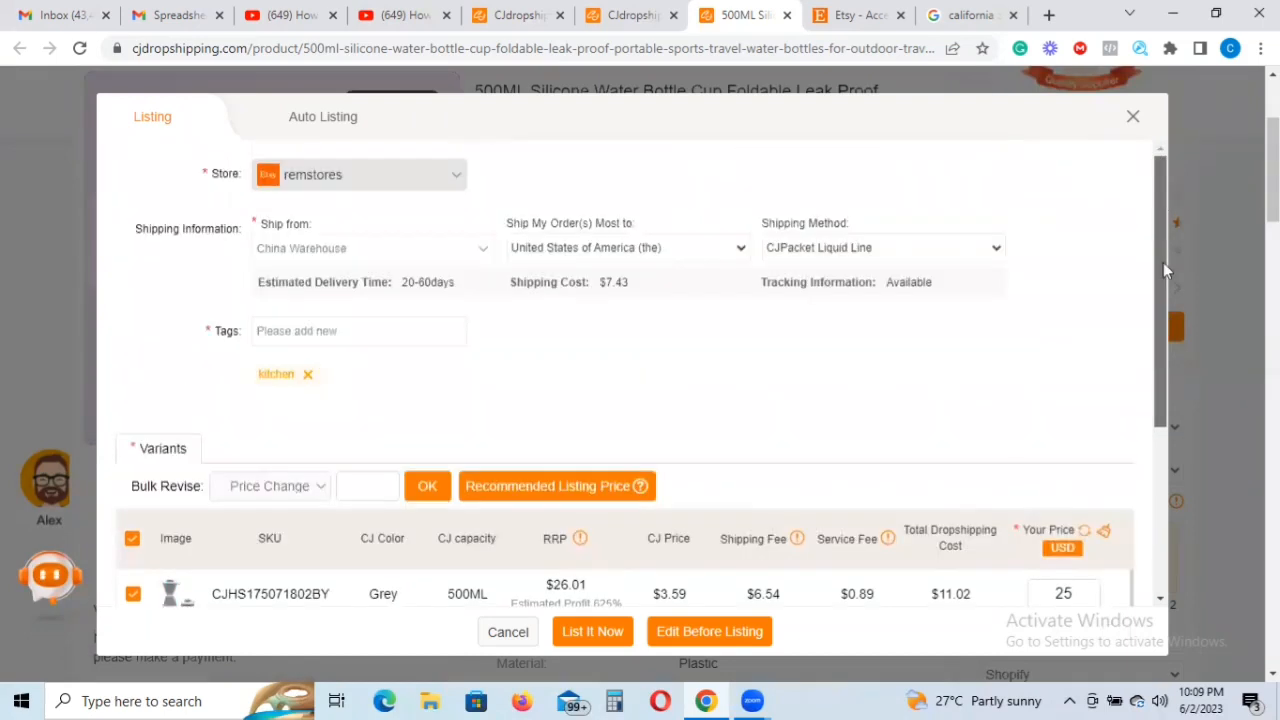
scroll(down, 3)
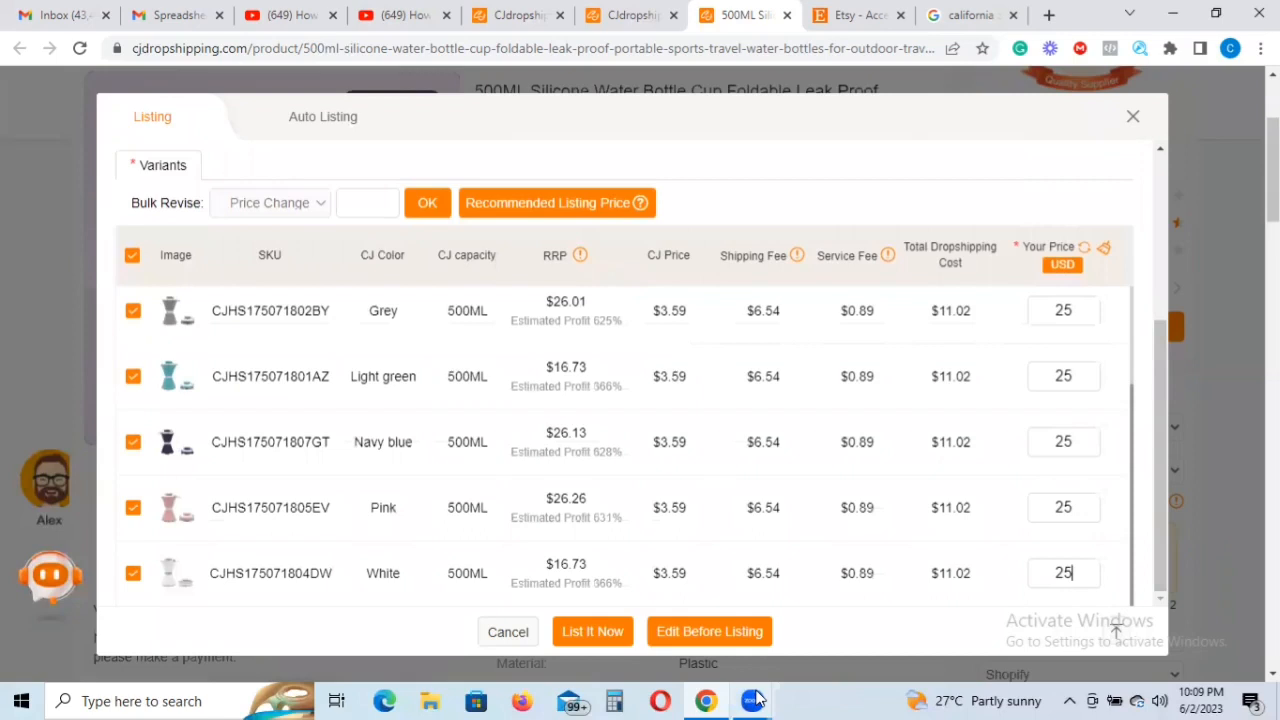
mouse_move(435, 626)
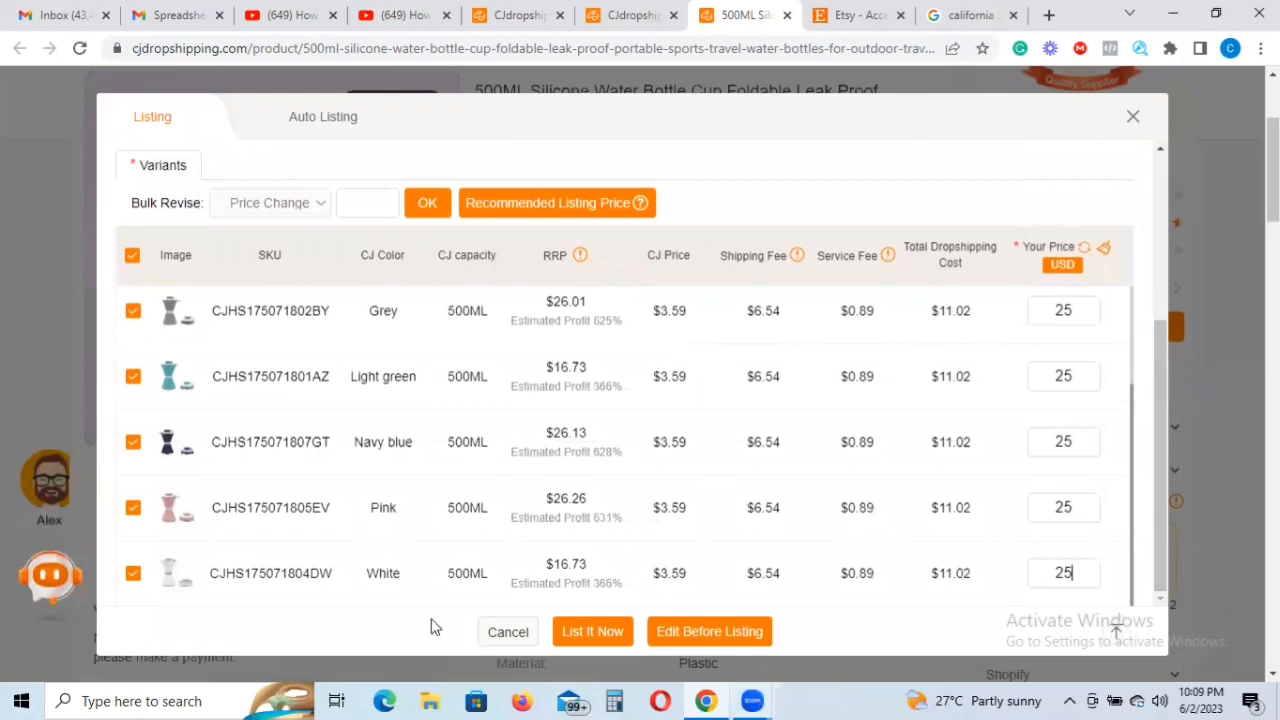
mouse_move(657, 546)
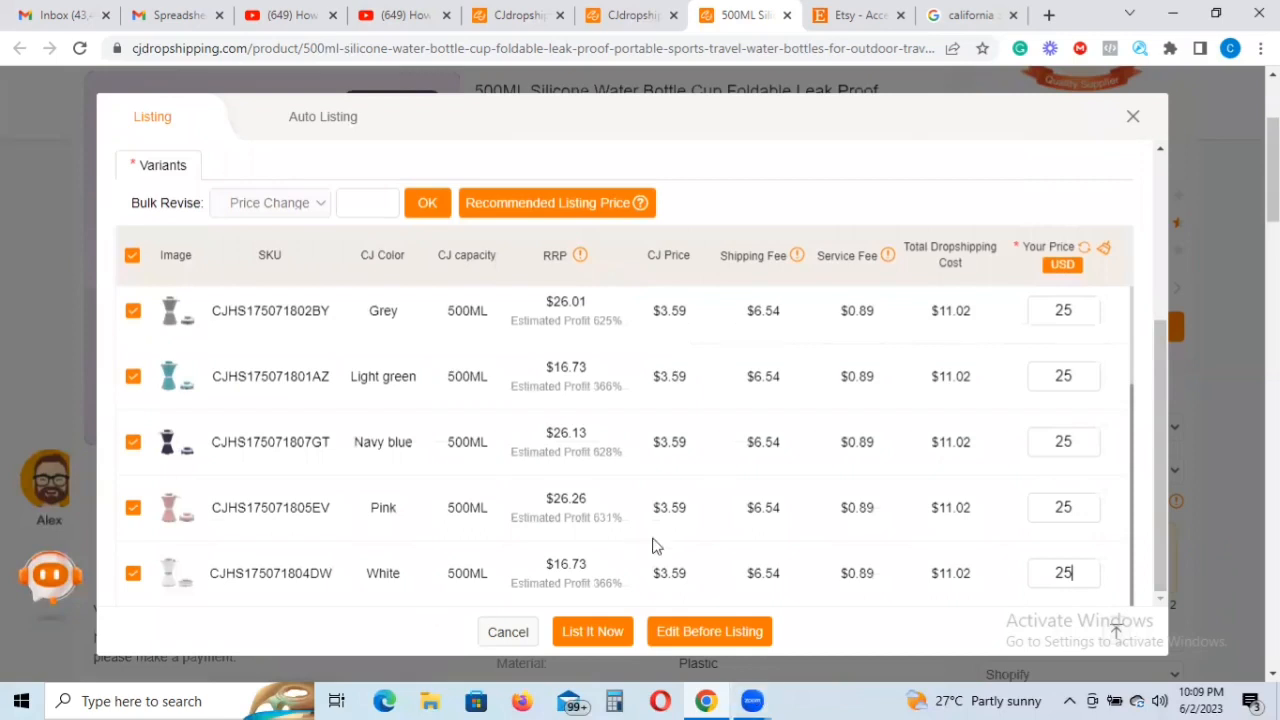
mouse_move(623, 602)
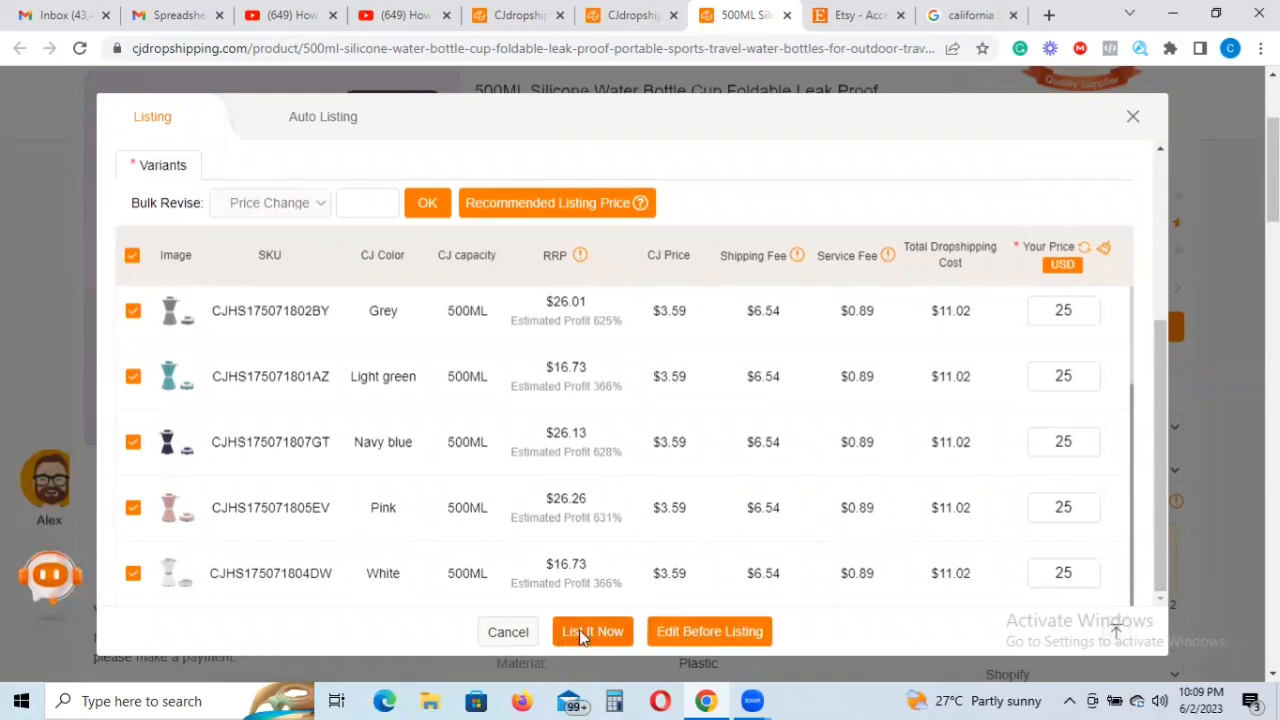
- Submit the listing with the title shortened to '500ML Leak Proof Portable Sport Bottles'
click(592, 631)
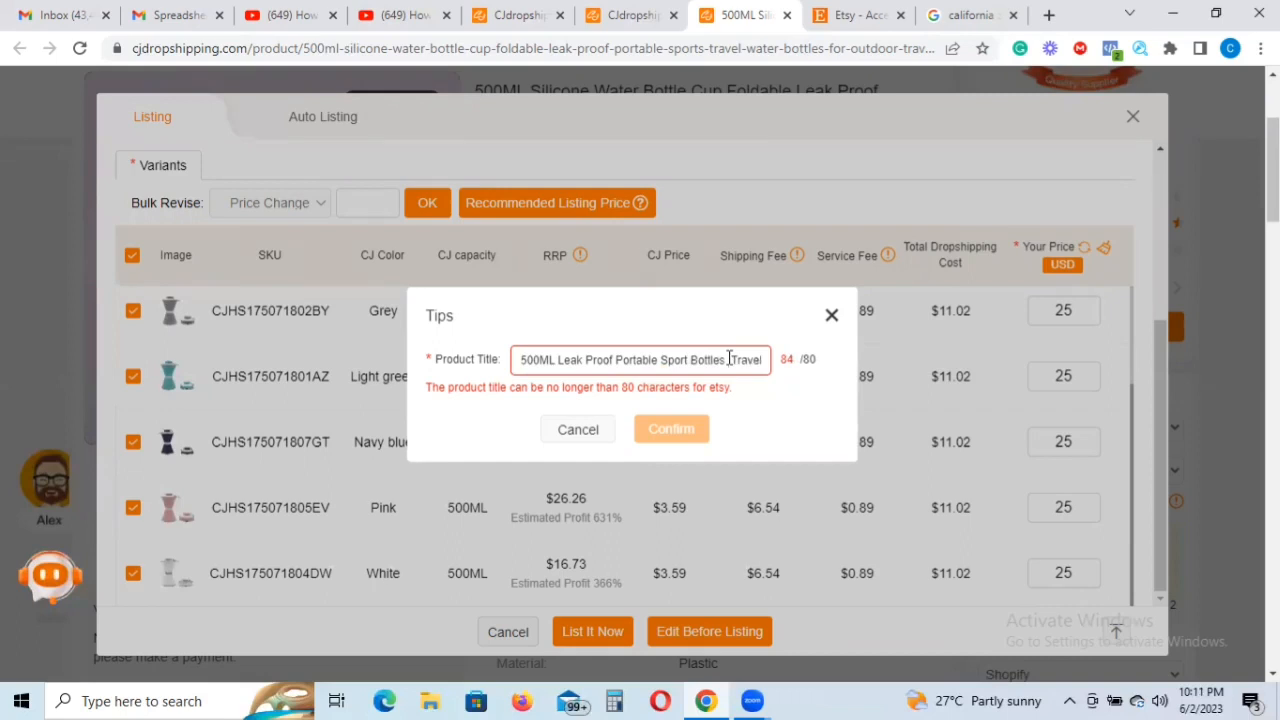
text(500ML Leak Proof Portable Sport Bottles)
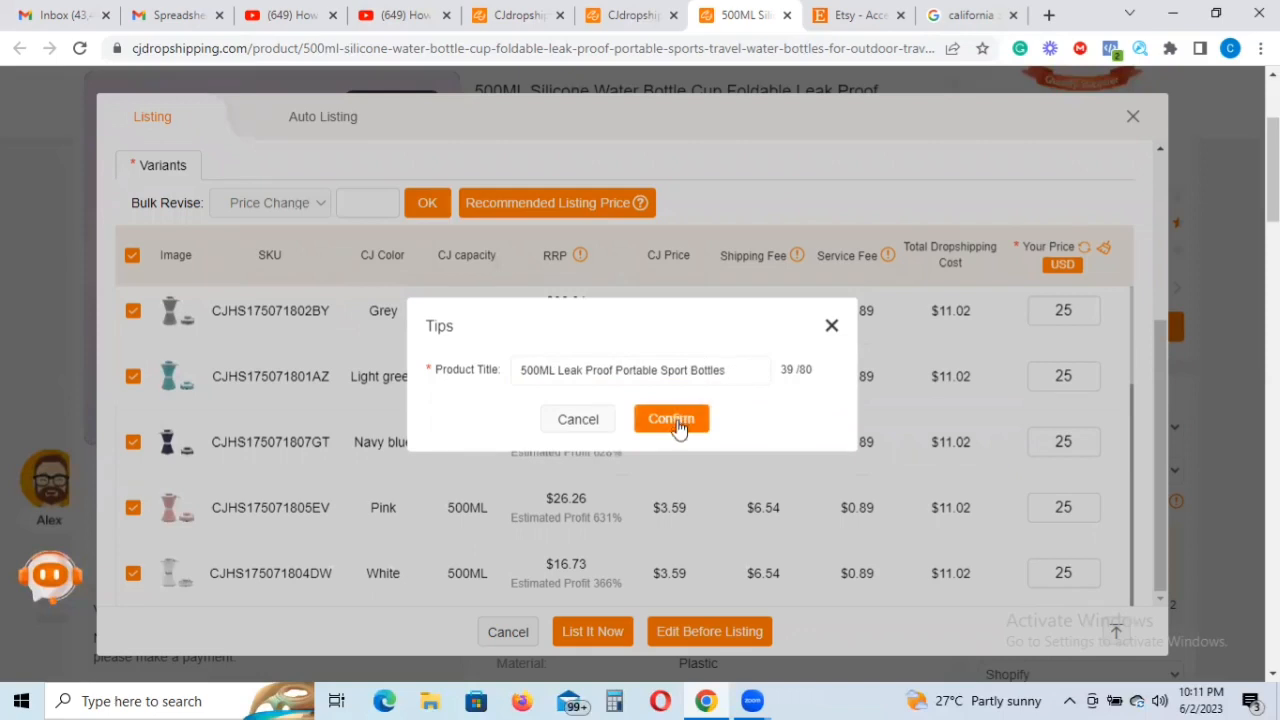
click(671, 419)
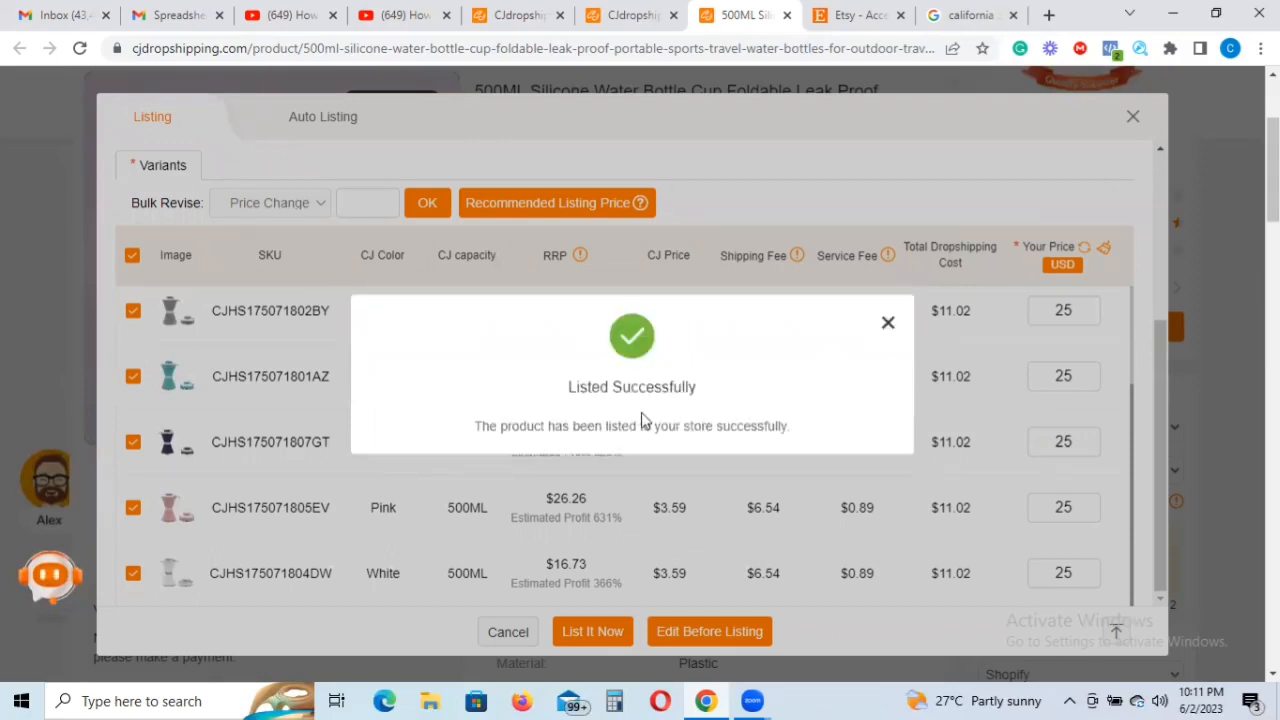
mouse_move(688, 393)
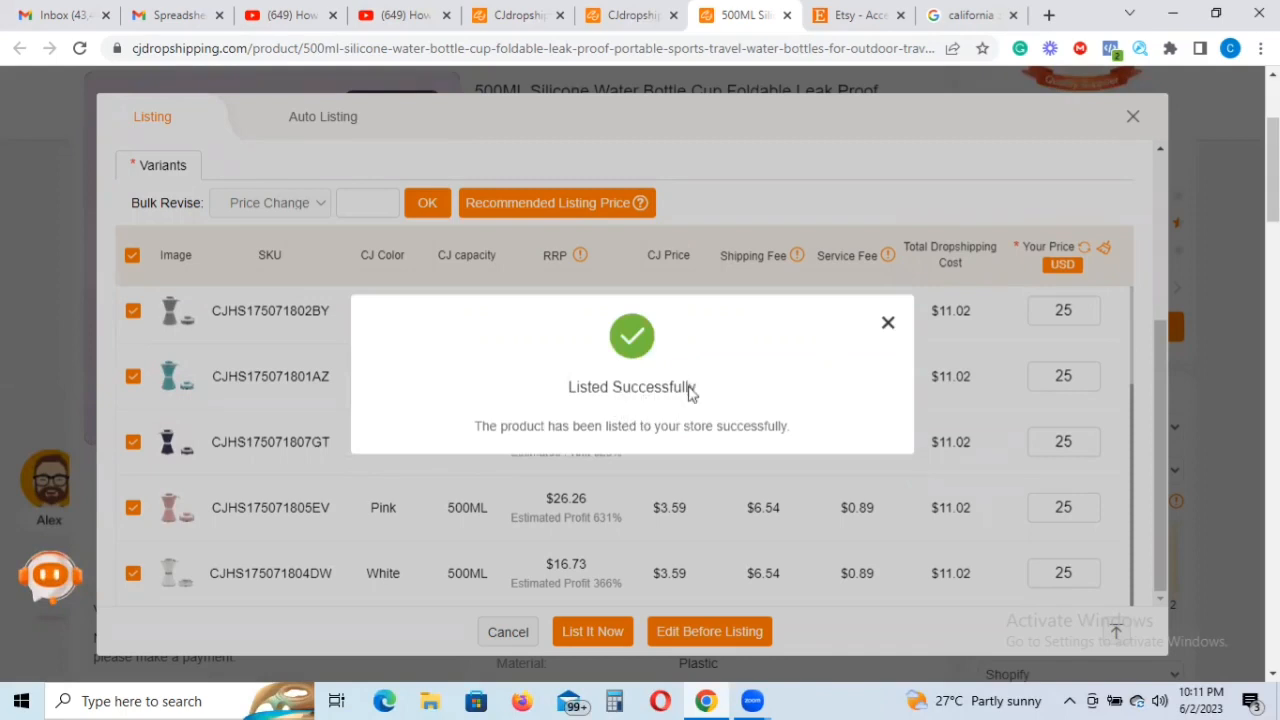
mouse_move(690, 430)
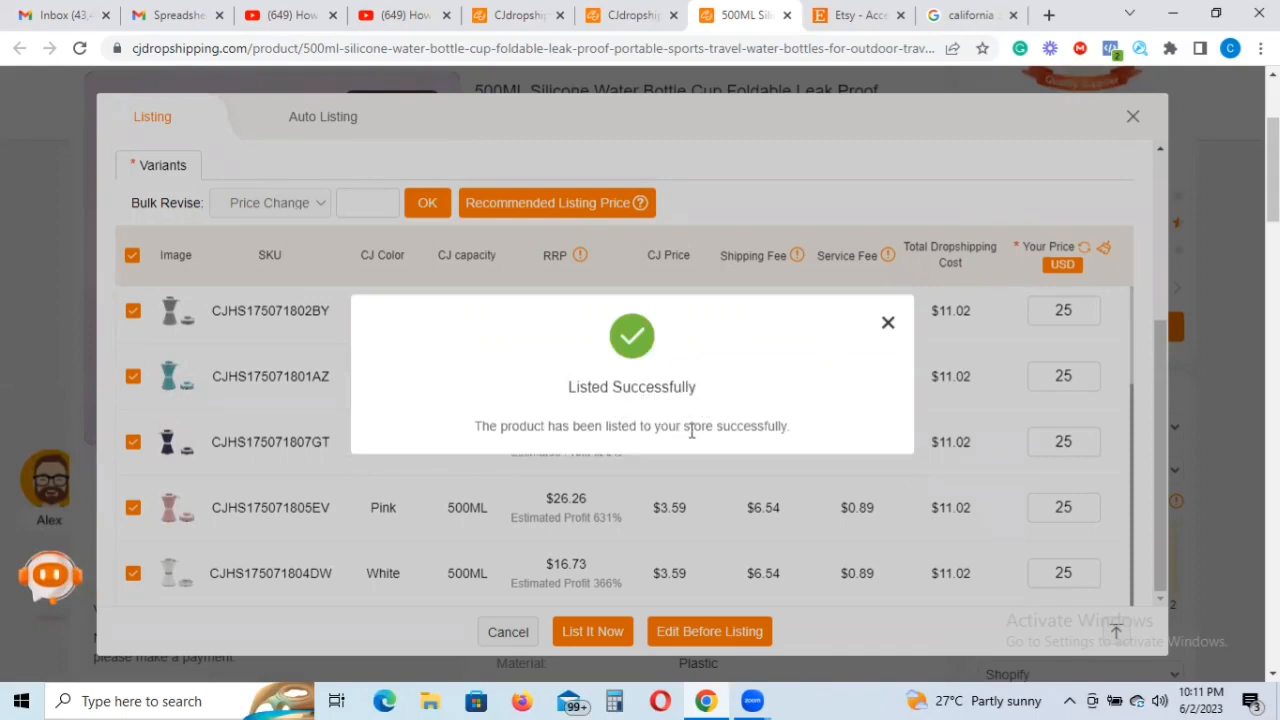
mouse_move(728, 430)
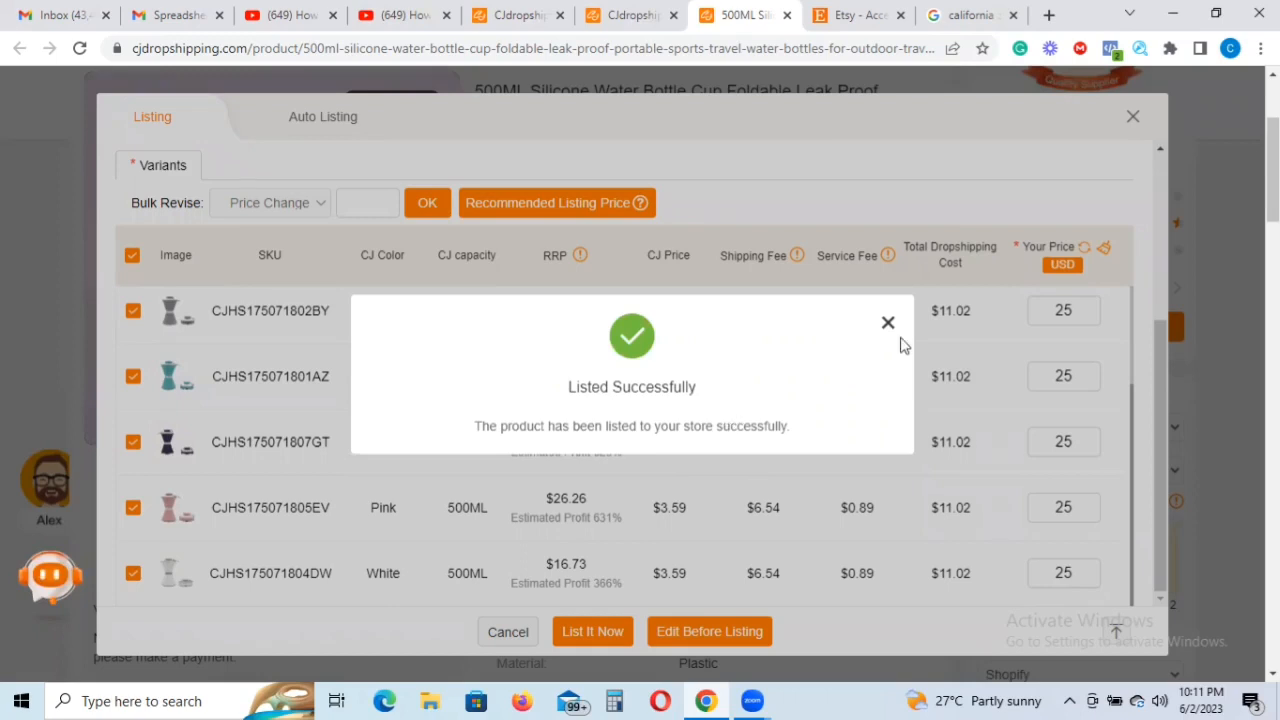
- Close the Listed Successfully notice to return to the bottle's product page
click(888, 322)
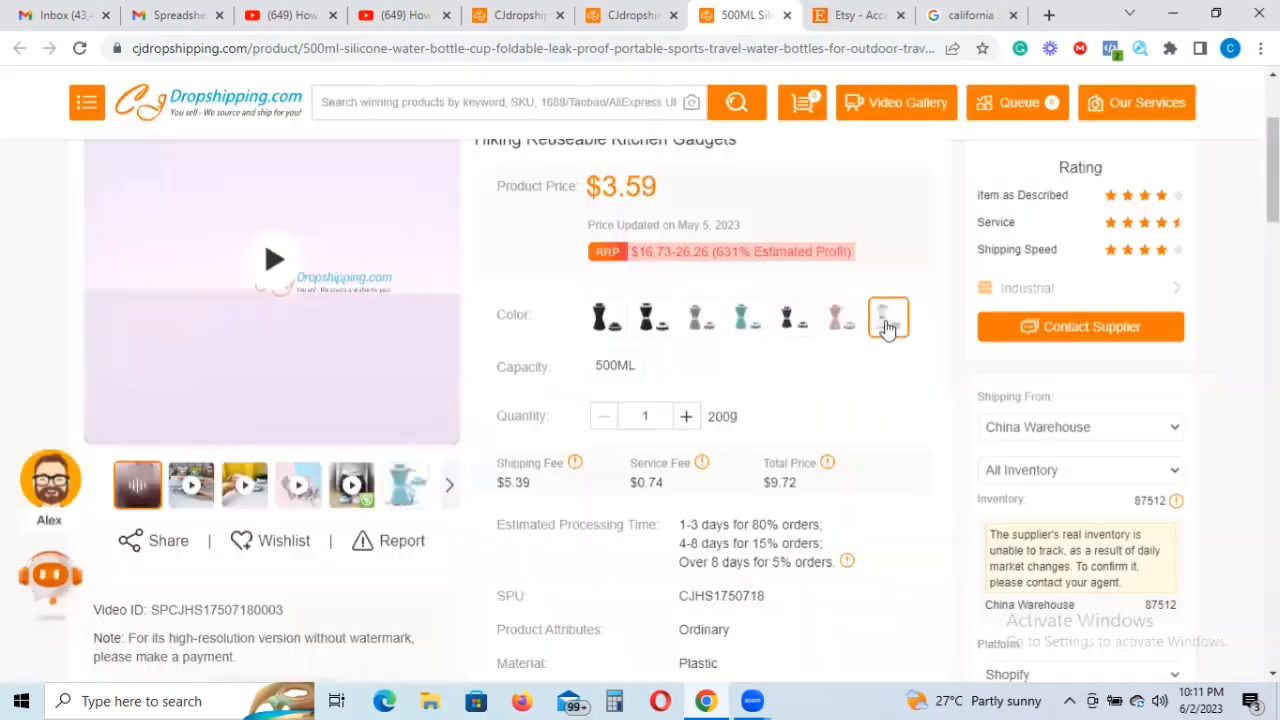